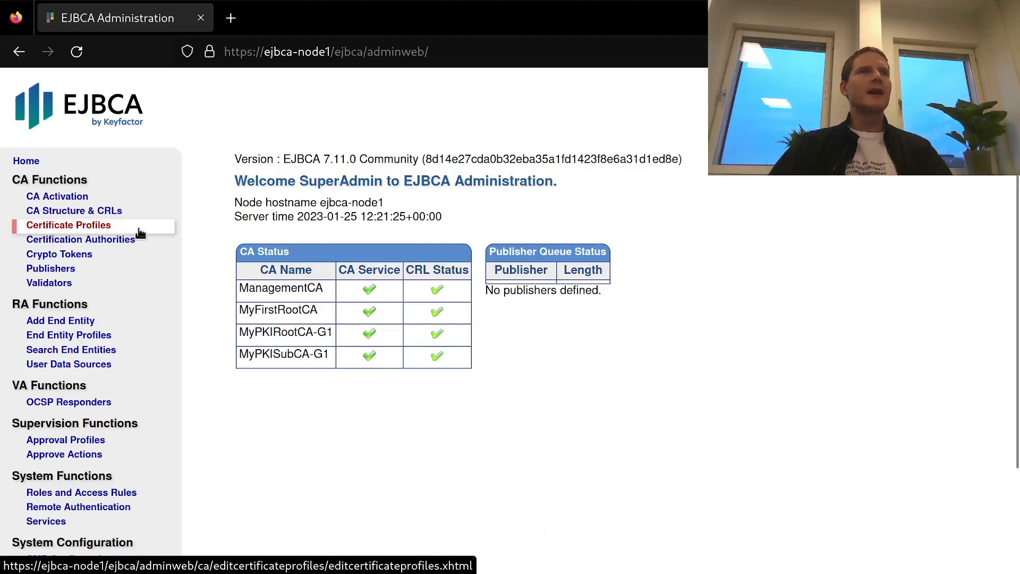
- Clone the SERVER certificate profile under the name 'TLS Server Profile'
{"action": "left_click", "coordinate": [67, 224]}
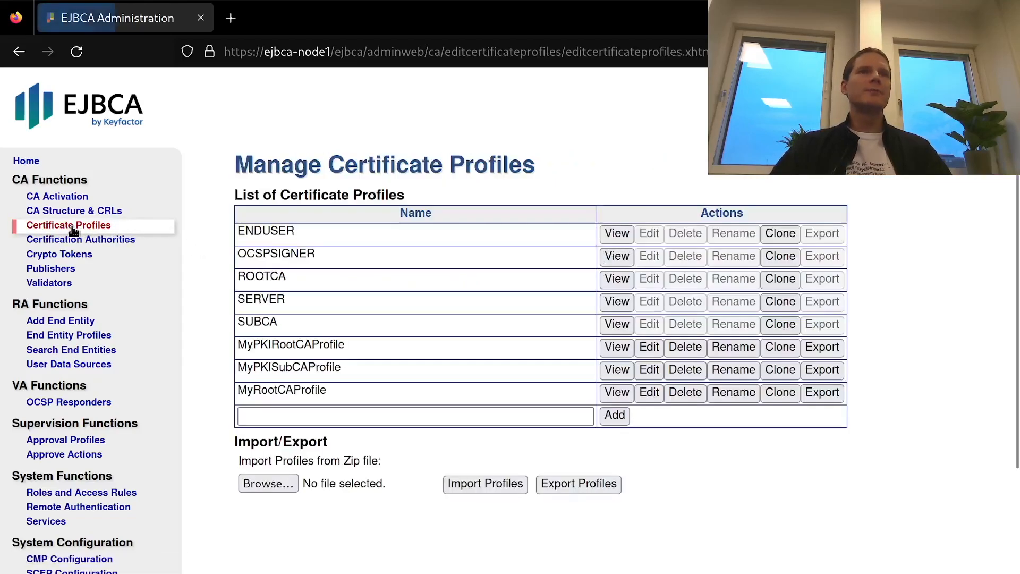
{"action": "left_click", "coordinate": [276, 255]}
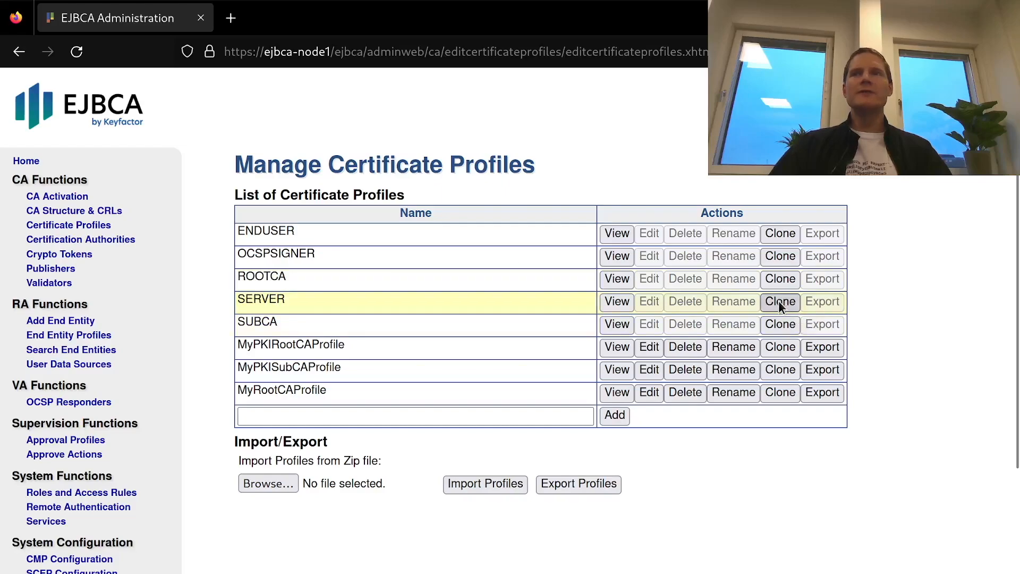
{"action": "left_click", "coordinate": [780, 301]}
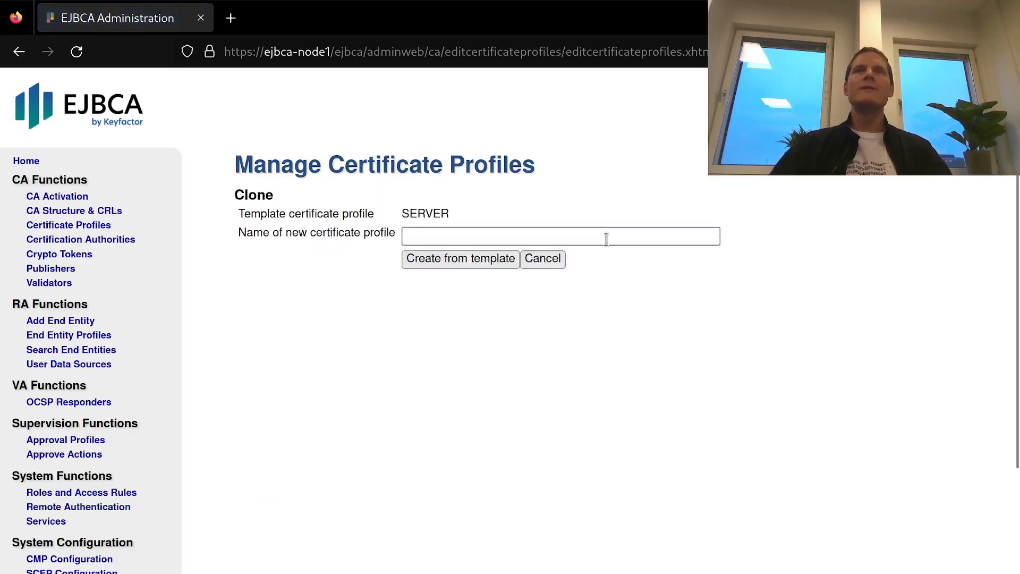
{"action": "left_click", "coordinate": [561, 236]}
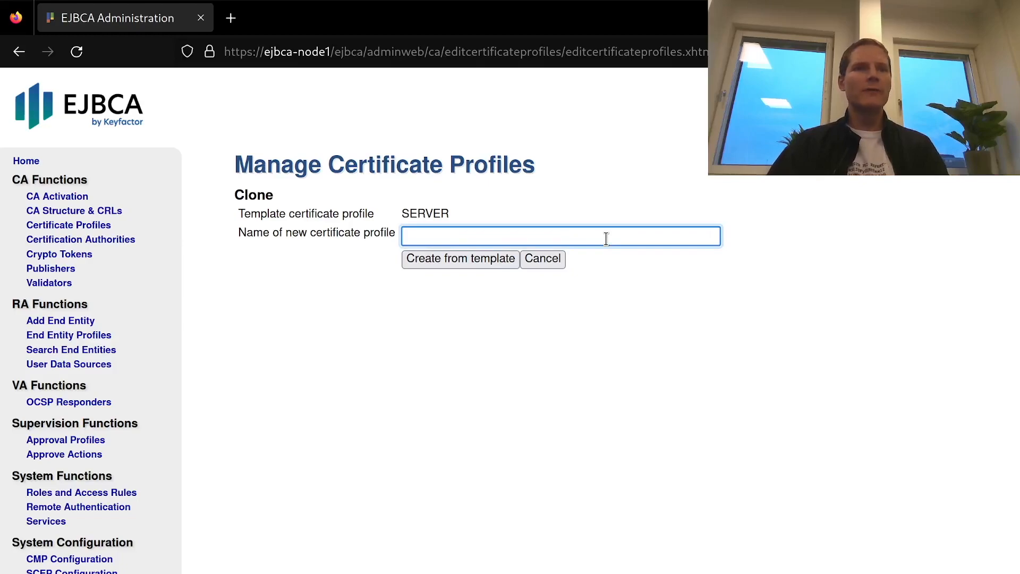
{"action": "type", "text": "TLS Ser"}
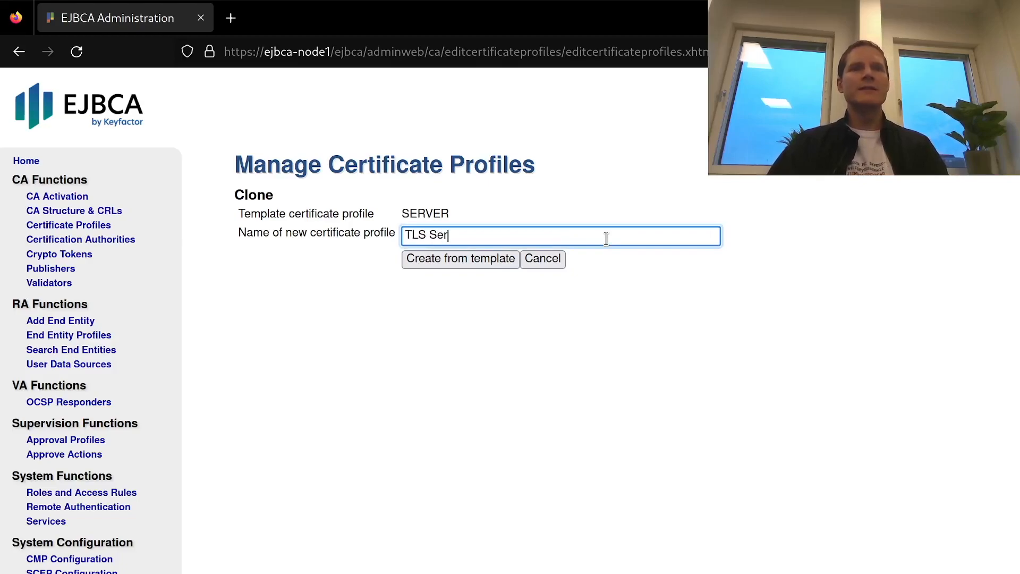
{"action": "type", "text": "ver Profile"}
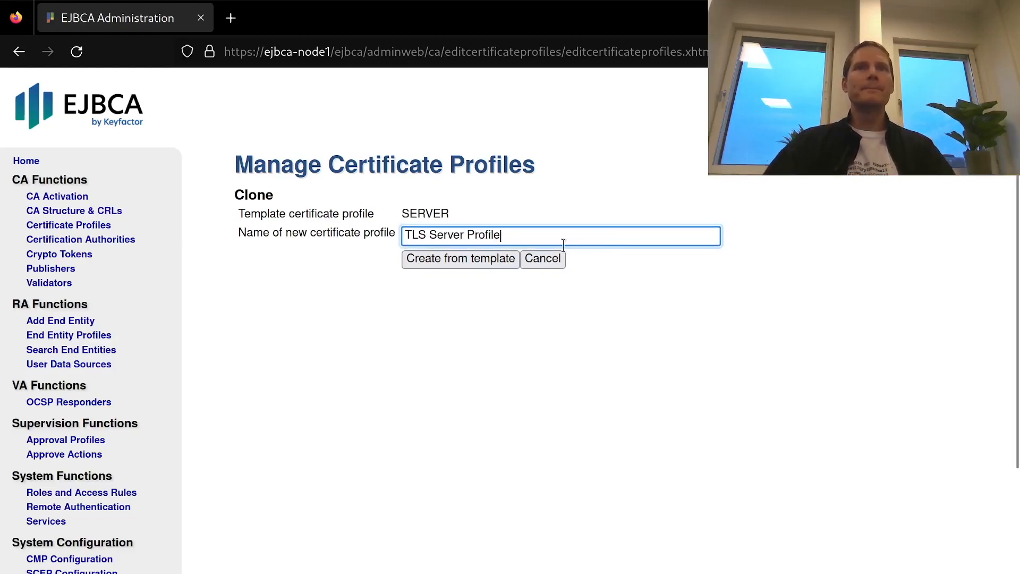
{"action": "left_click", "coordinate": [461, 258]}
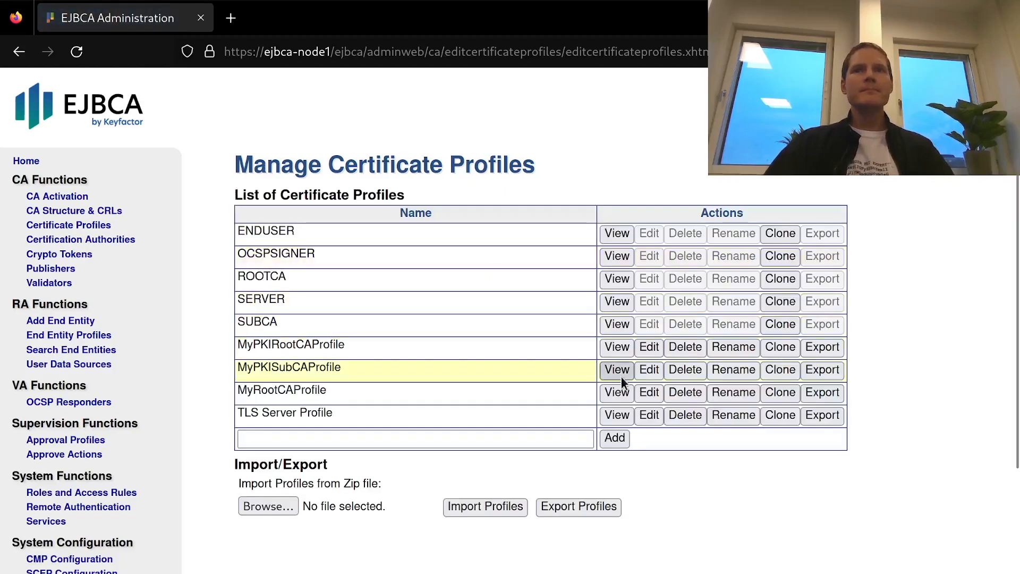
- Edit TLS Server Profile: set validity to 1y and enable Expiration Restrictions
{"action": "left_click", "coordinate": [616, 415]}
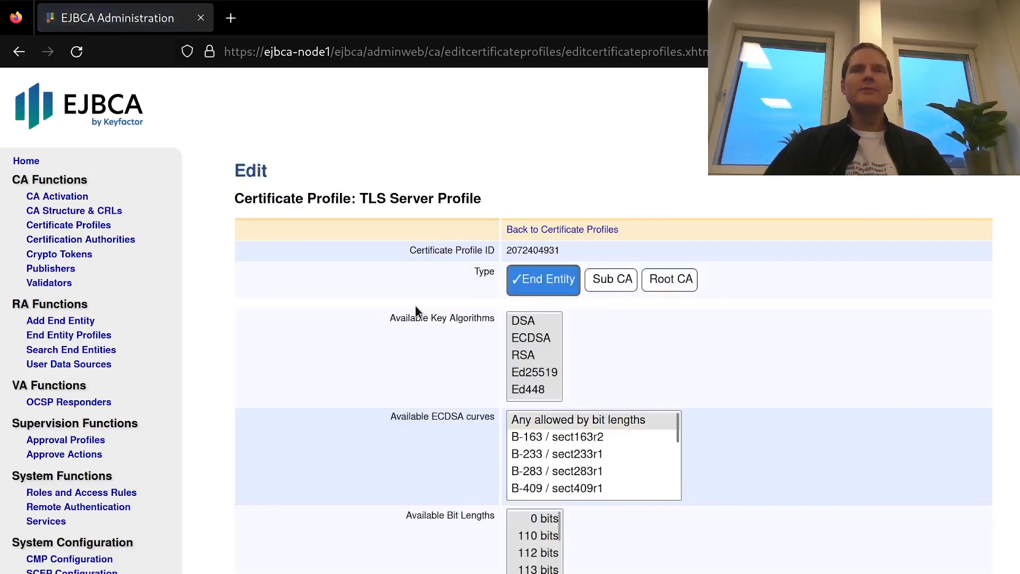
{"action": "left_click", "coordinate": [531, 338]}
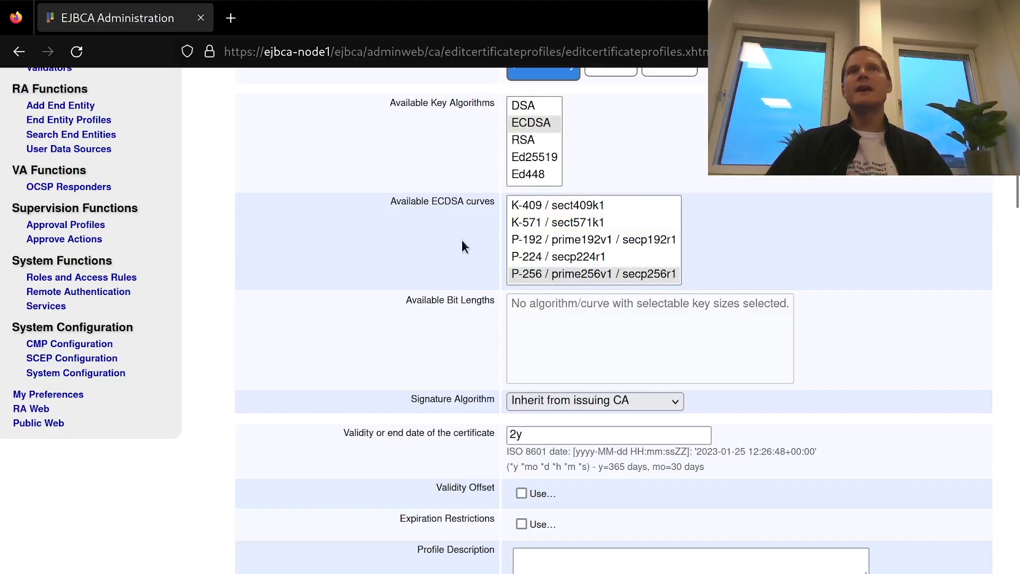
{"action": "scroll", "scroll_direction": "down", "scroll_amount": 3}
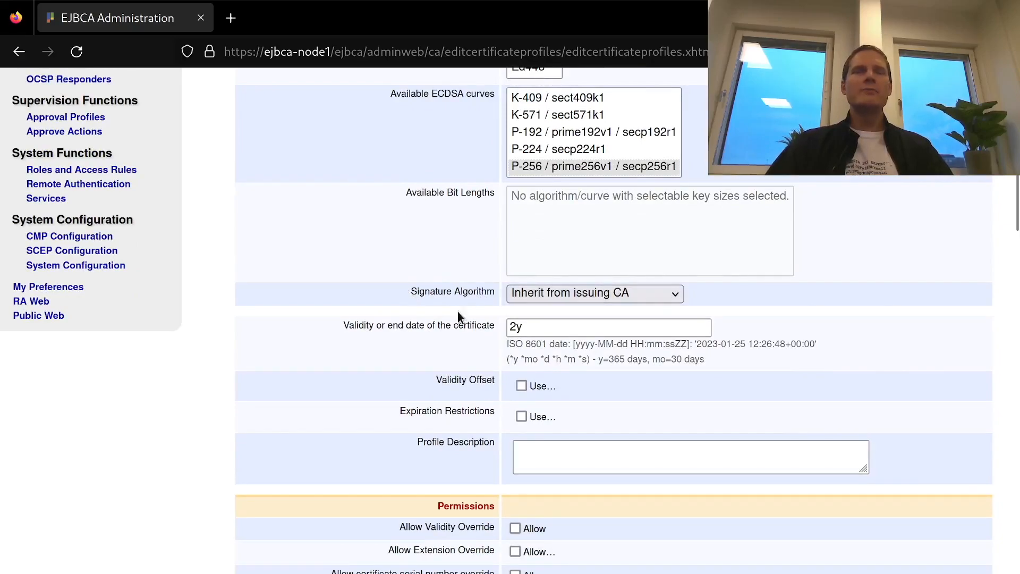
{"action": "left_click", "coordinate": [609, 327]}
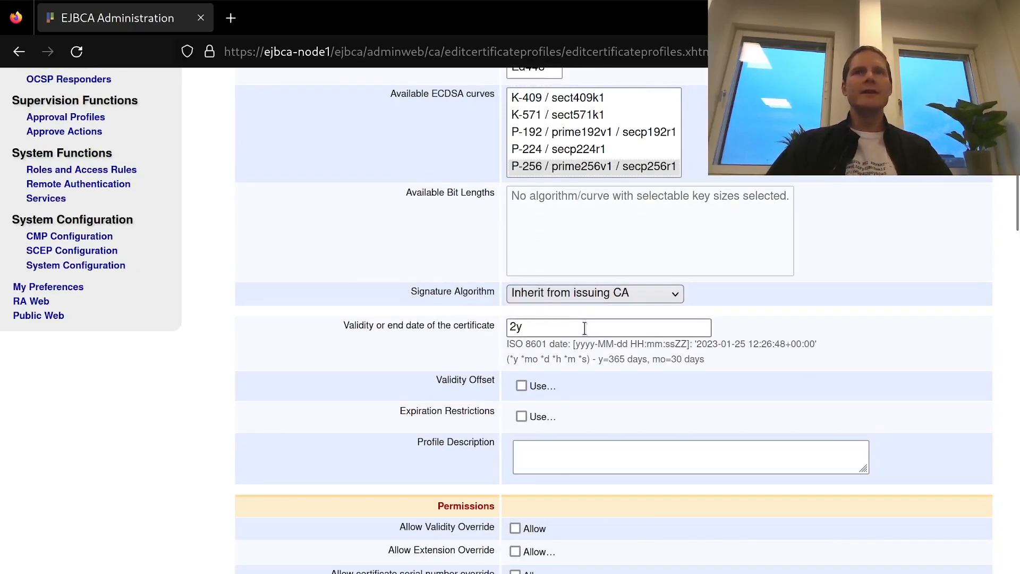
{"action": "left_click", "coordinate": [608, 327]}
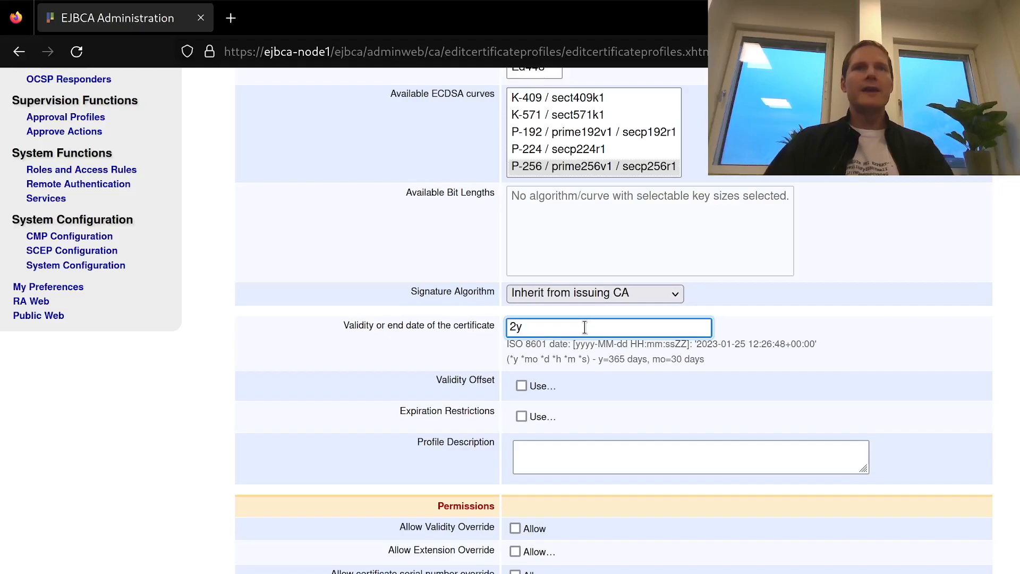
{"action": "type", "text": "1y"}
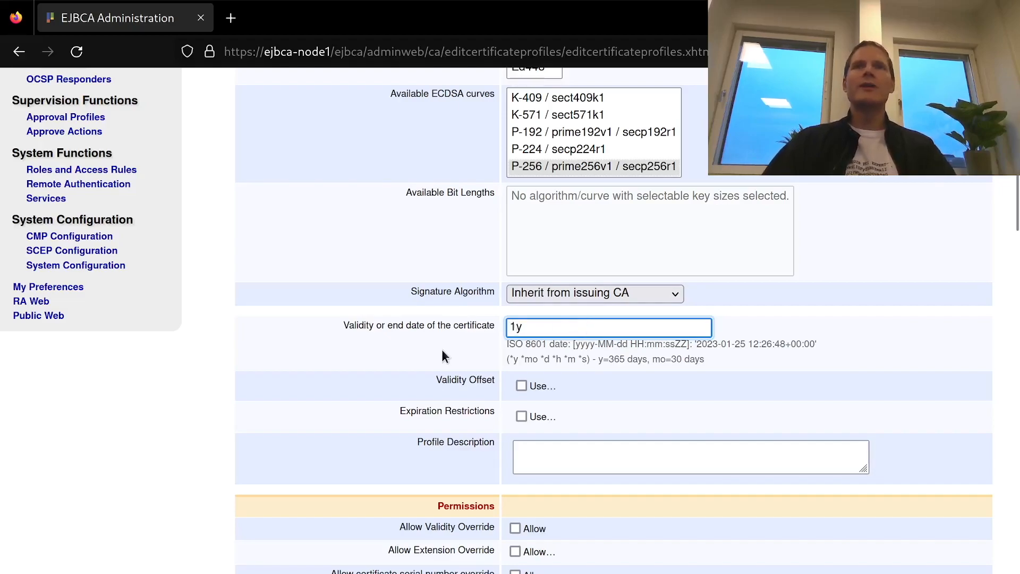
{"action": "mouse_move", "coordinate": [397, 370]}
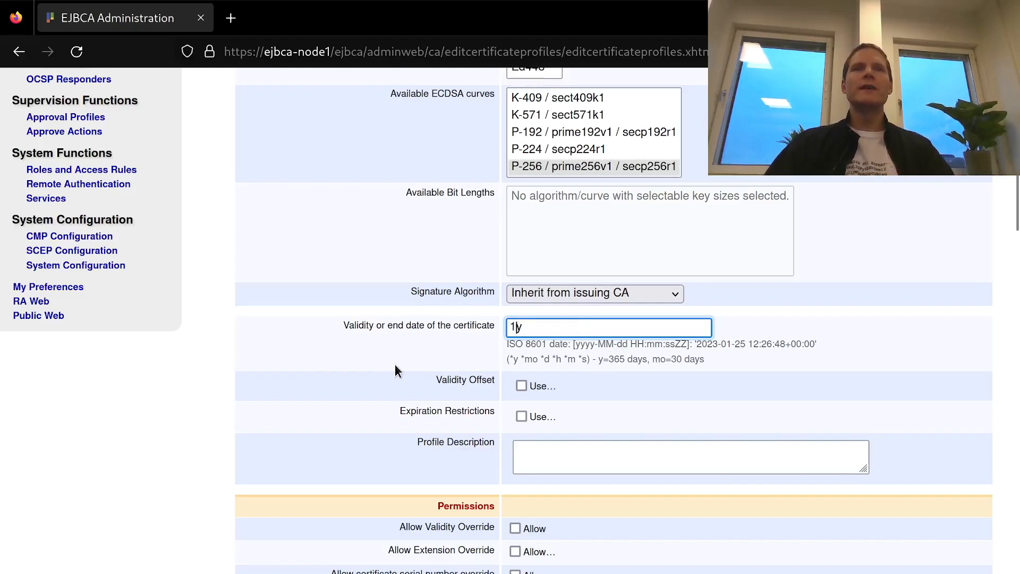
{"action": "mouse_move", "coordinate": [469, 426]}
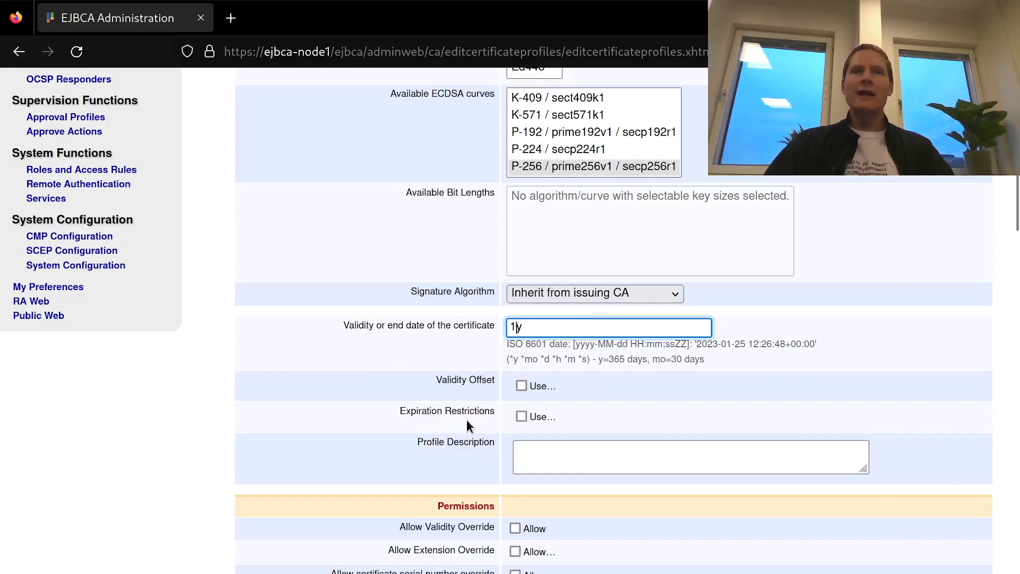
{"action": "left_click", "coordinate": [522, 417]}
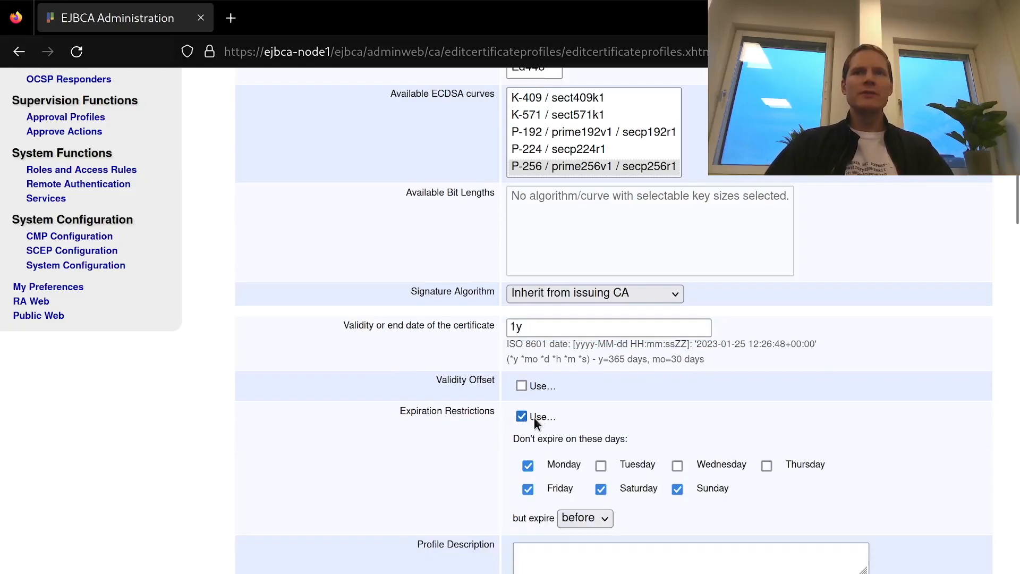
{"action": "mouse_move", "coordinate": [619, 445]}
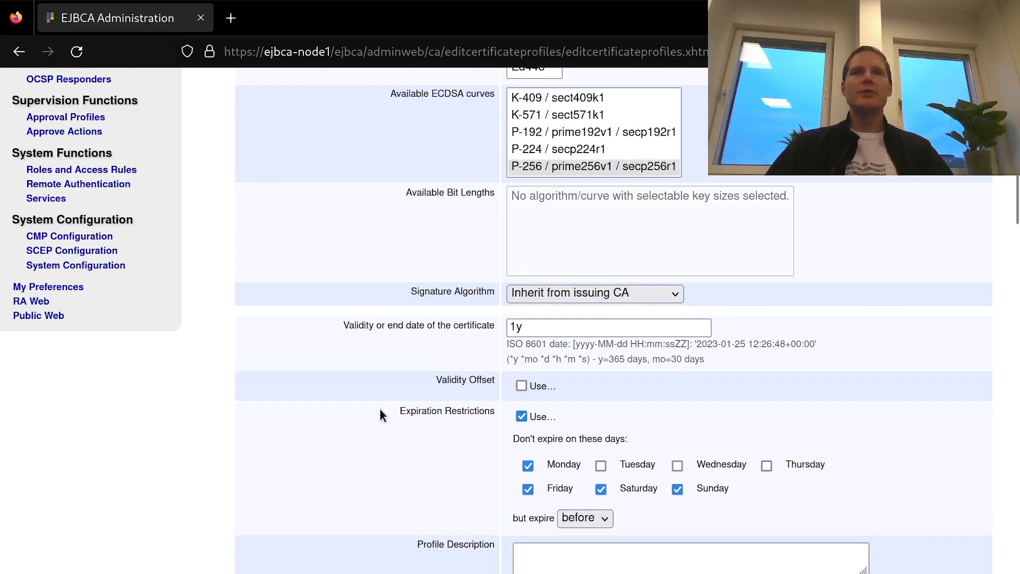
- Untick the Basic Constraints extension in the X.509v3 extensions section
{"action": "scroll", "scroll_direction": "down", "scroll_amount": 3}
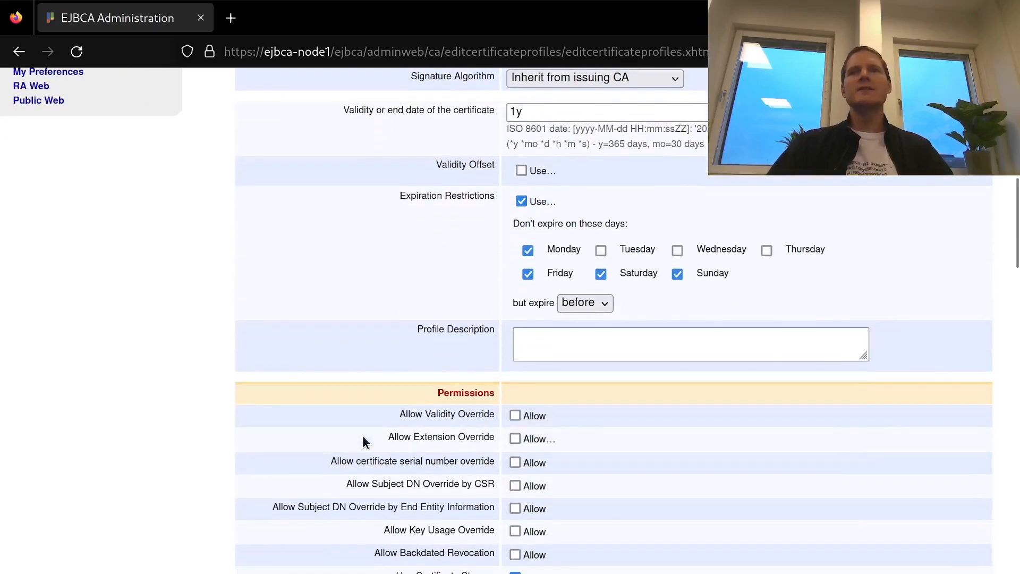
{"action": "scroll", "scroll_direction": "down", "scroll_amount": 3}
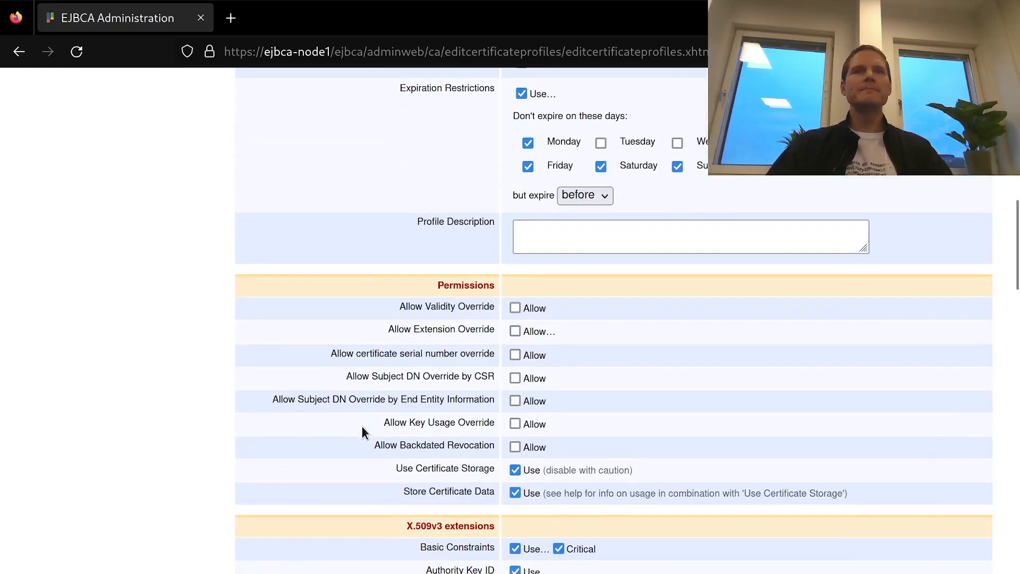
{"action": "mouse_move", "coordinate": [449, 318]}
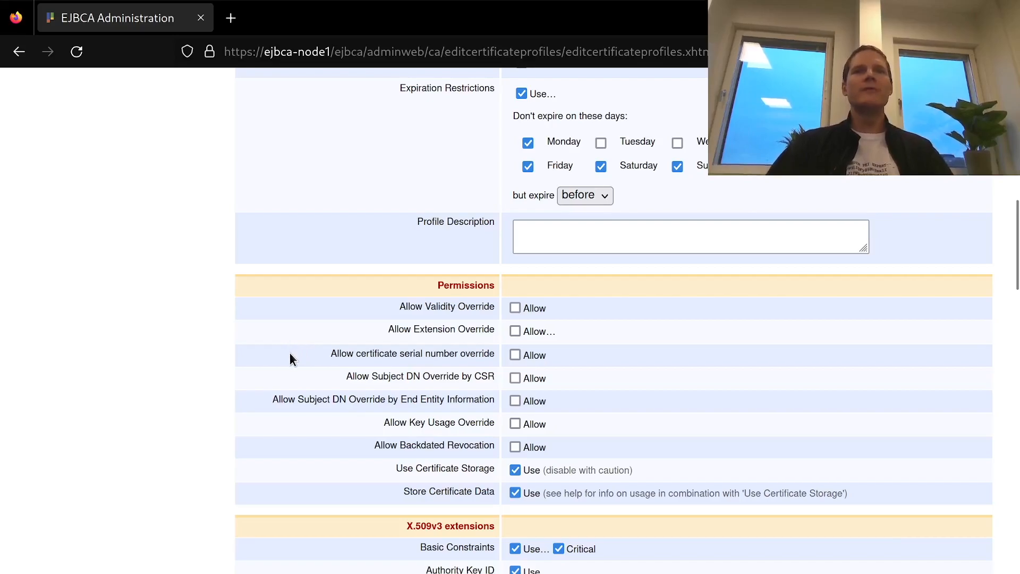
{"action": "scroll", "scroll_direction": "down", "scroll_amount": 3}
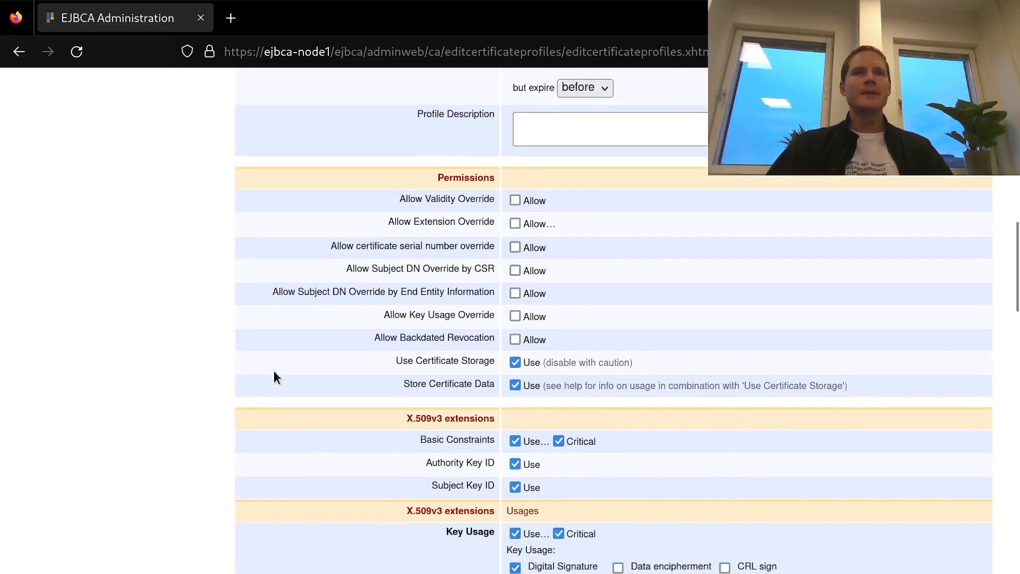
{"action": "scroll", "scroll_direction": "down", "scroll_amount": 3}
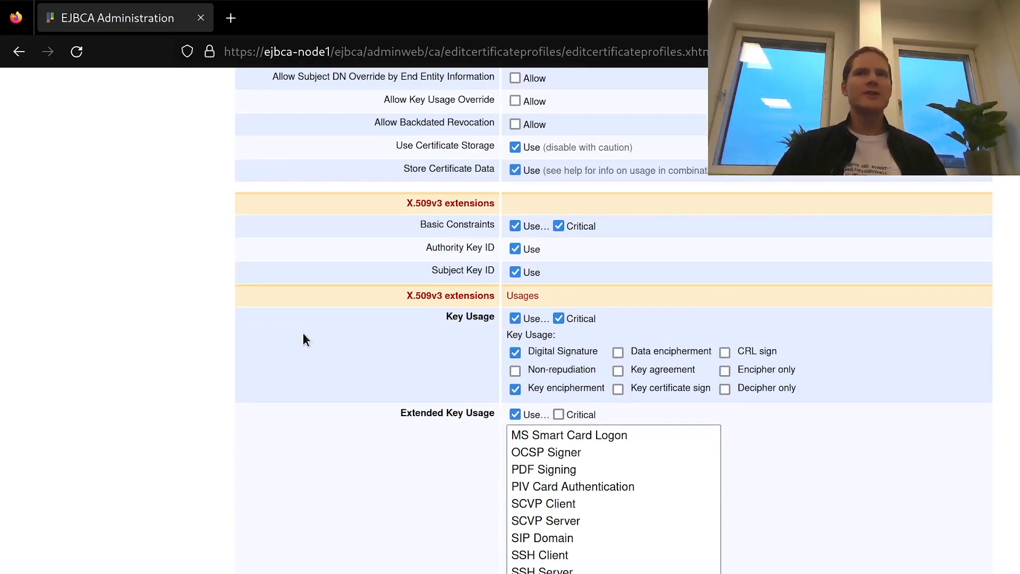
{"action": "mouse_move", "coordinate": [345, 299]}
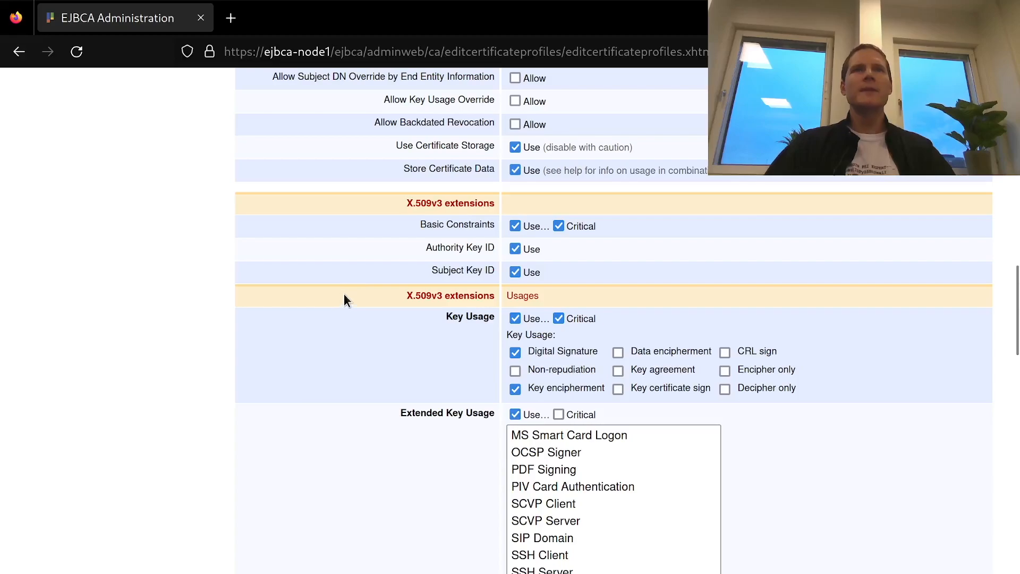
{"action": "mouse_move", "coordinate": [449, 231]}
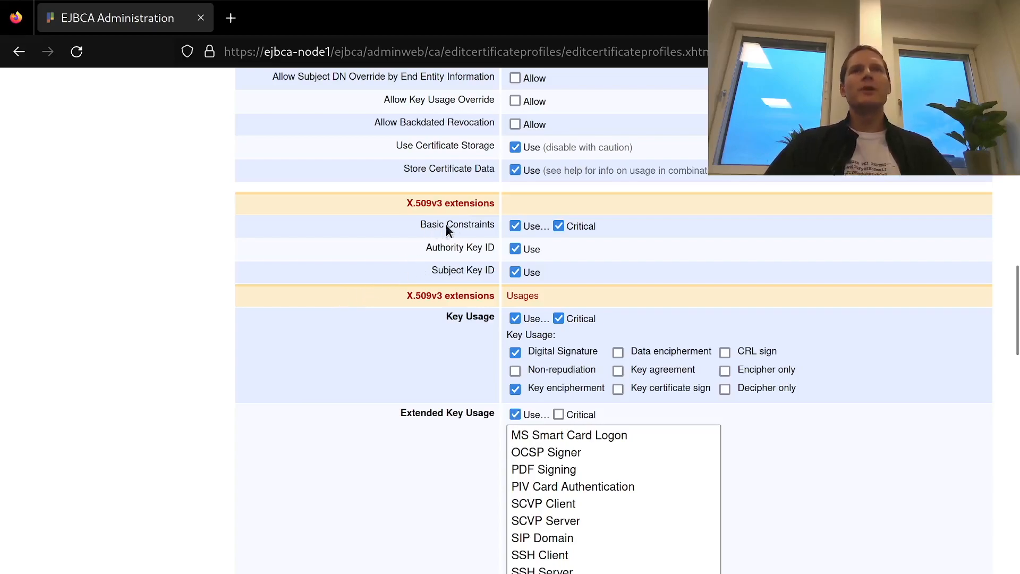
{"action": "left_click", "coordinate": [515, 226]}
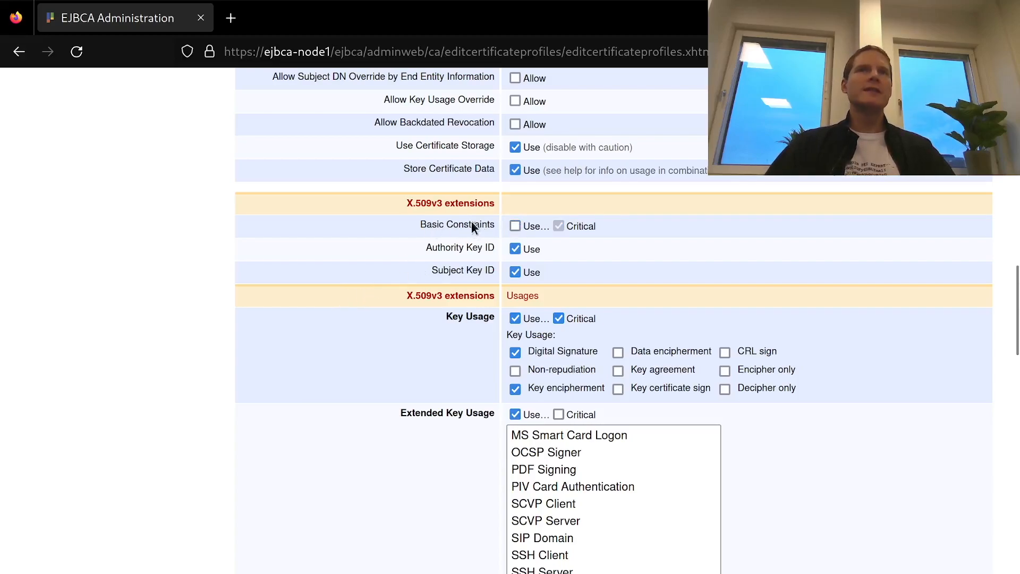
{"action": "mouse_move", "coordinate": [415, 241]}
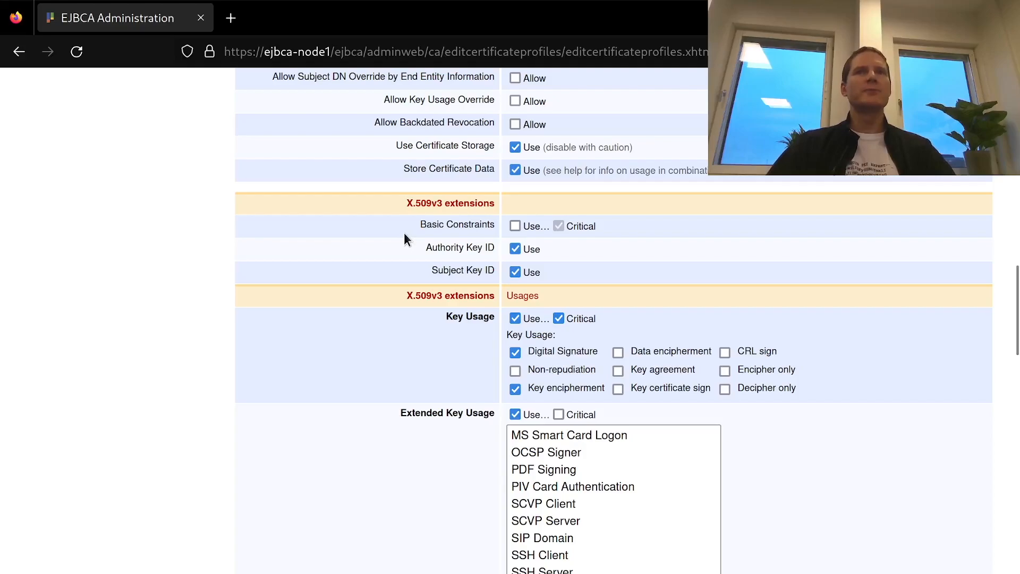
- Untick Issuer Alternative Name, leaving Certificate Policies off
{"action": "scroll", "scroll_direction": "down", "scroll_amount": 3}
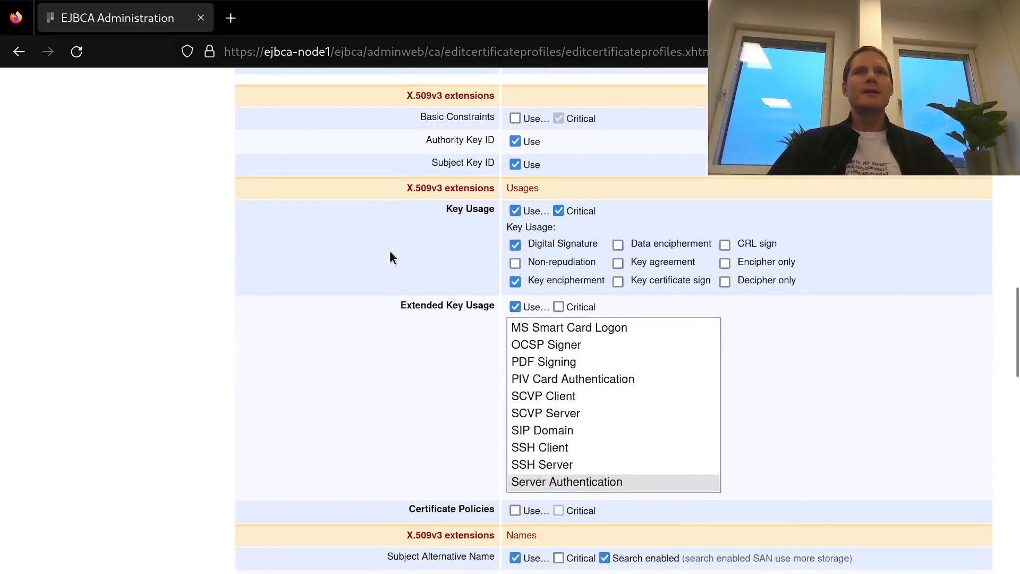
{"action": "mouse_move", "coordinate": [466, 236]}
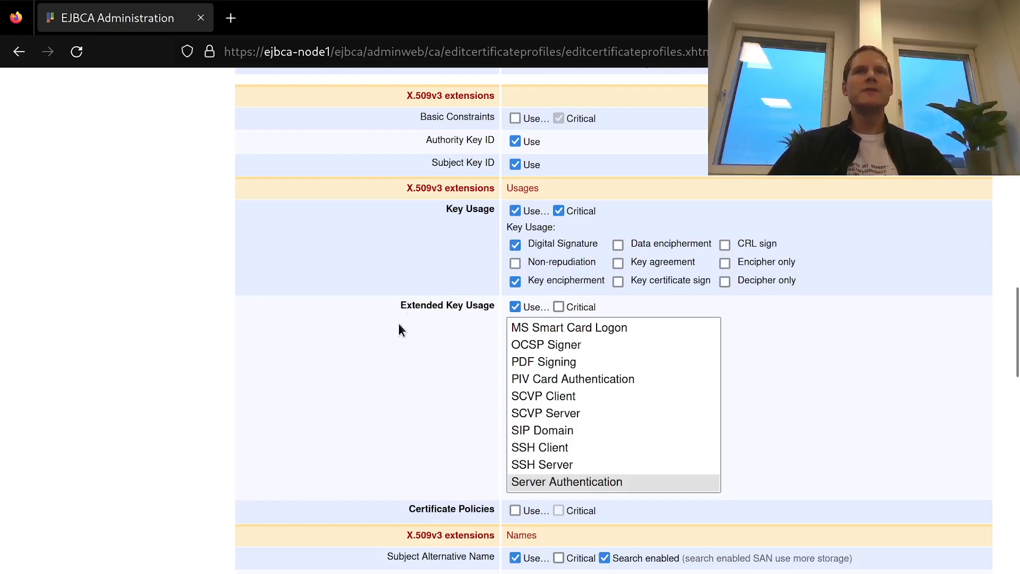
{"action": "scroll", "scroll_direction": "down", "scroll_amount": 3}
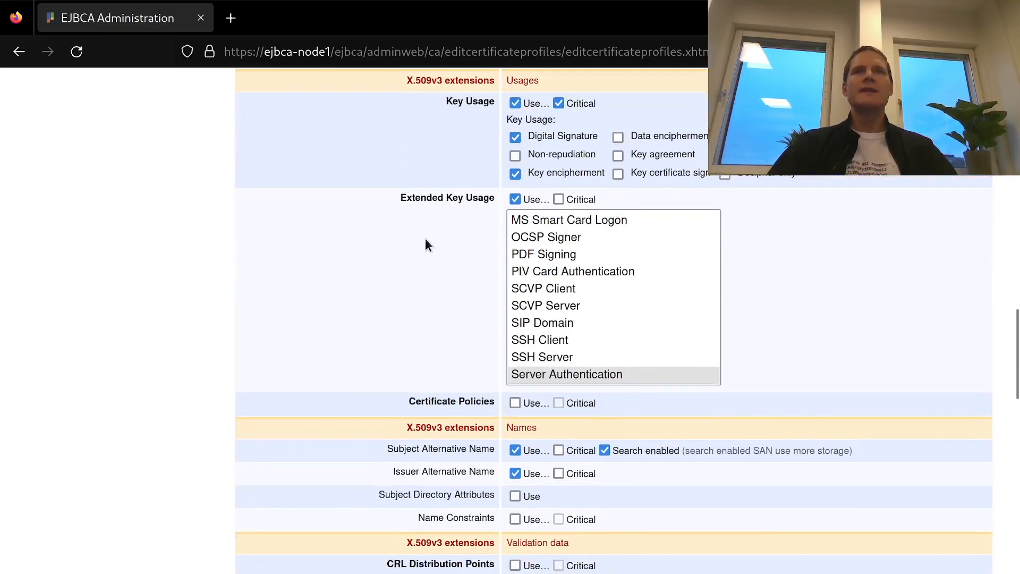
{"action": "left_click", "coordinate": [566, 374]}
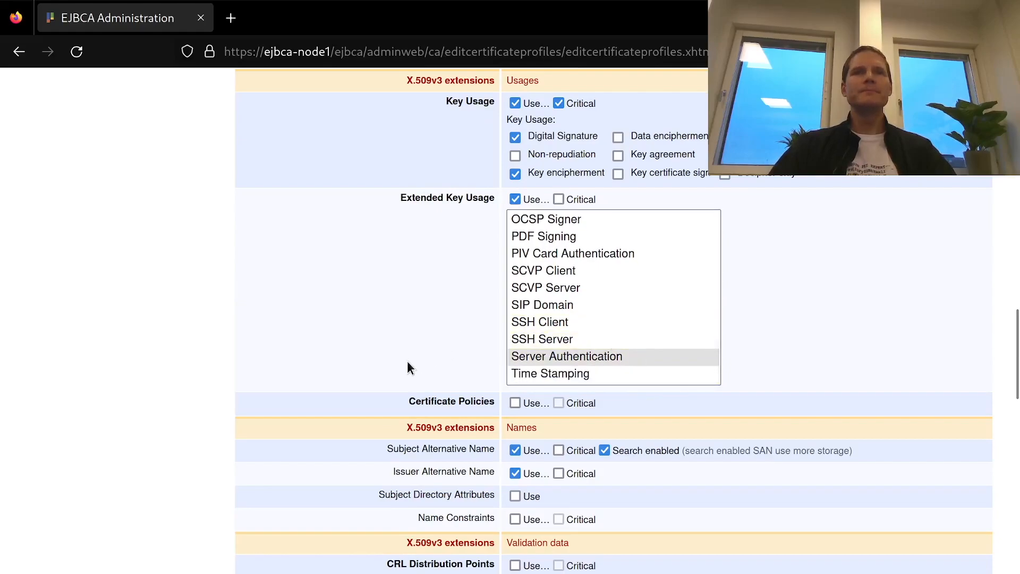
{"action": "scroll", "scroll_direction": "down", "scroll_amount": 3}
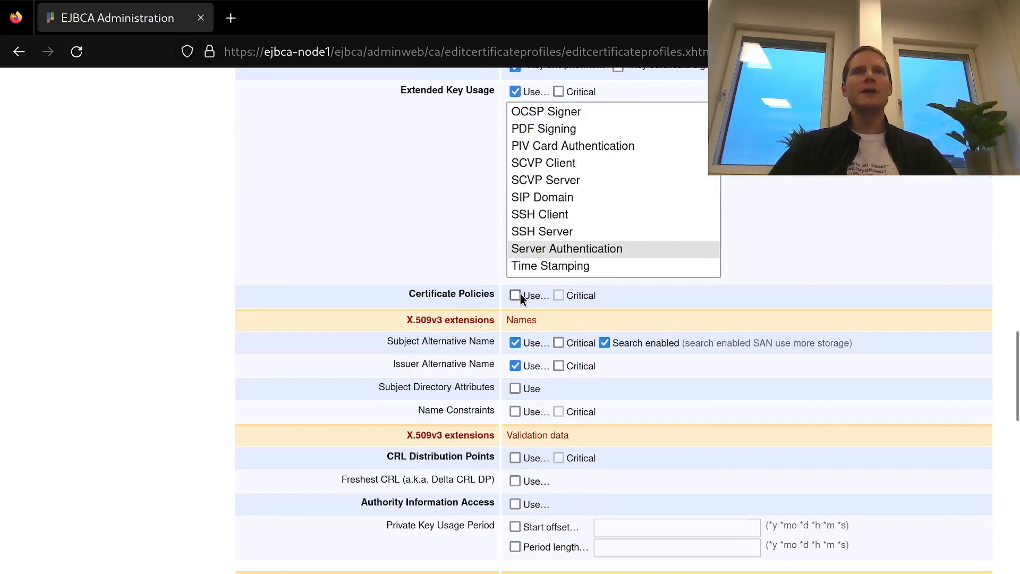
{"action": "left_click", "coordinate": [514, 295]}
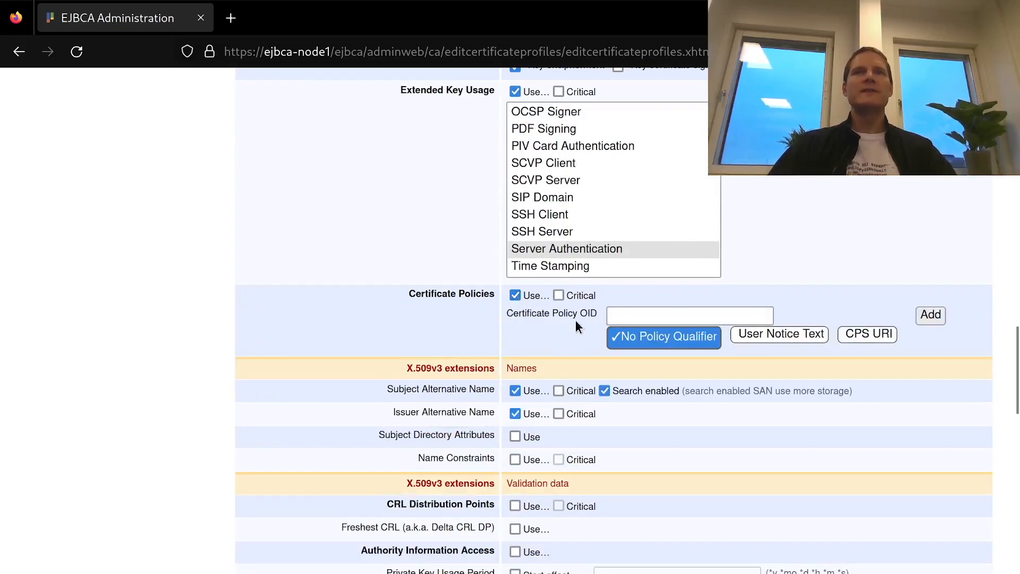
{"action": "mouse_move", "coordinate": [765, 359]}
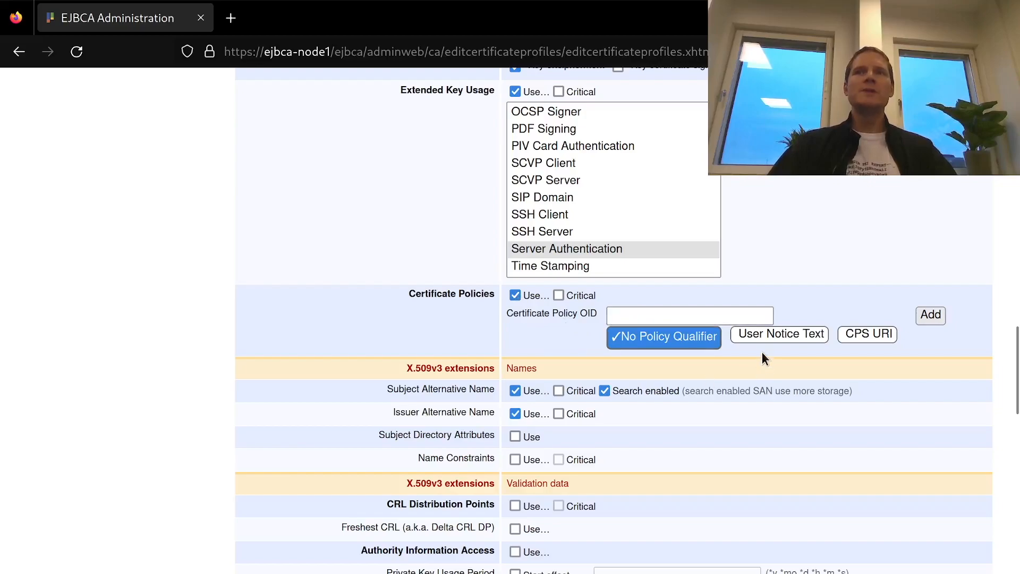
{"action": "left_click", "coordinate": [867, 333]}
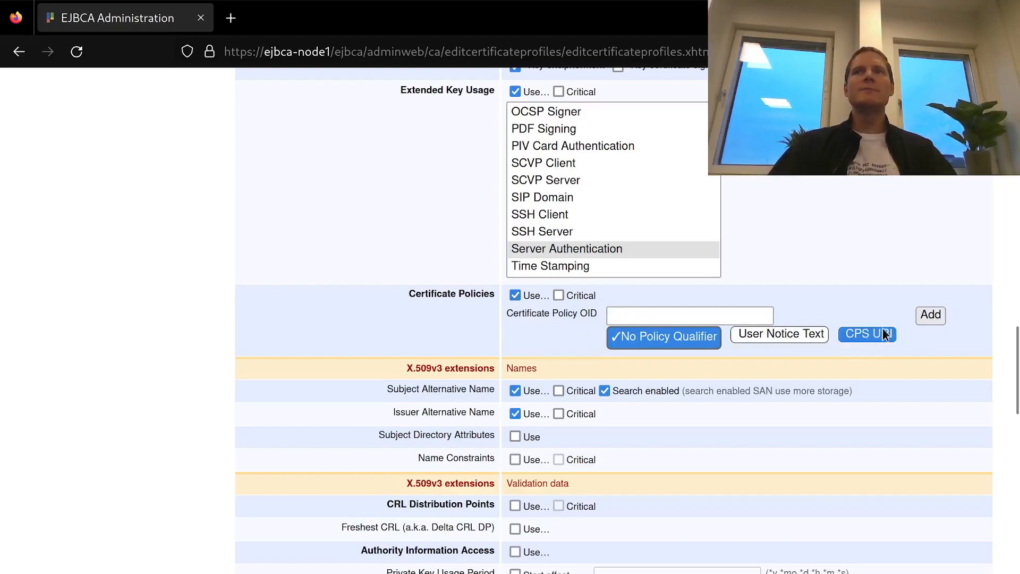
{"action": "left_click", "coordinate": [515, 295]}
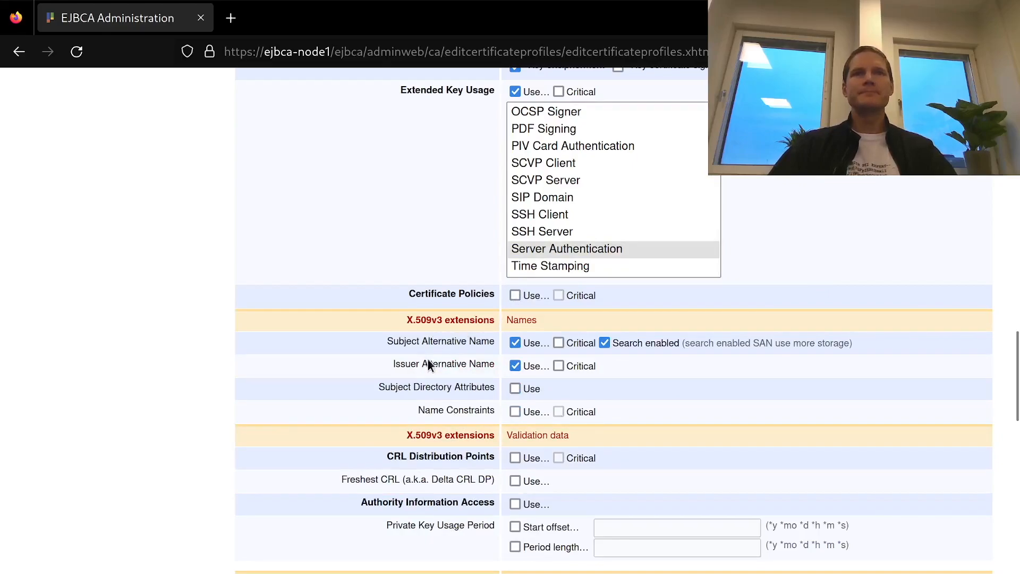
{"action": "mouse_move", "coordinate": [403, 348]}
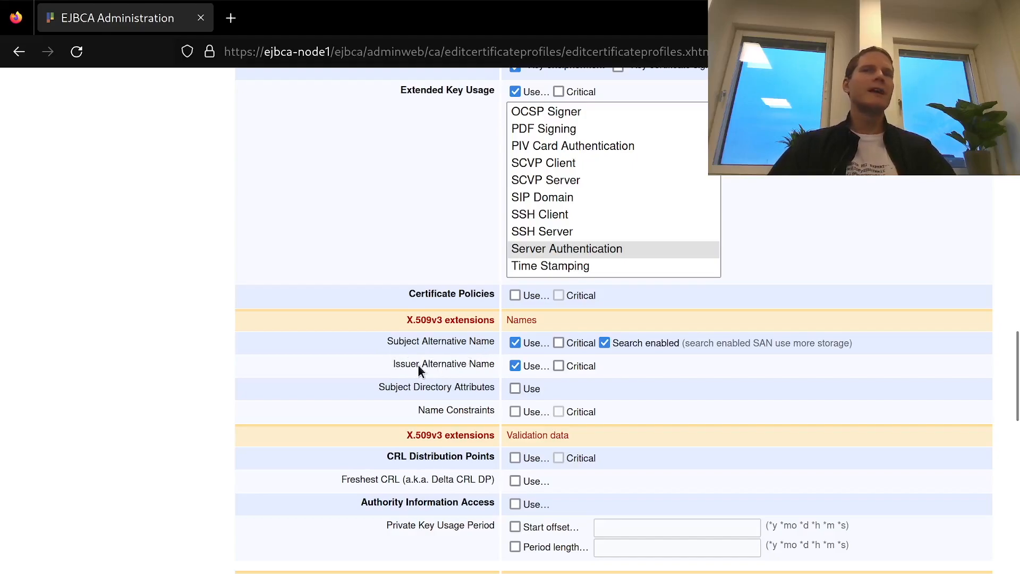
{"action": "left_click", "coordinate": [515, 366]}
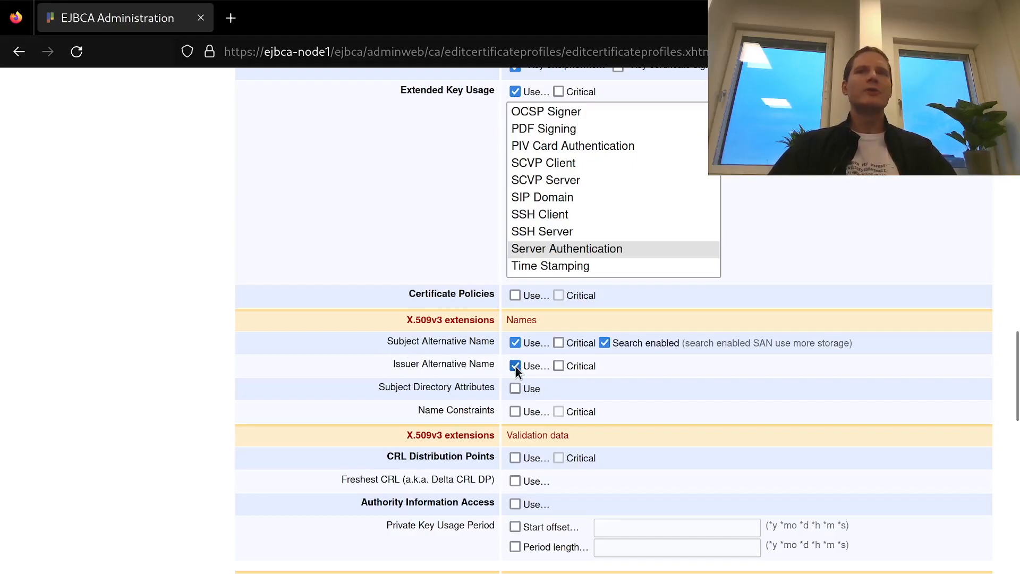
{"action": "left_click", "coordinate": [515, 365]}
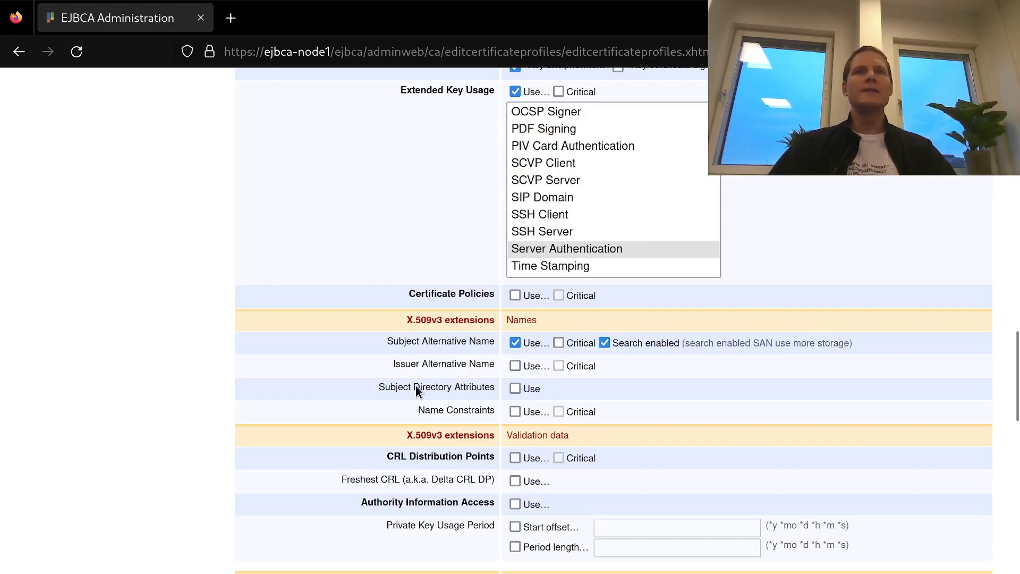
- Enable CRL Distribution Points and Authority Information Access with CA-defined CRL DP, OCSP locator and CA issuer
{"action": "scroll", "scroll_direction": "down", "scroll_amount": 3}
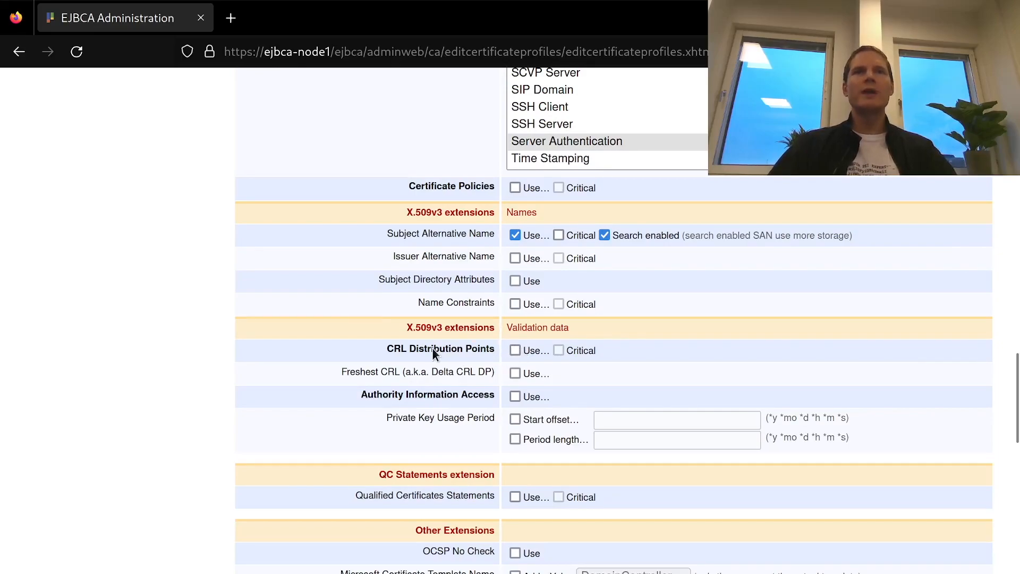
{"action": "left_click", "coordinate": [515, 350]}
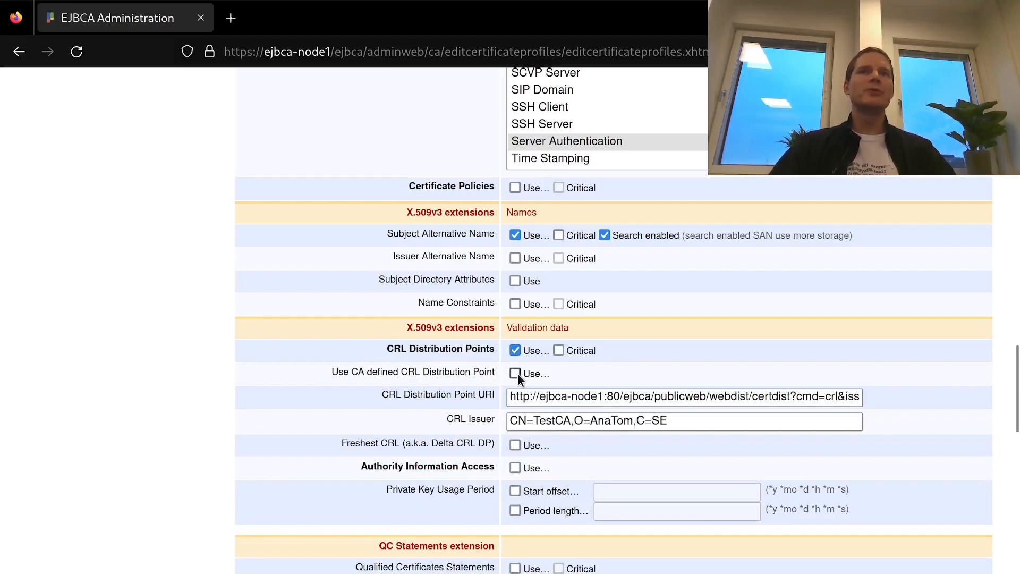
{"action": "left_click", "coordinate": [514, 373]}
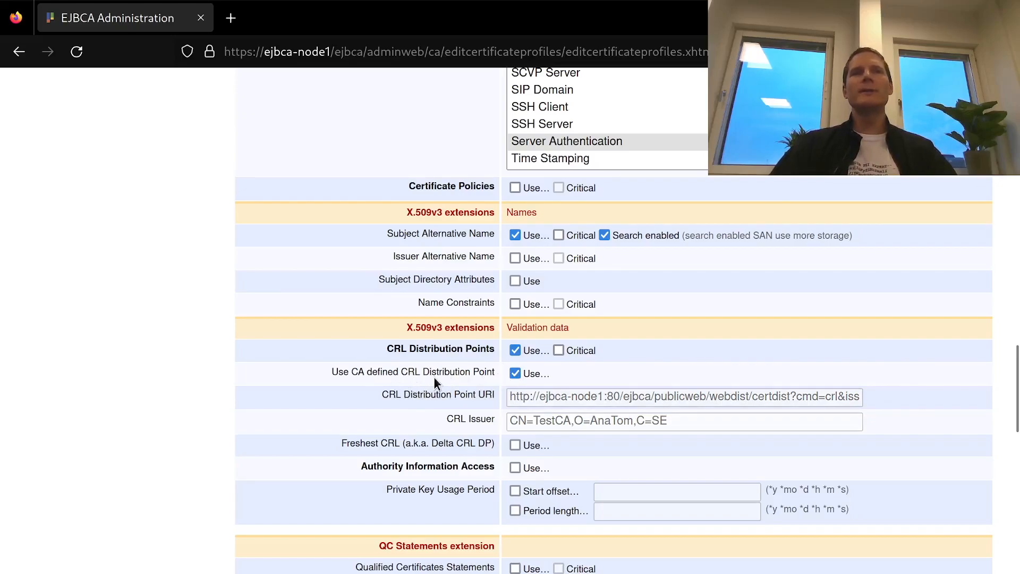
{"action": "scroll", "scroll_direction": "down", "scroll_amount": 3}
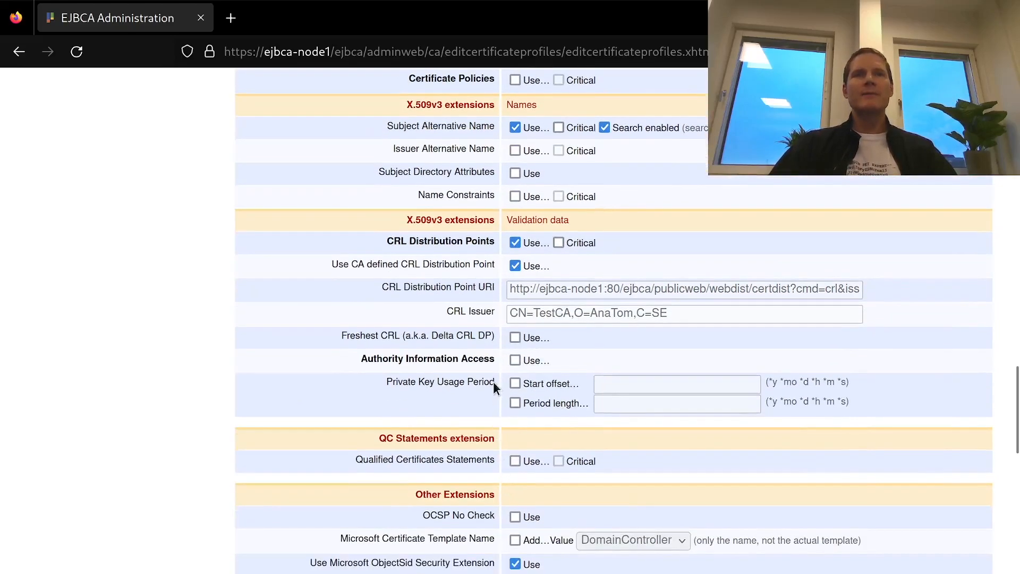
{"action": "left_click", "coordinate": [515, 360]}
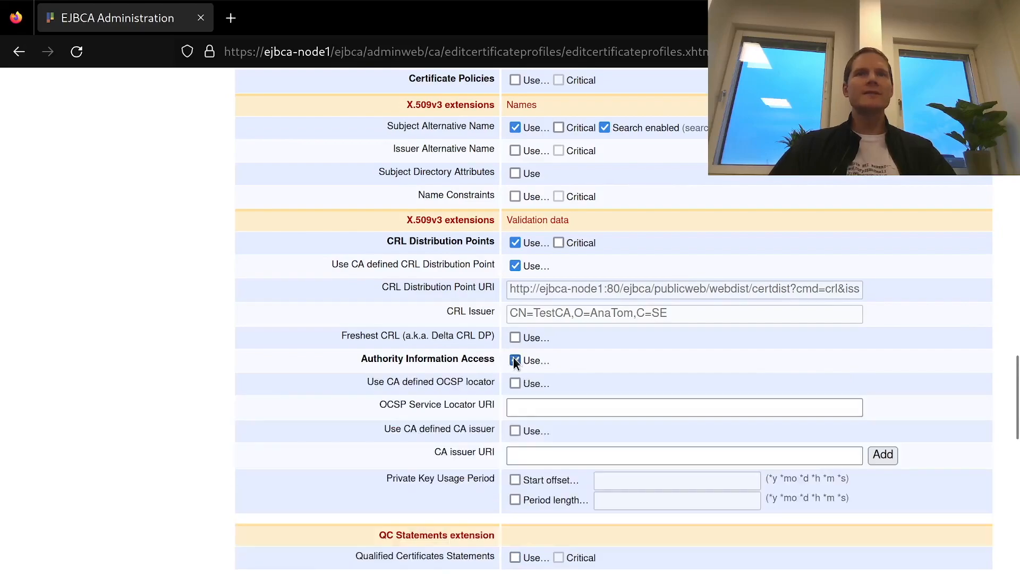
{"action": "left_click", "coordinate": [515, 360]}
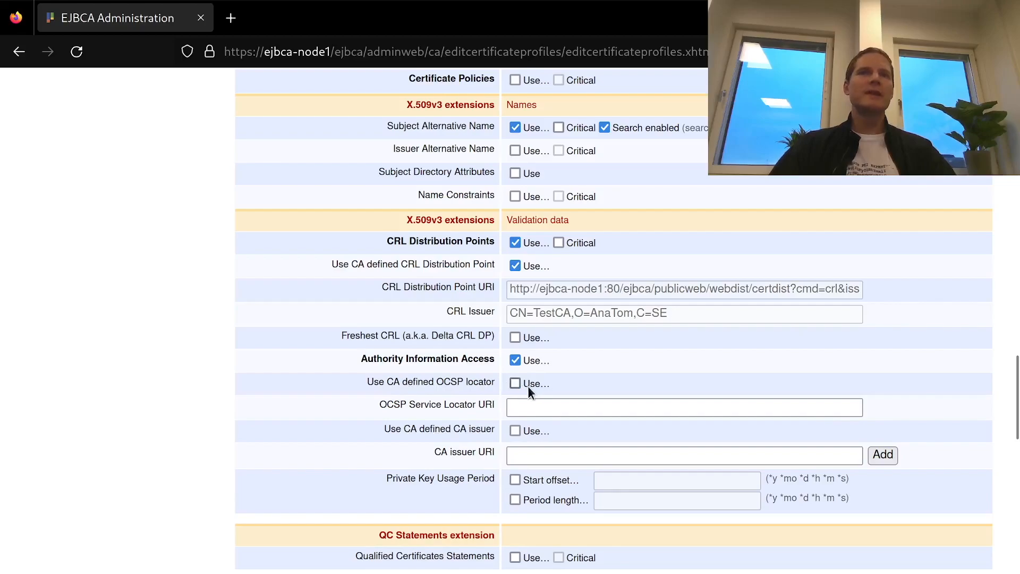
{"action": "left_click", "coordinate": [515, 383]}
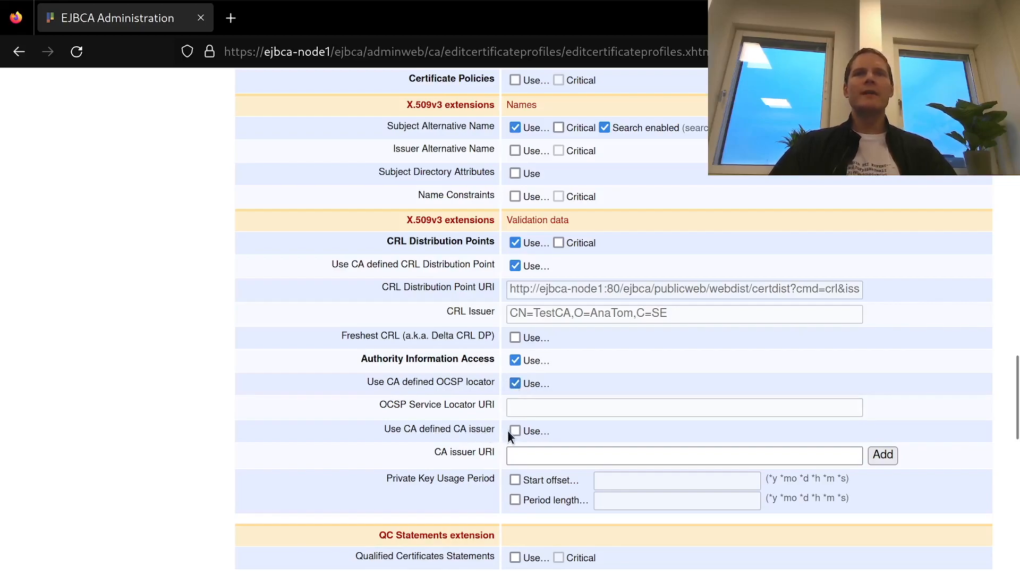
{"action": "left_click", "coordinate": [515, 430]}
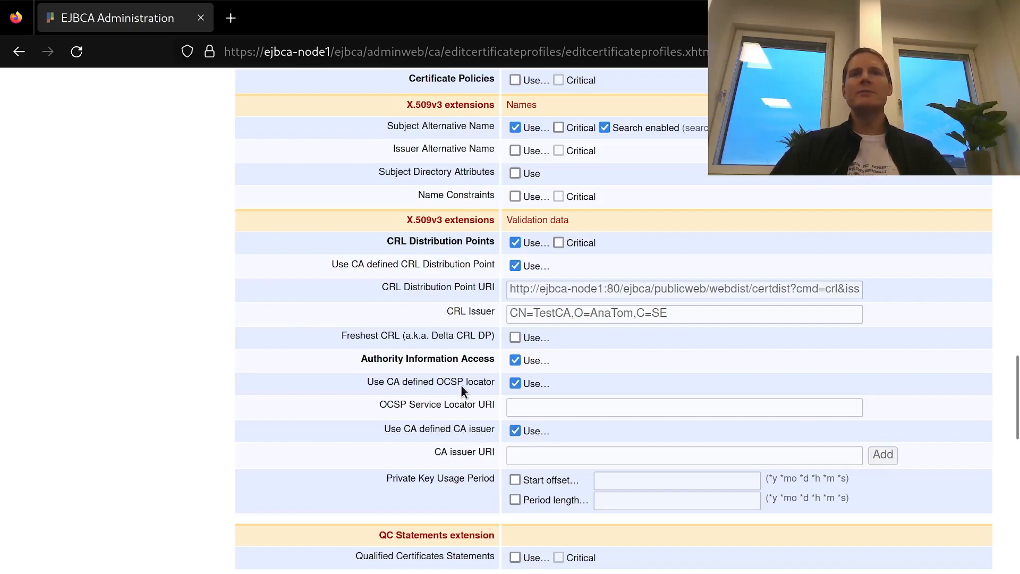
{"action": "mouse_move", "coordinate": [461, 433]}
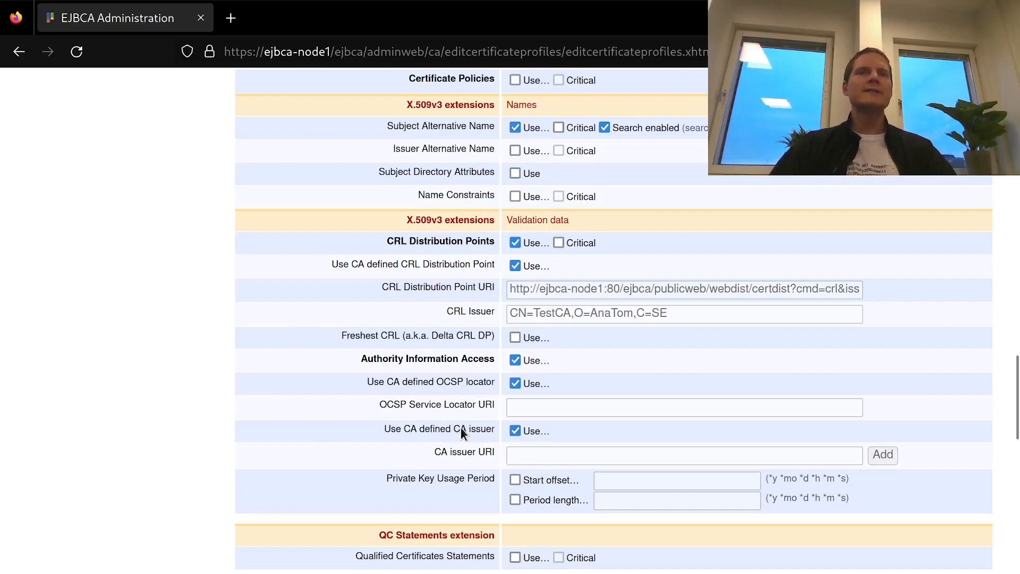
{"action": "mouse_move", "coordinate": [495, 433]}
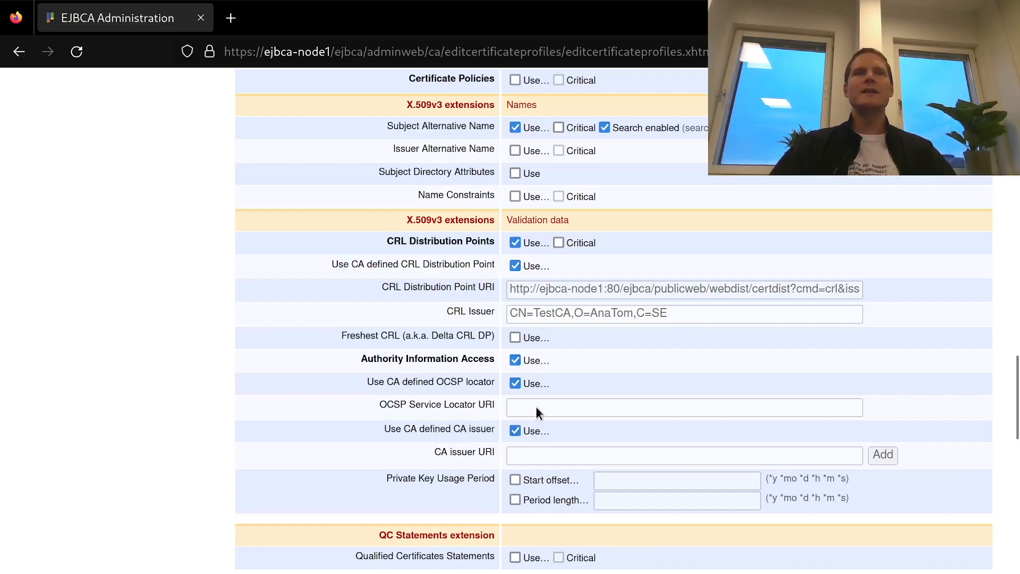
{"action": "mouse_move", "coordinate": [406, 429]}
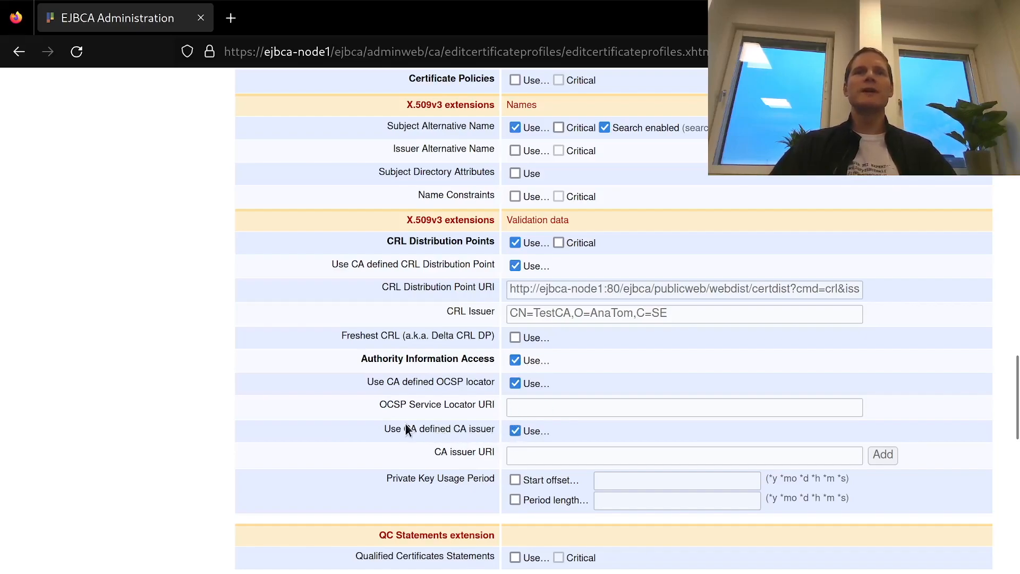
- Turn off LDAP DN order, restrict available CAs to MyPKISubCA-G1, and save the profile
{"action": "scroll", "scroll_direction": "down", "scroll_amount": 3}
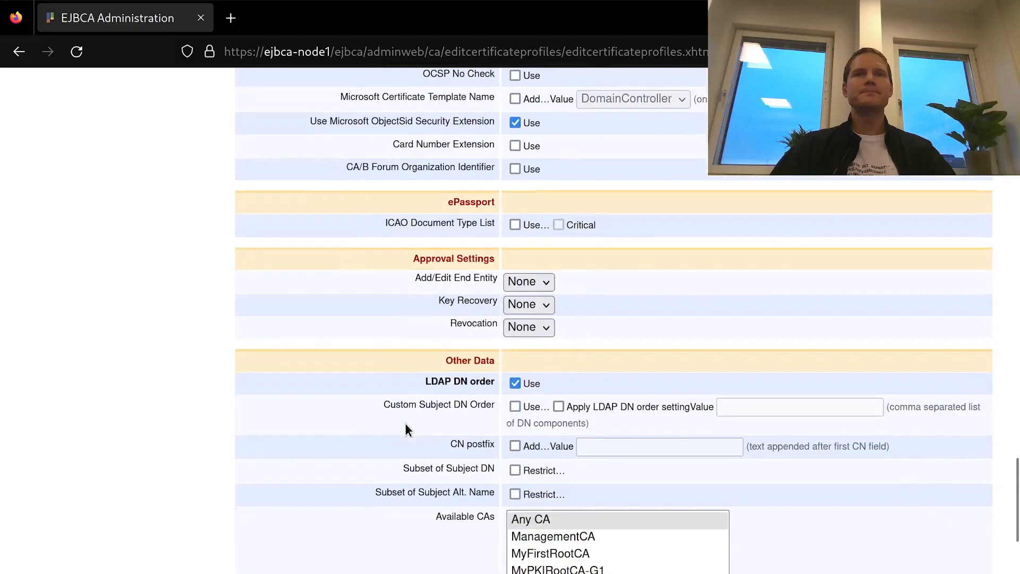
{"action": "scroll", "scroll_direction": "down", "scroll_amount": 3}
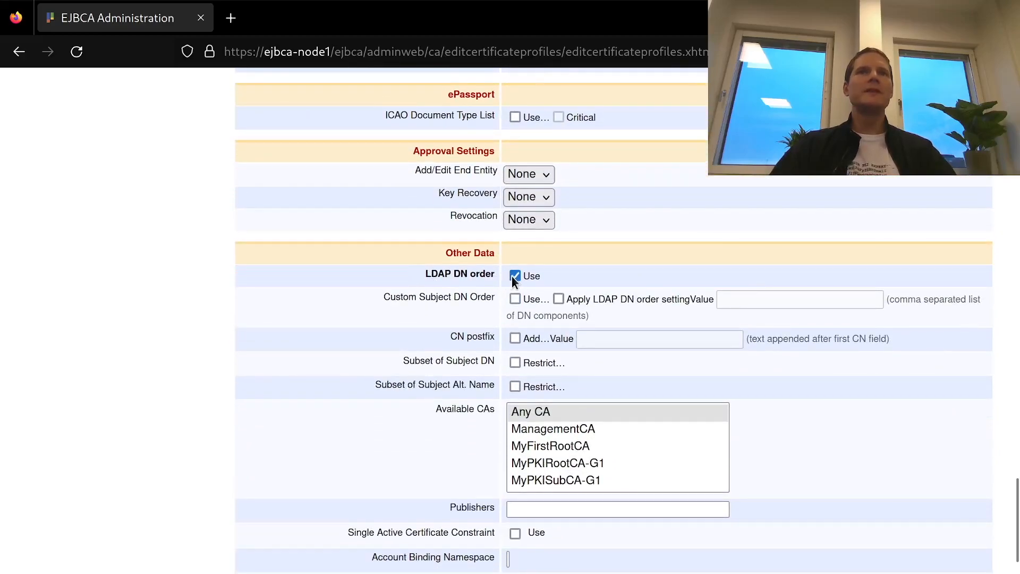
{"action": "left_click", "coordinate": [515, 275]}
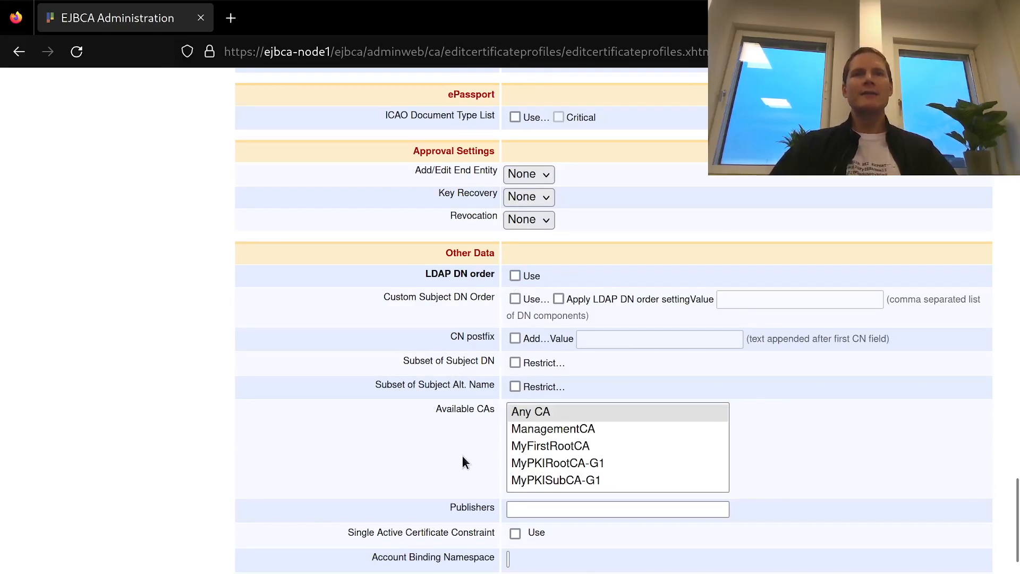
{"action": "left_click", "coordinate": [556, 480]}
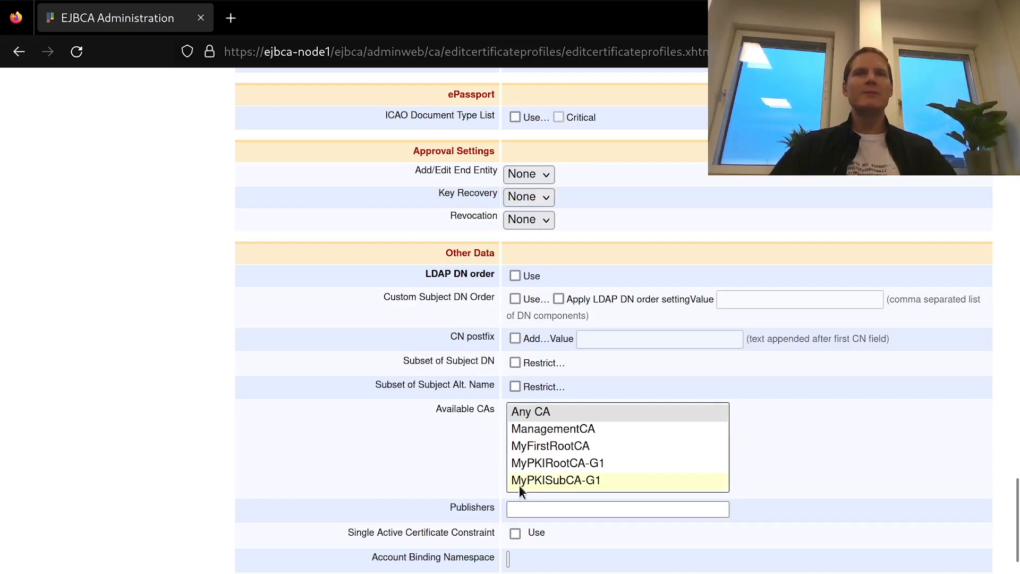
{"action": "left_click", "coordinate": [556, 480]}
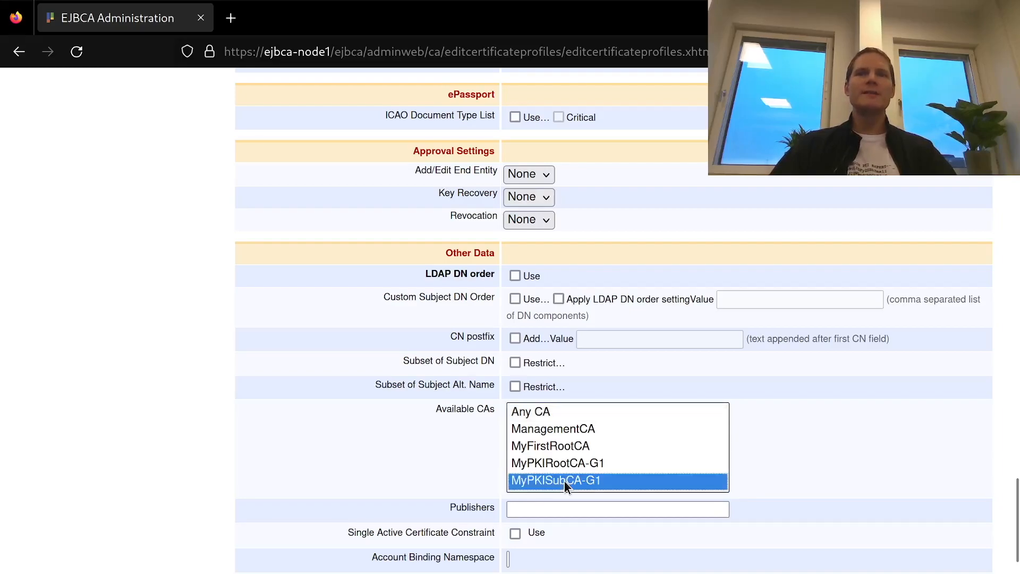
{"action": "scroll", "scroll_direction": "down", "scroll_amount": 3}
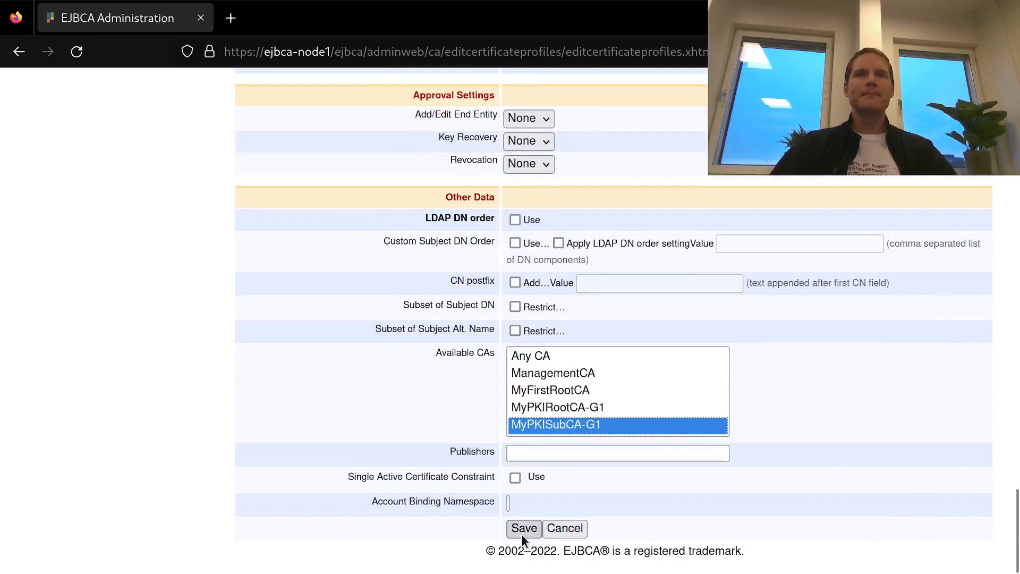
{"action": "left_click", "coordinate": [524, 527]}
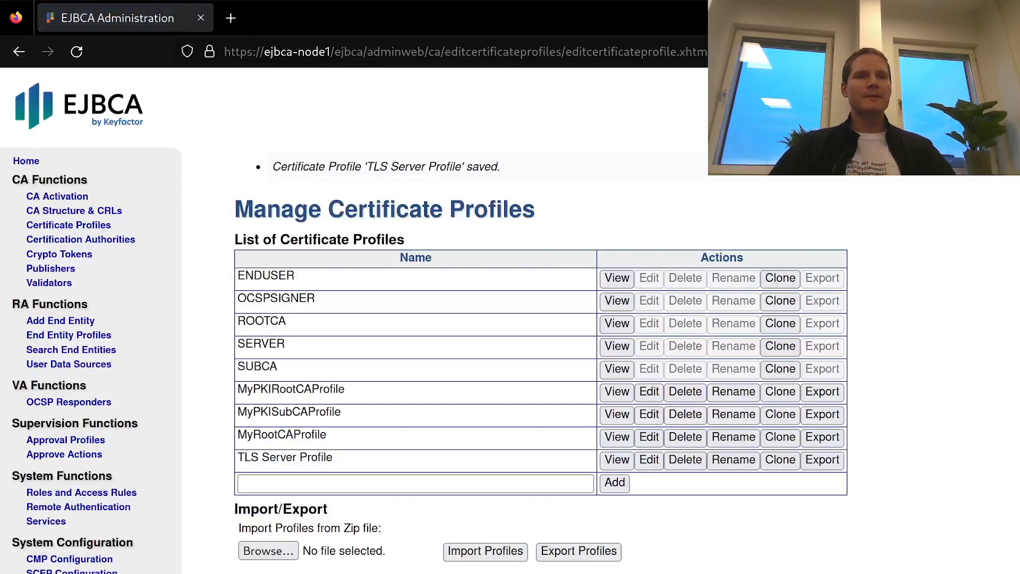
{"action": "mouse_move", "coordinate": [68, 335]}
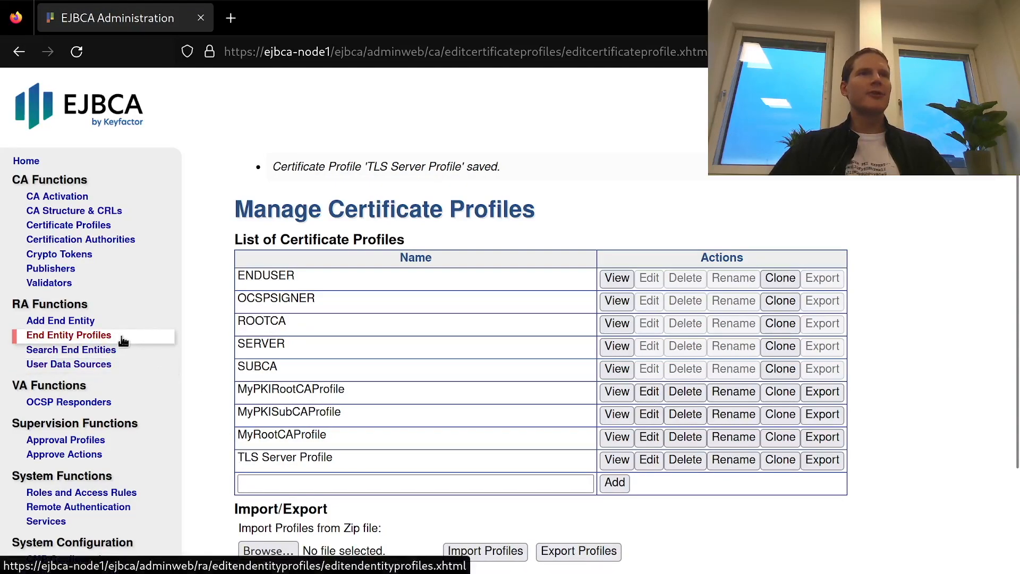
- Add the 'TLS Server Profile' end entity profile and open it in the editor
{"action": "left_click", "coordinate": [69, 335]}
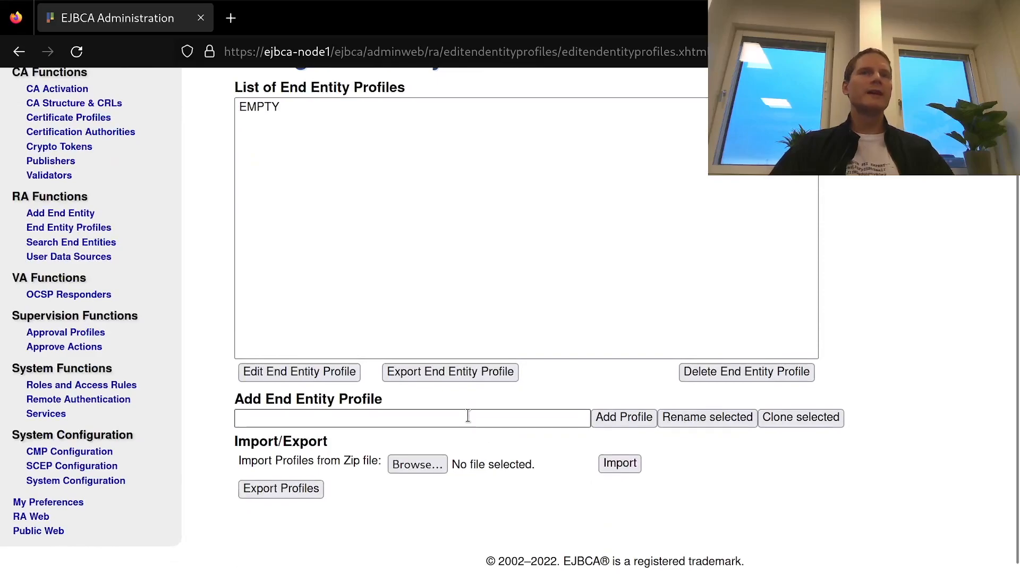
{"action": "mouse_move", "coordinate": [466, 418]}
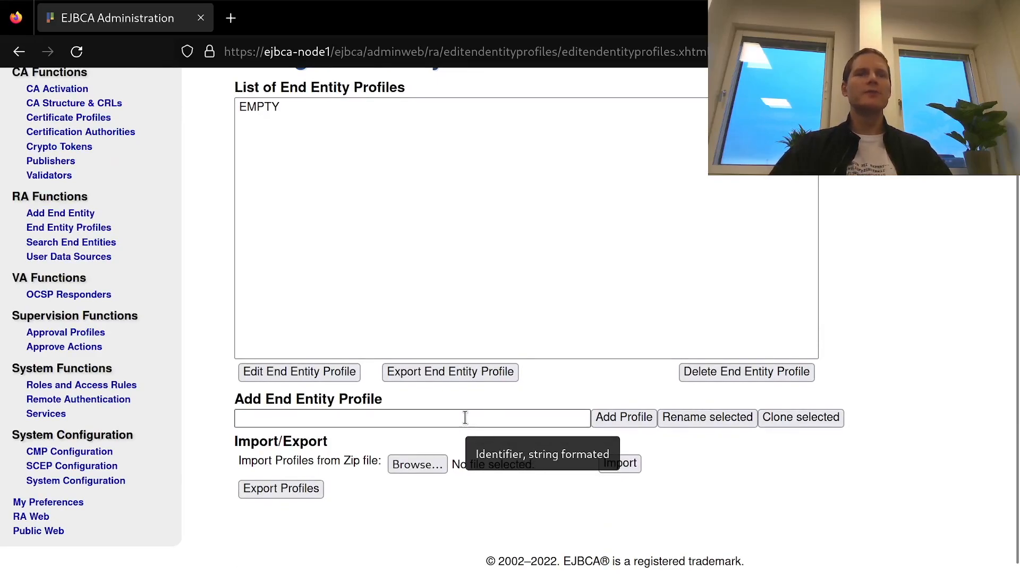
{"action": "left_click", "coordinate": [412, 417]}
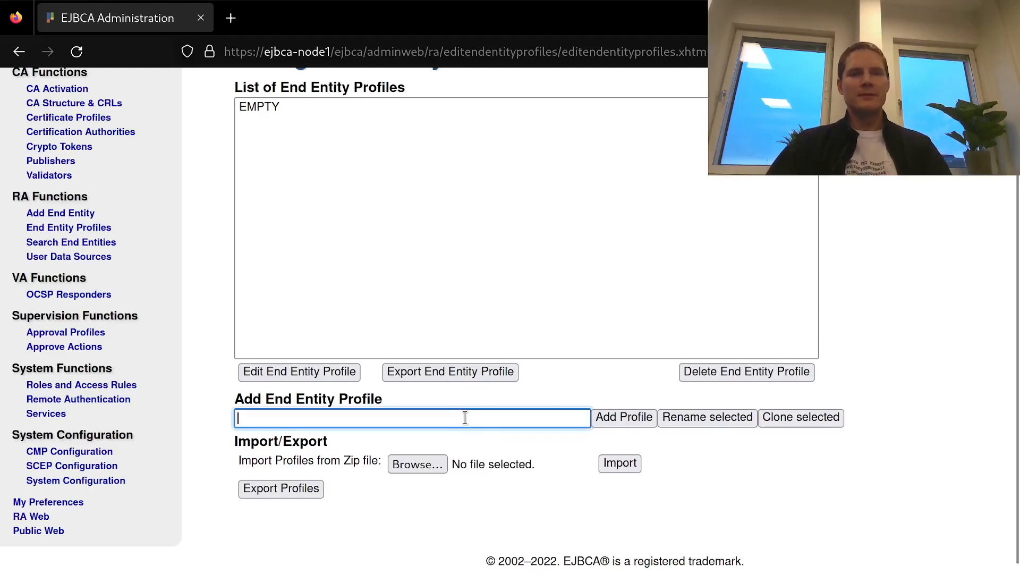
{"action": "type", "text": "TLS Server Profile"}
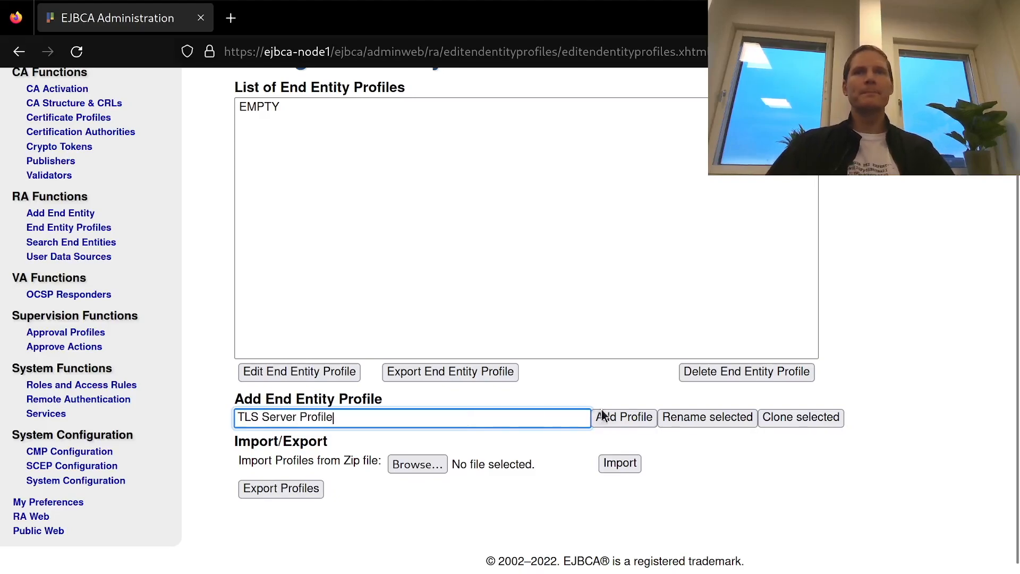
{"action": "left_click", "coordinate": [623, 417]}
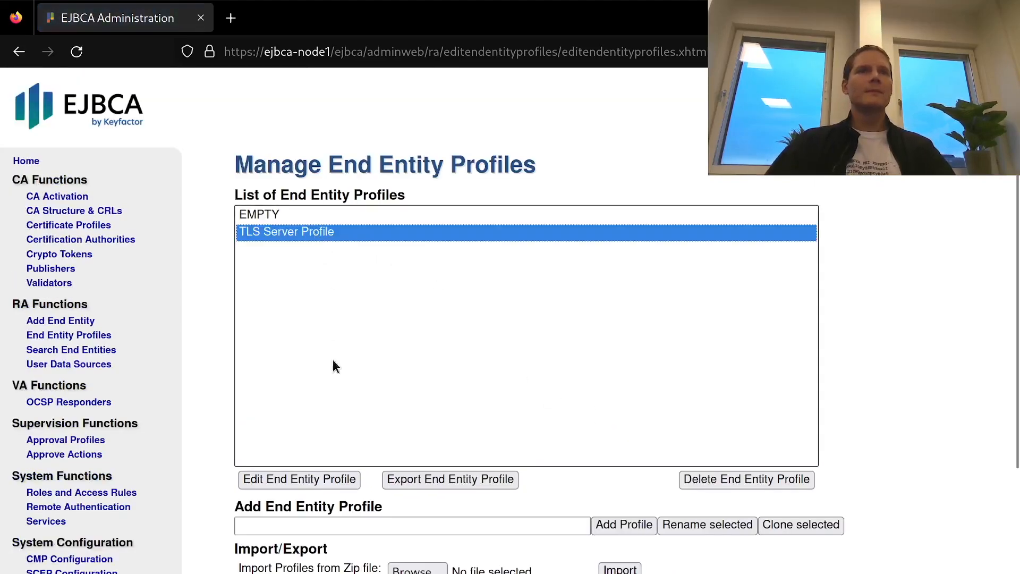
{"action": "left_click", "coordinate": [299, 479]}
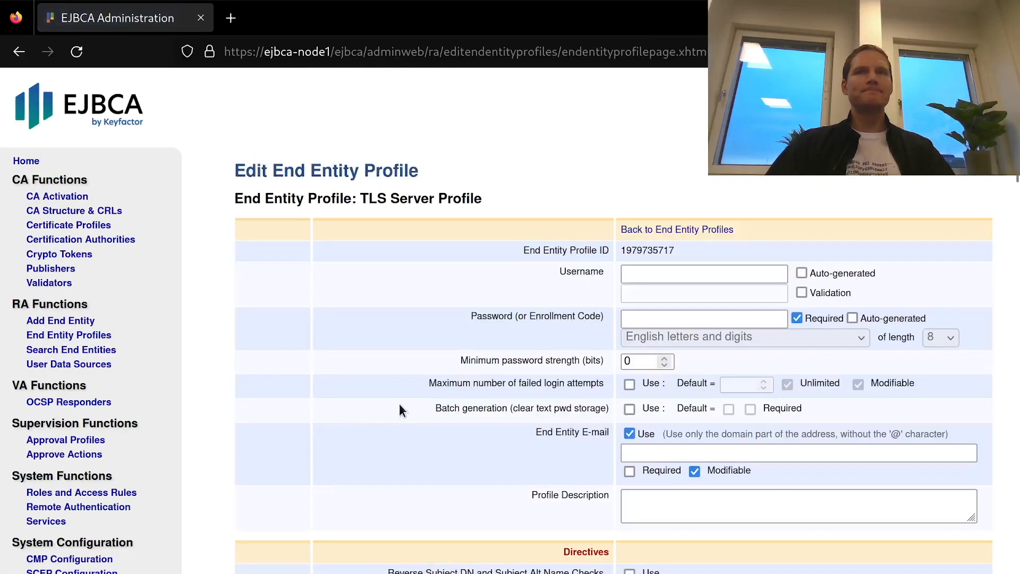
- Untick Use for the End Entity E-mail field
{"action": "scroll", "scroll_direction": "down", "scroll_amount": 3}
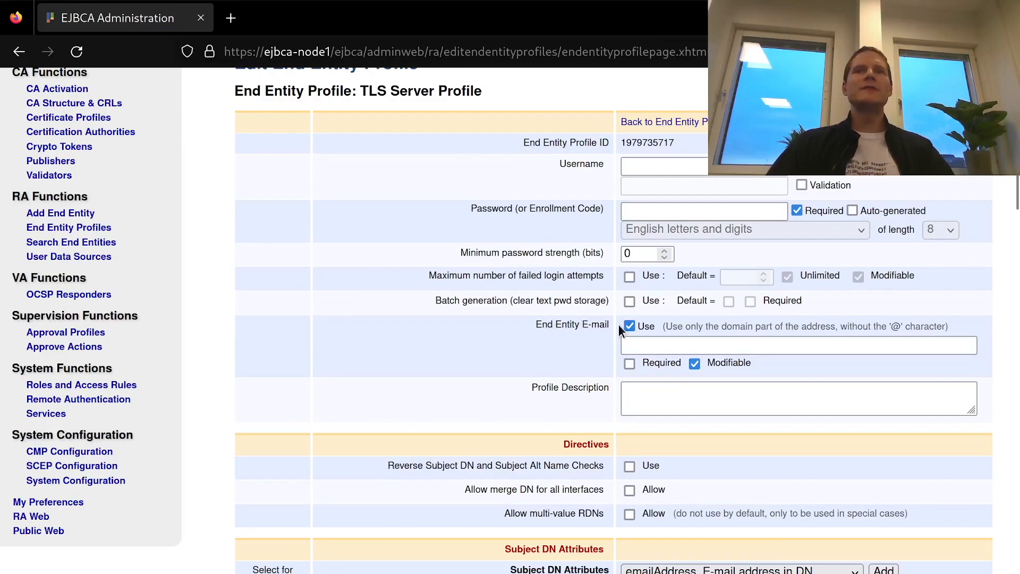
{"action": "left_click", "coordinate": [629, 325]}
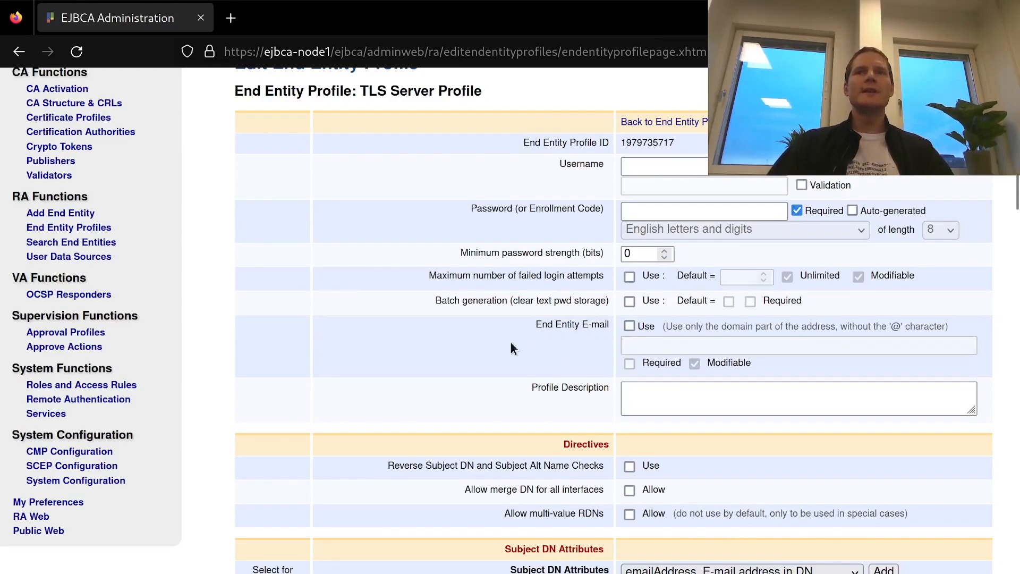
{"action": "scroll", "scroll_direction": "down", "scroll_amount": 3}
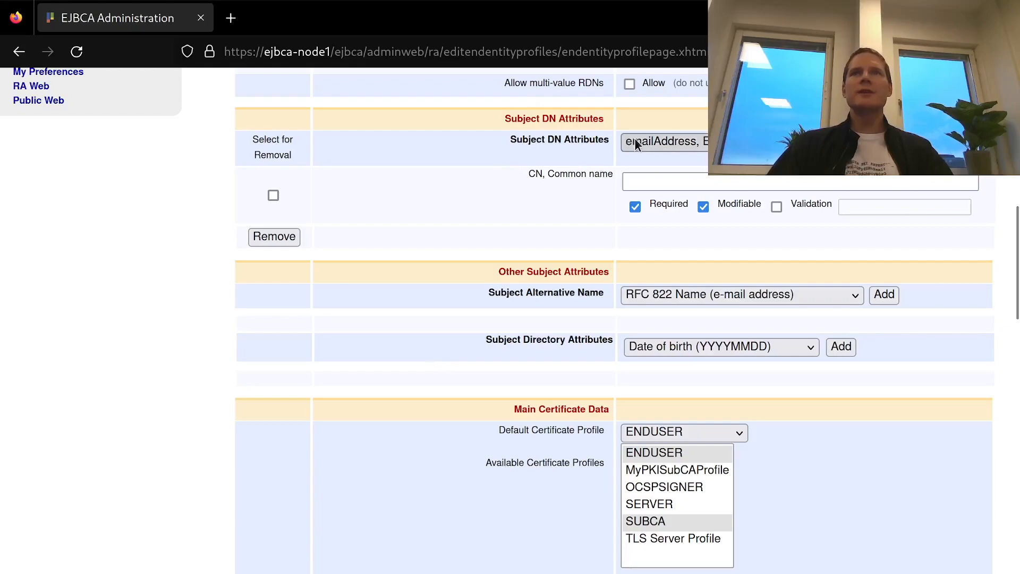
{"action": "mouse_move", "coordinate": [562, 184]}
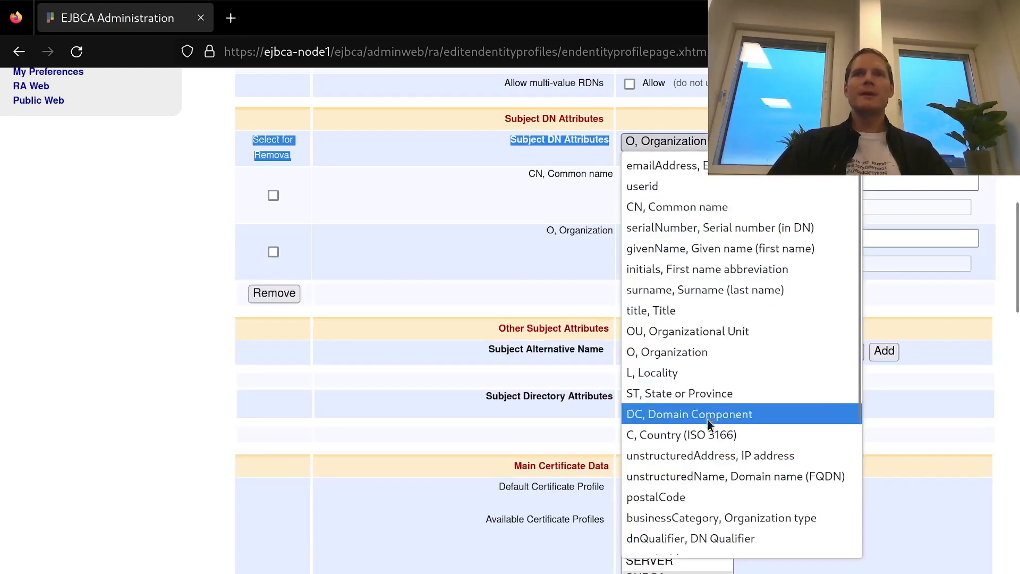
- Make subject DN O required as 'Keyfactor Community' and C required as 'SE'
{"action": "left_click", "coordinate": [682, 435]}
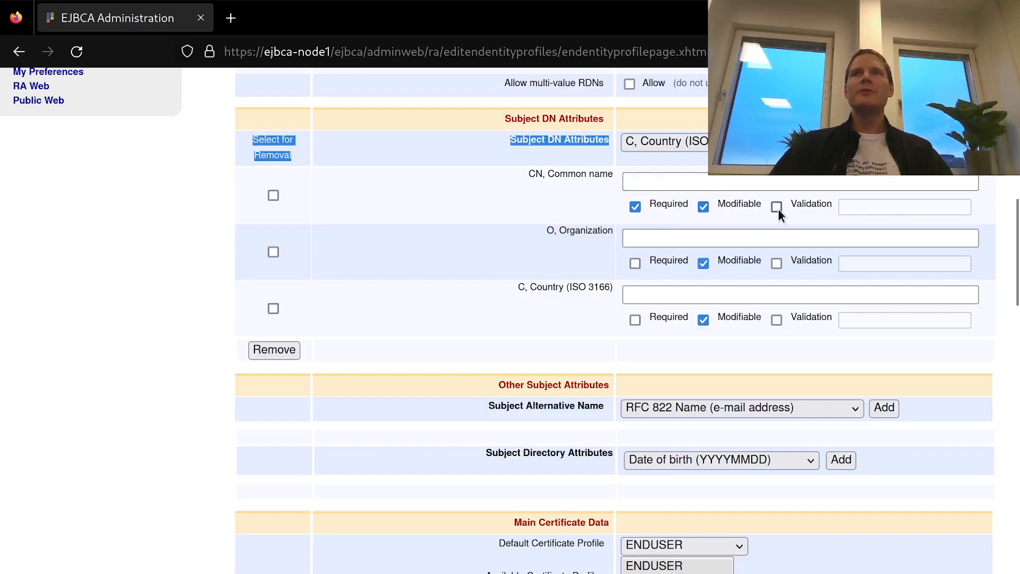
{"action": "left_click", "coordinate": [777, 207]}
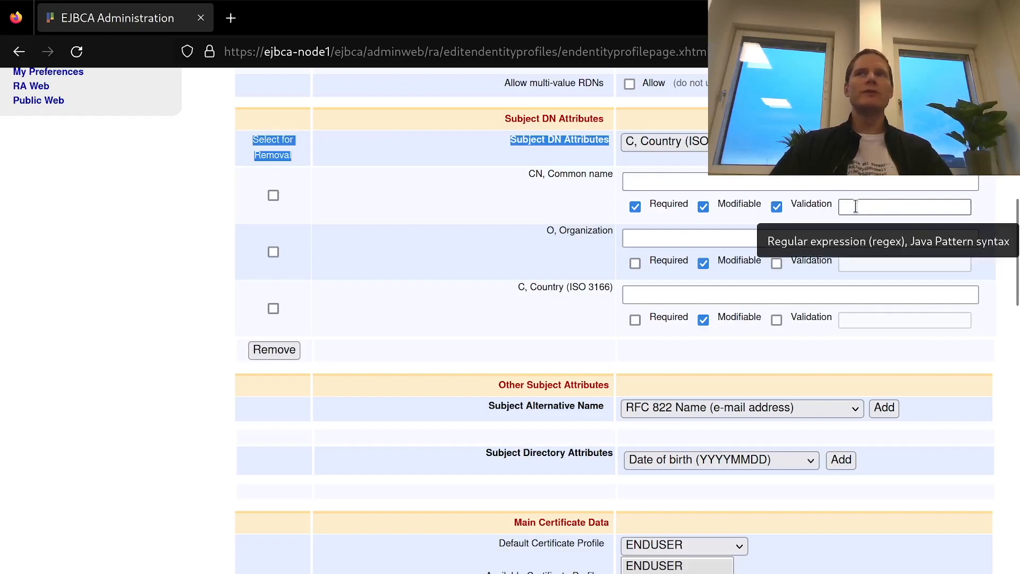
{"action": "mouse_move", "coordinate": [785, 215]}
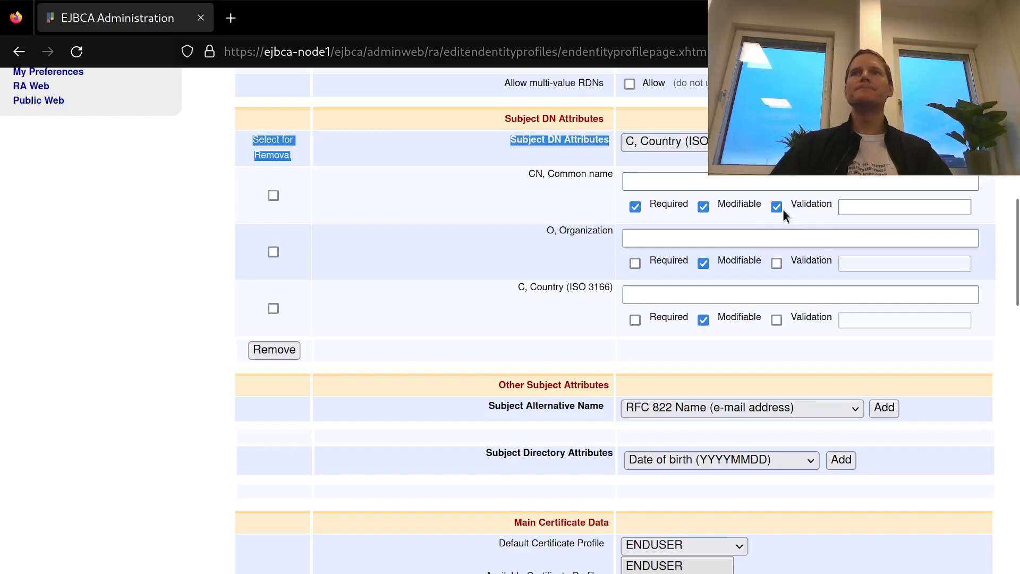
{"action": "left_click", "coordinate": [776, 206]}
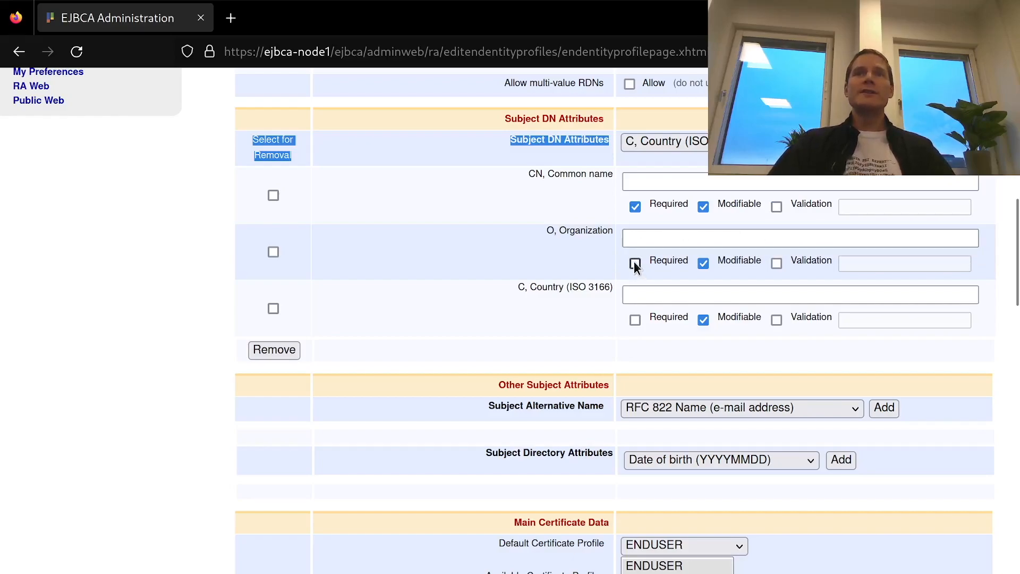
{"action": "left_click", "coordinate": [635, 263]}
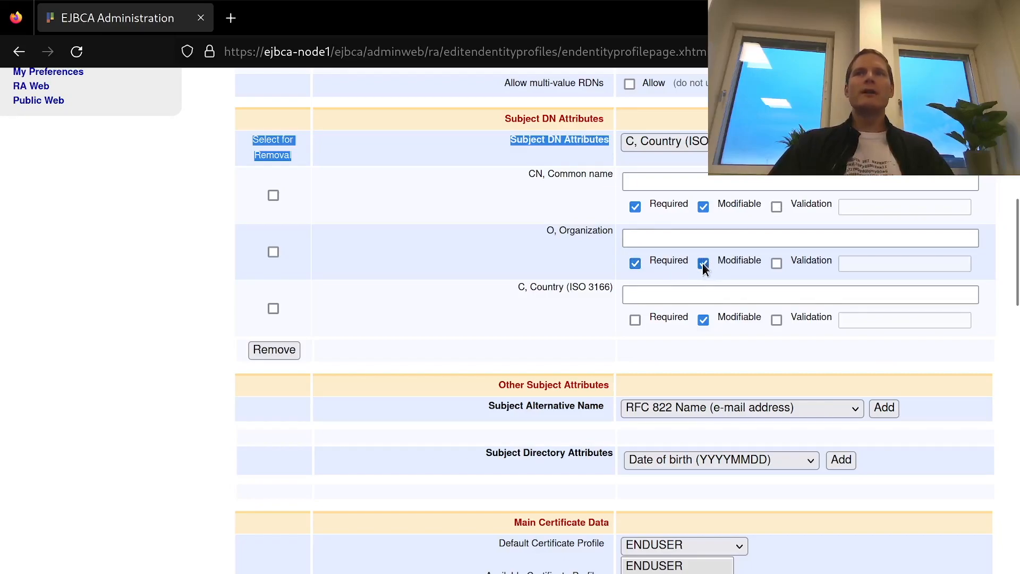
{"action": "type", "text": "K"}
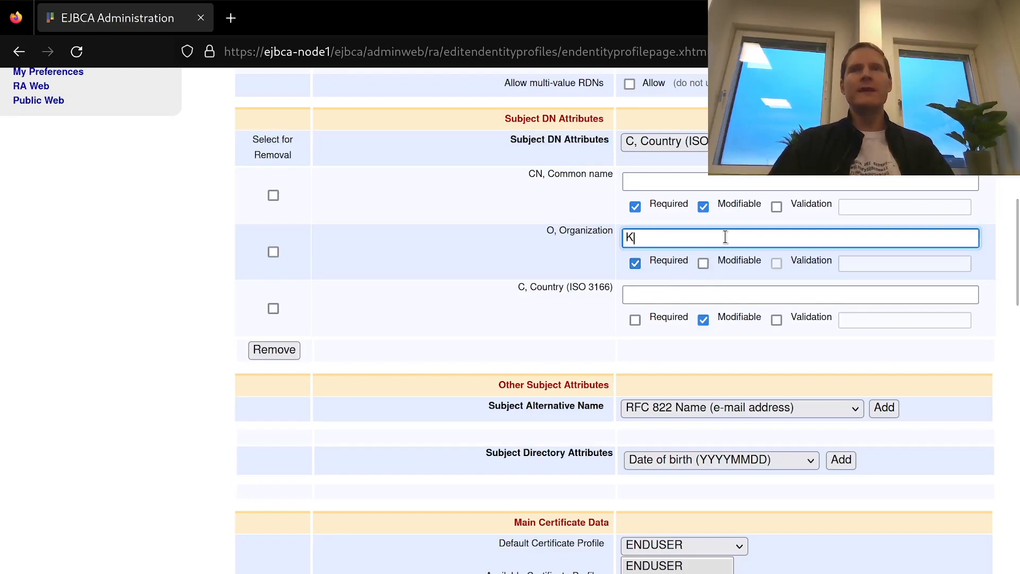
{"action": "type", "text": "eyfactor Community"}
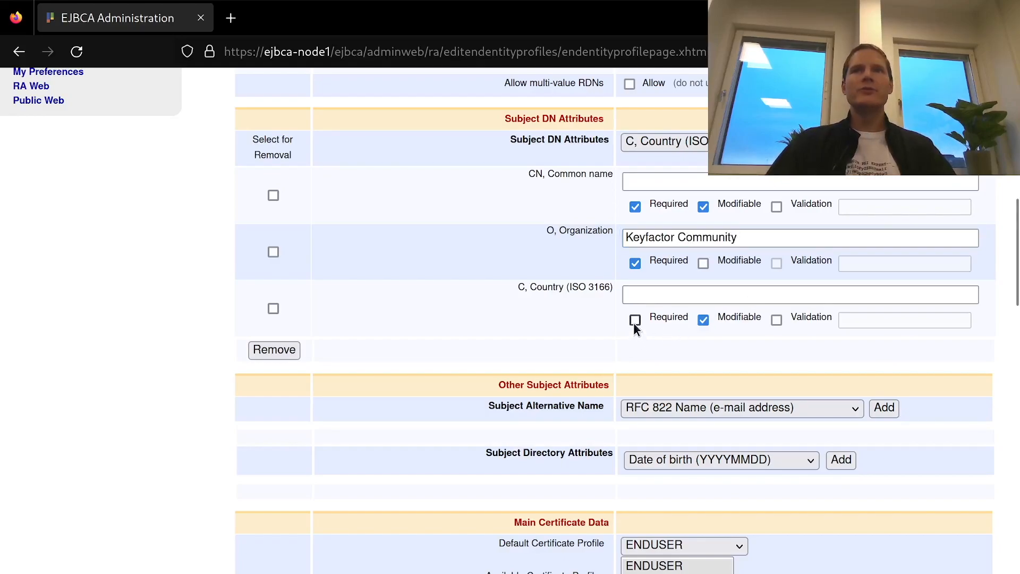
{"action": "left_click", "coordinate": [634, 320]}
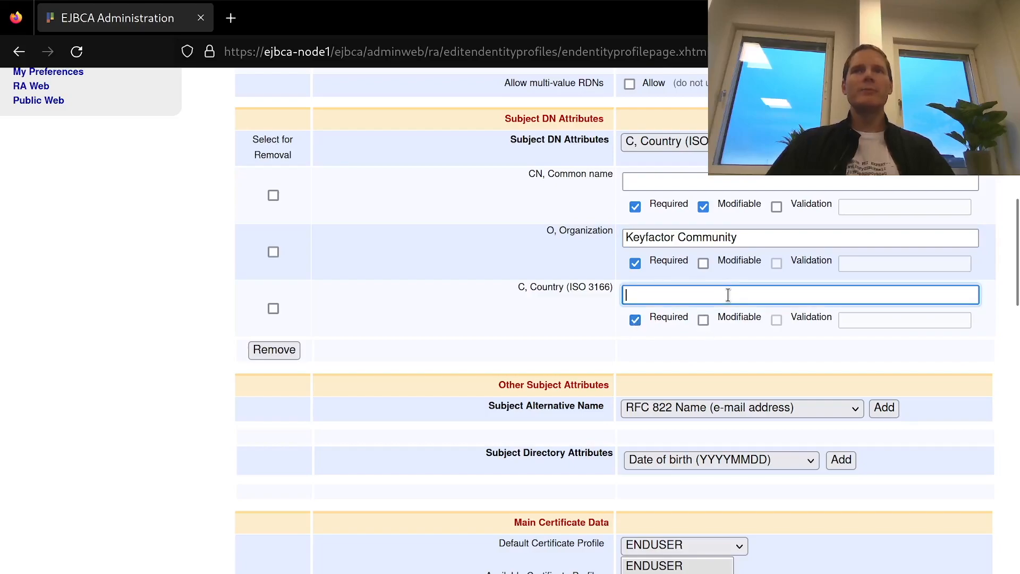
{"action": "type", "text": "SE"}
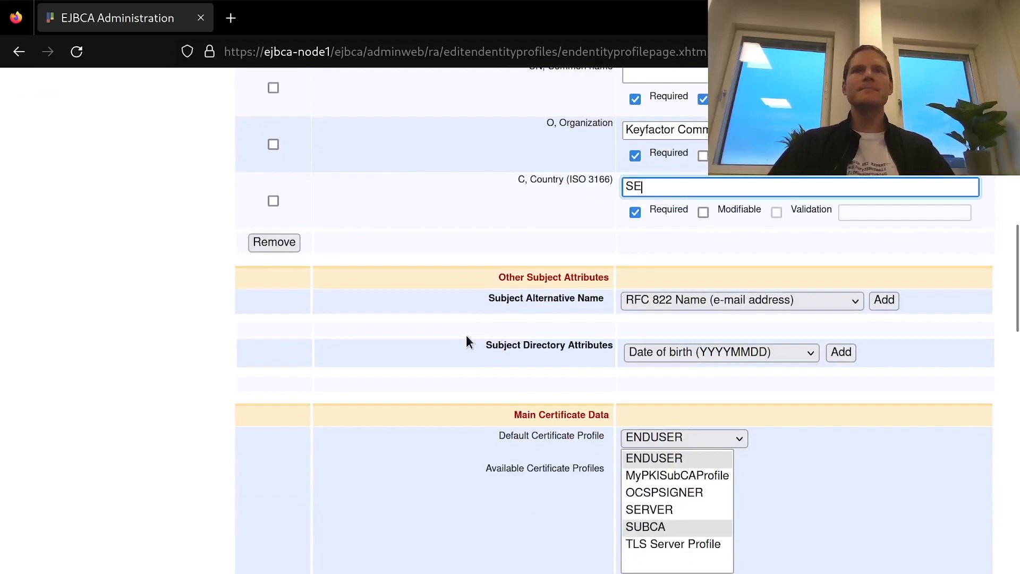
{"action": "mouse_move", "coordinate": [564, 319]}
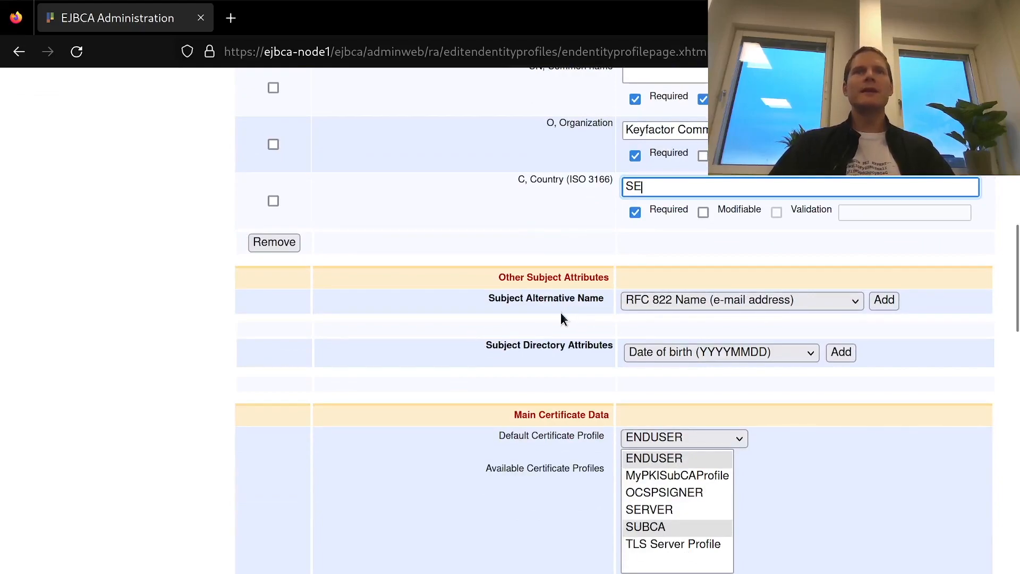
{"action": "mouse_move", "coordinate": [516, 313]}
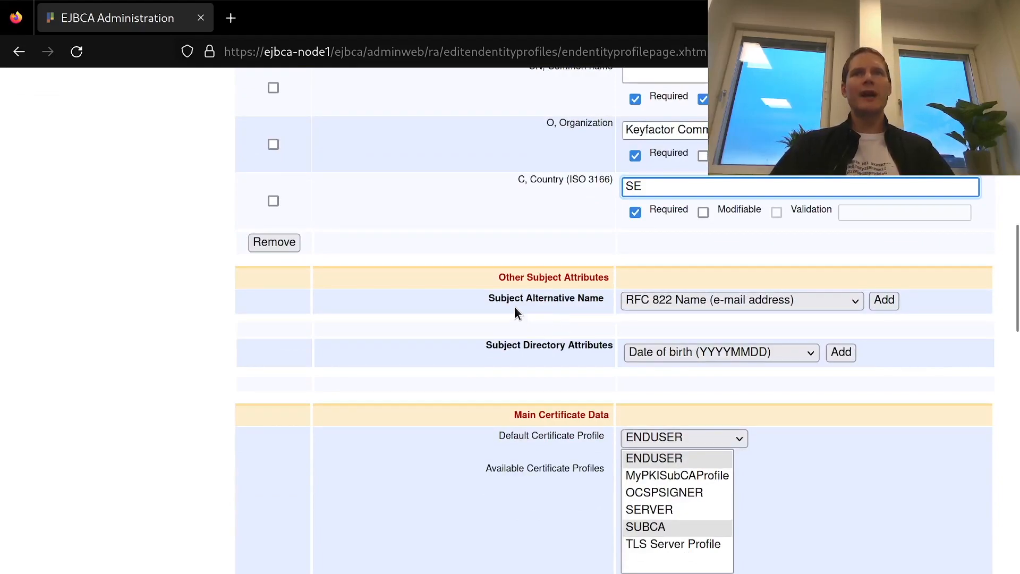
- Add DNS Name subject alternative name fields, the first using the entity CN field
{"action": "left_click", "coordinate": [741, 300]}
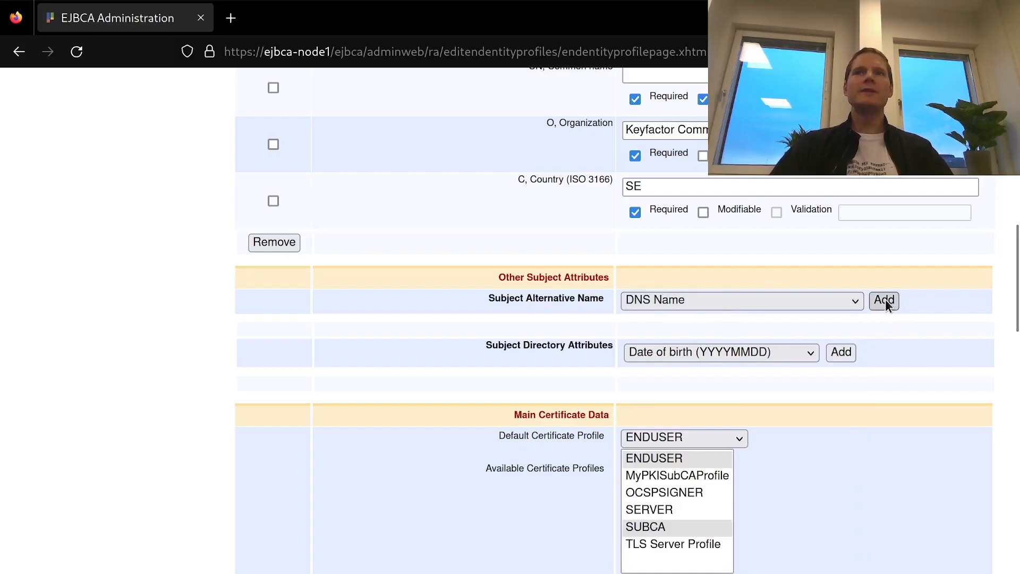
{"action": "left_click", "coordinate": [884, 299]}
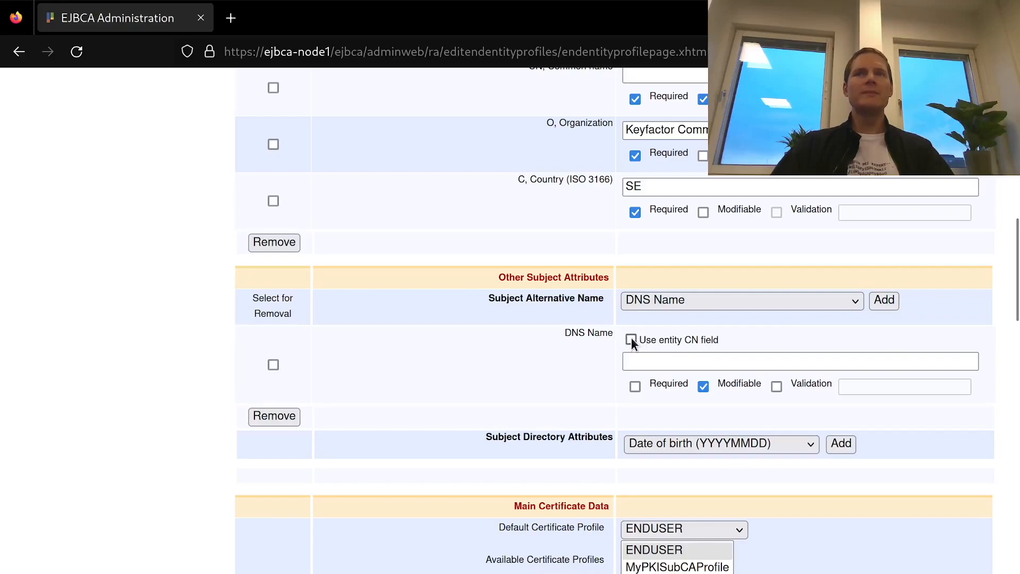
{"action": "left_click", "coordinate": [630, 339]}
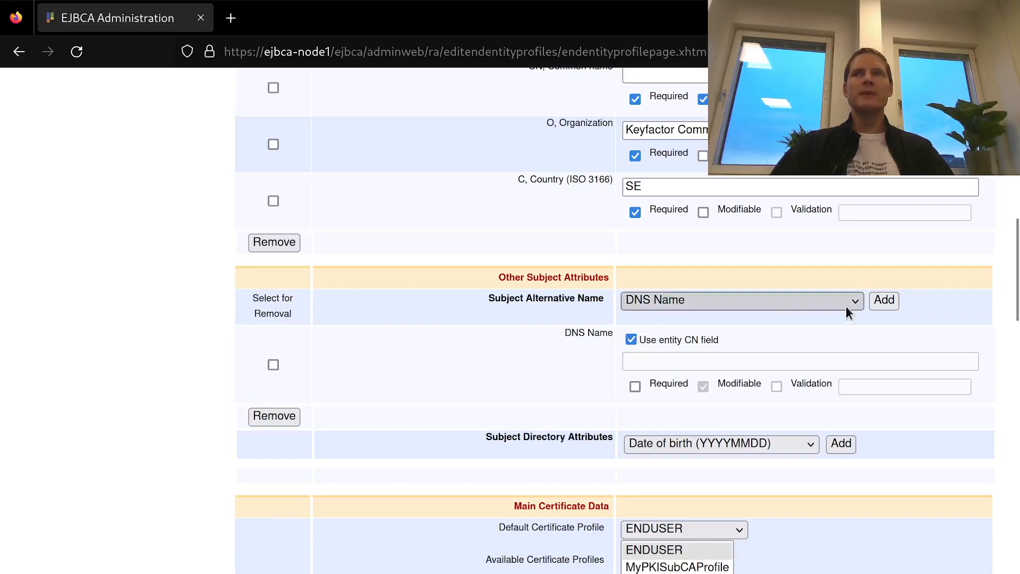
{"action": "left_click", "coordinate": [884, 300]}
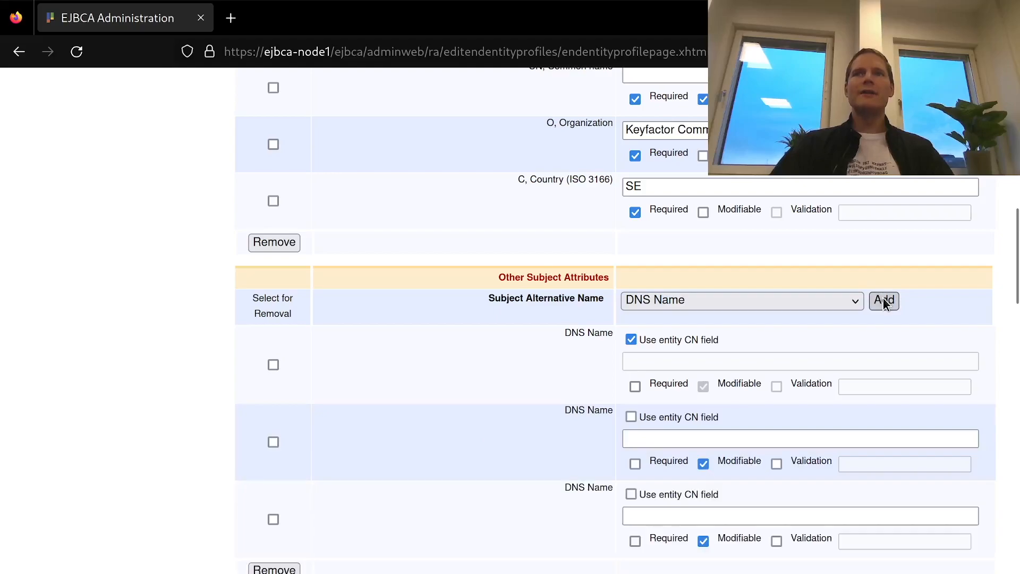
{"action": "left_click", "coordinate": [883, 301]}
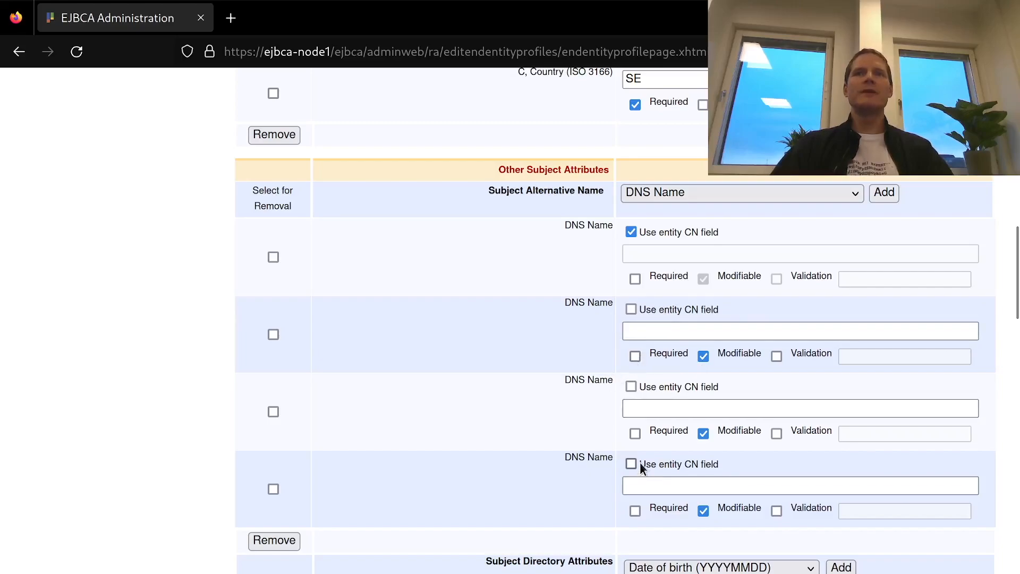
{"action": "scroll", "scroll_direction": "down", "scroll_amount": 3}
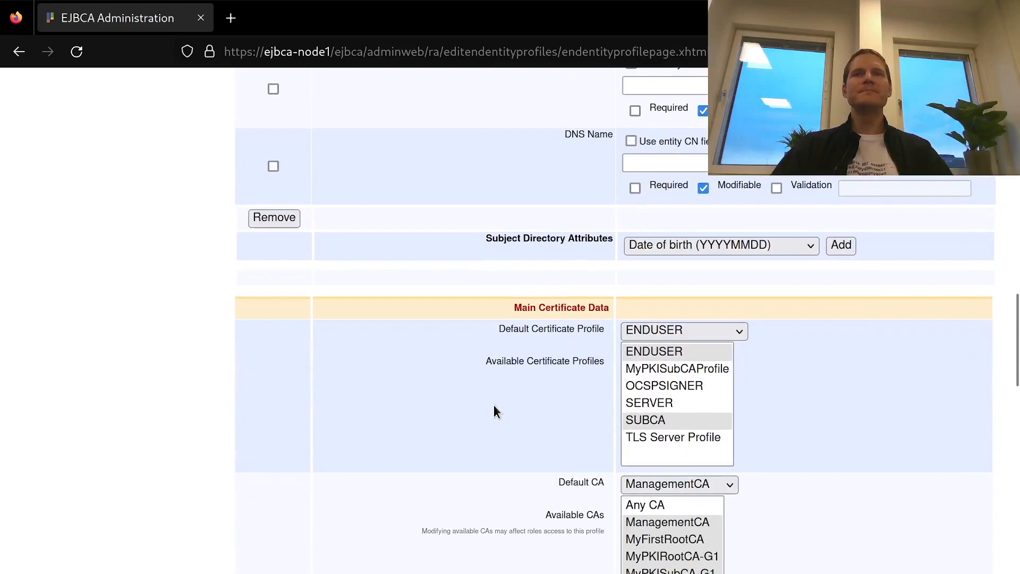
- Allow the TLS Server Profile certificate profile and make MyPKISubCA-G1 the default and only CA
{"action": "scroll", "scroll_direction": "down", "scroll_amount": 3}
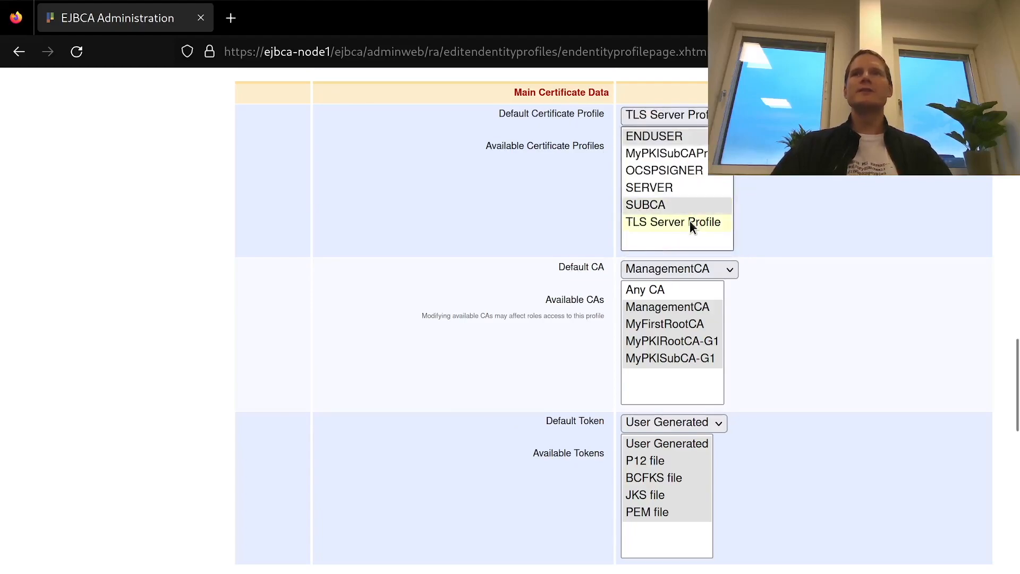
{"action": "left_click", "coordinate": [673, 221]}
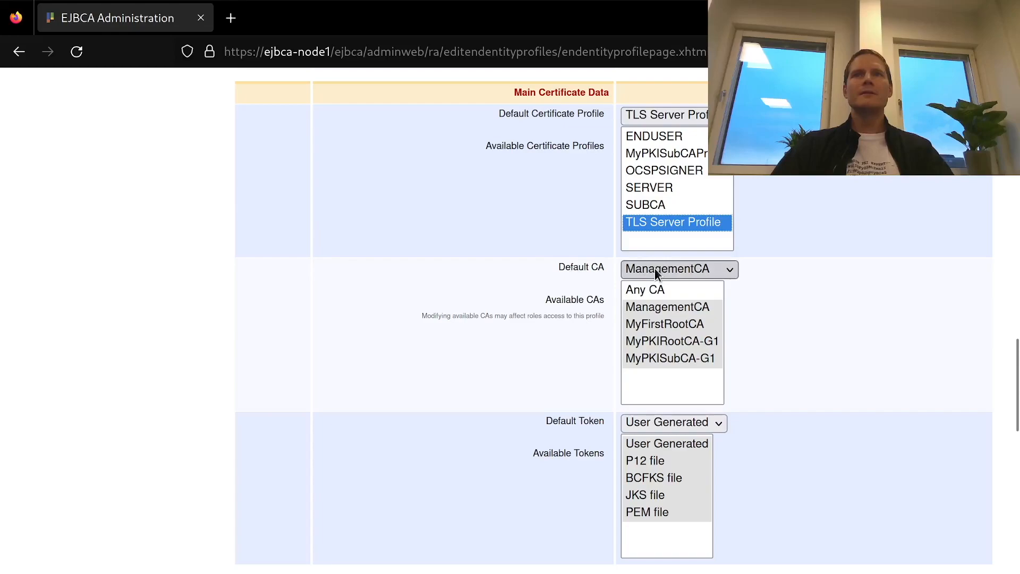
{"action": "left_click", "coordinate": [670, 358]}
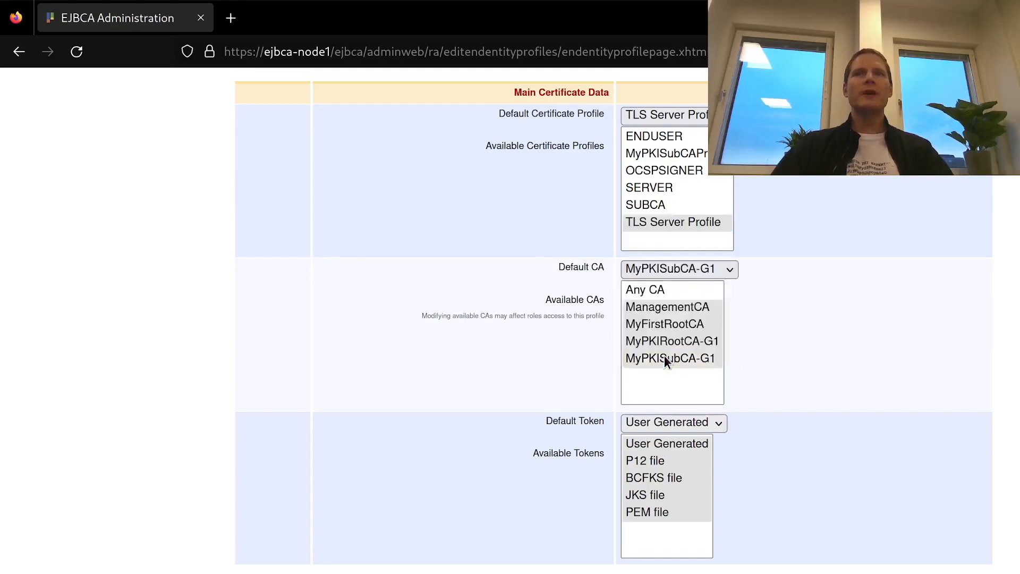
{"action": "left_click", "coordinate": [671, 357]}
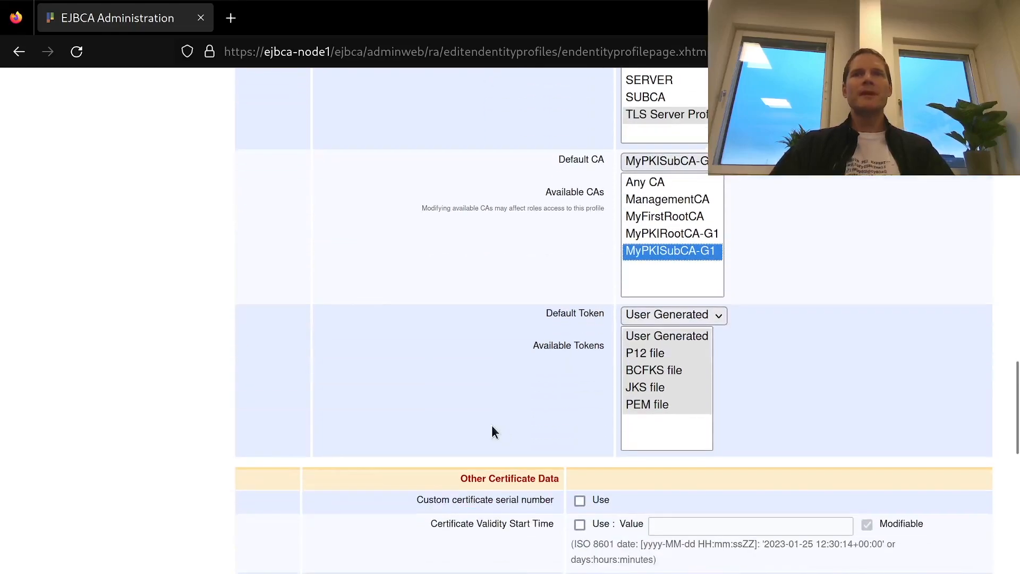
{"action": "mouse_move", "coordinate": [586, 363]}
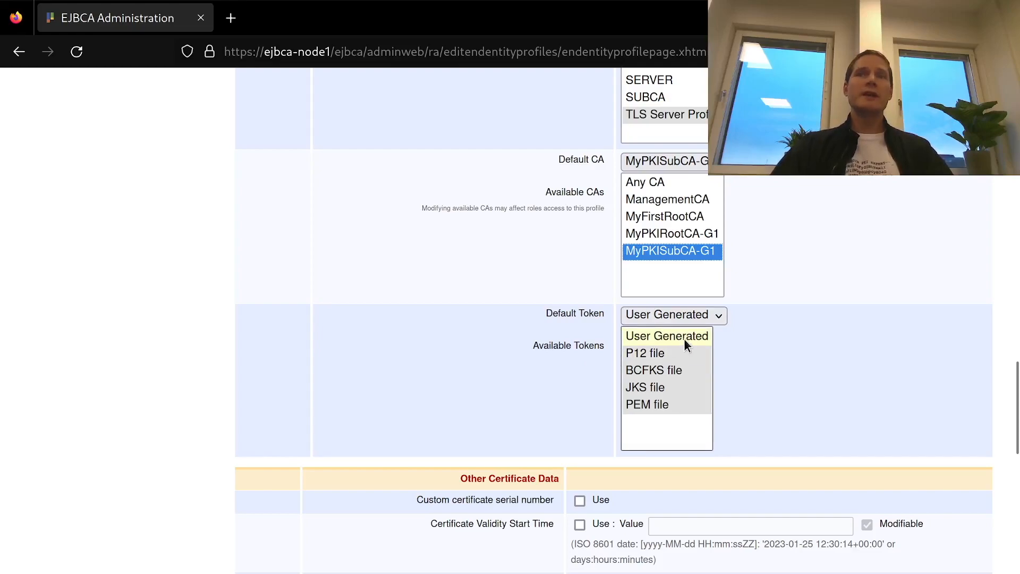
{"action": "mouse_move", "coordinate": [703, 351]}
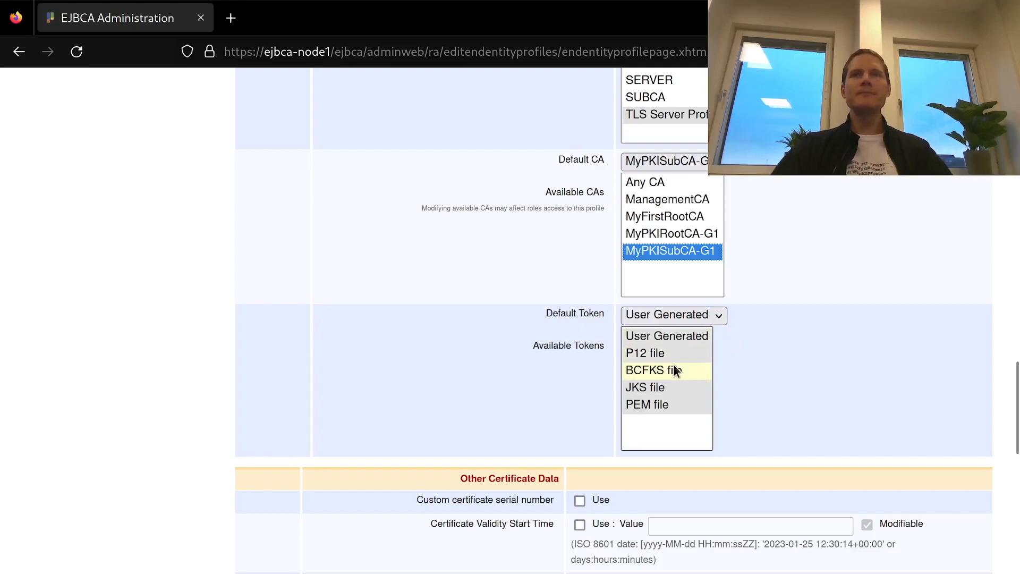
{"action": "mouse_move", "coordinate": [586, 403]}
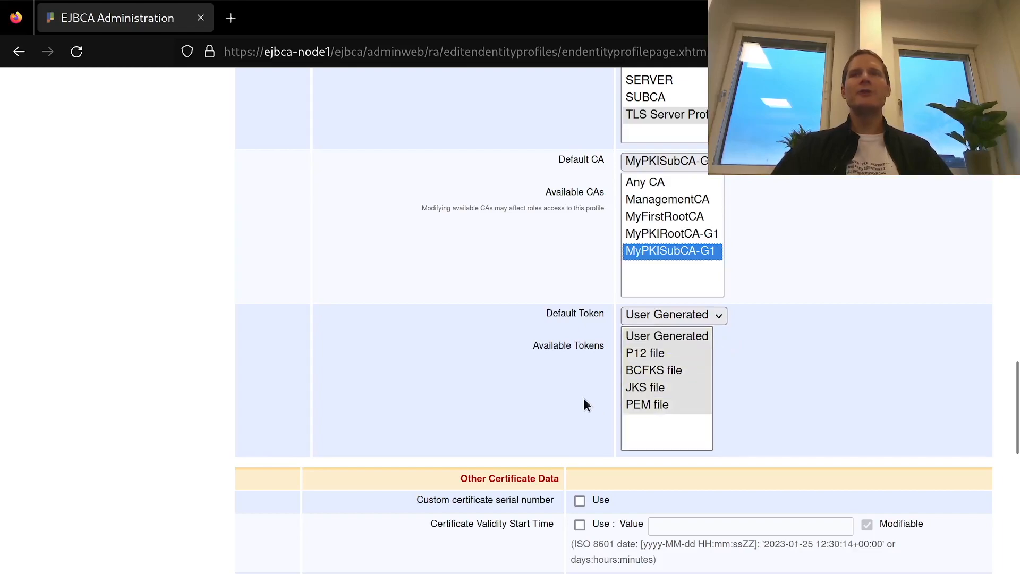
{"action": "mouse_move", "coordinate": [563, 392]}
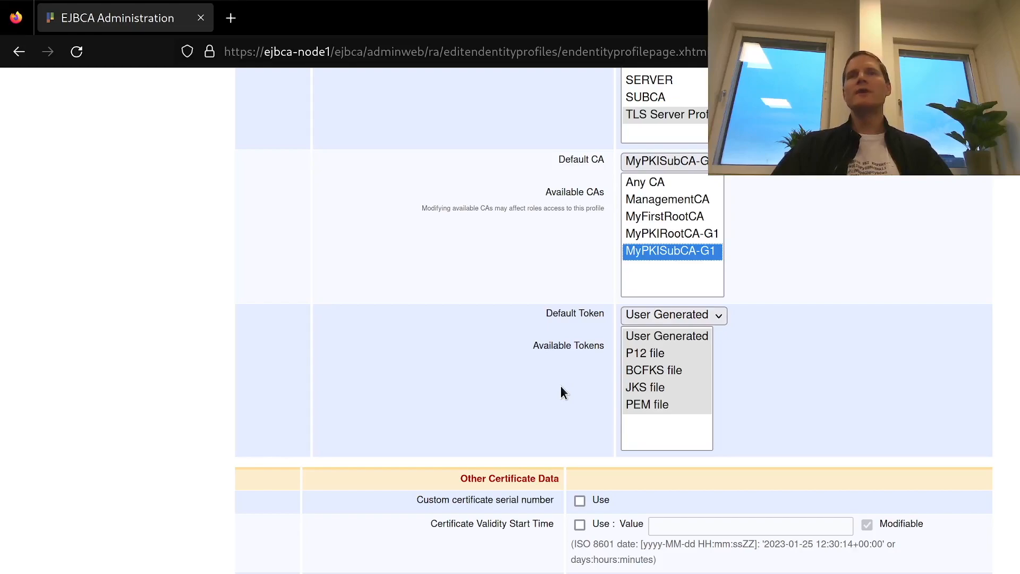
{"action": "mouse_move", "coordinate": [644, 354]}
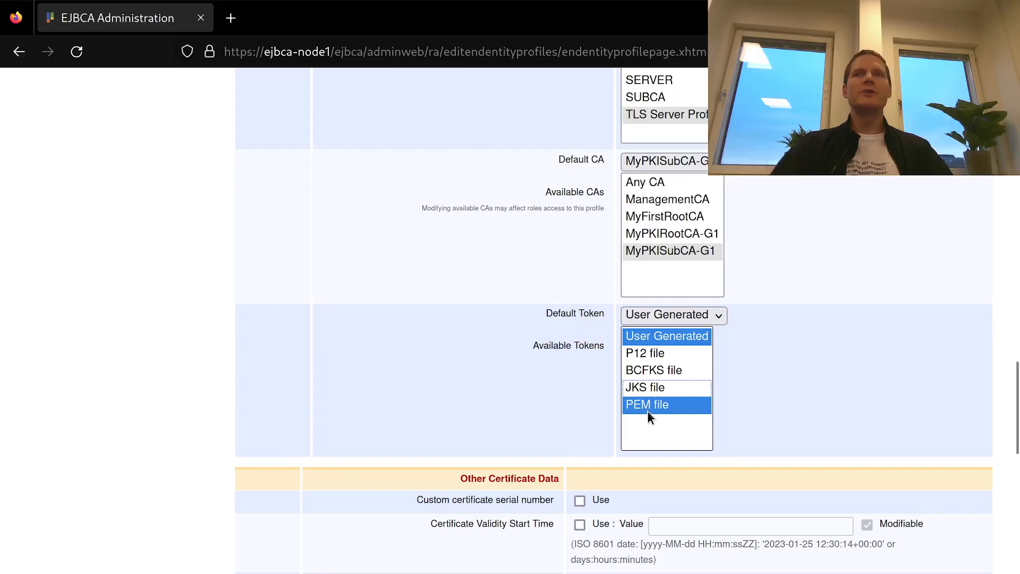
- Save the TLS Server Profile end entity profile from the bottom of the page
{"action": "scroll", "scroll_direction": "down", "scroll_amount": 3}
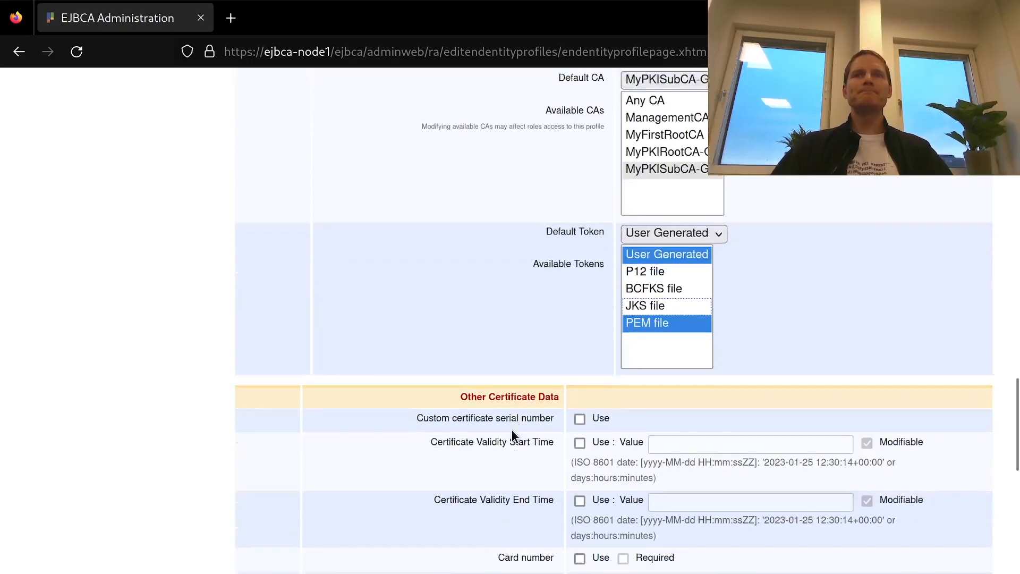
{"action": "scroll", "scroll_direction": "down", "scroll_amount": 3}
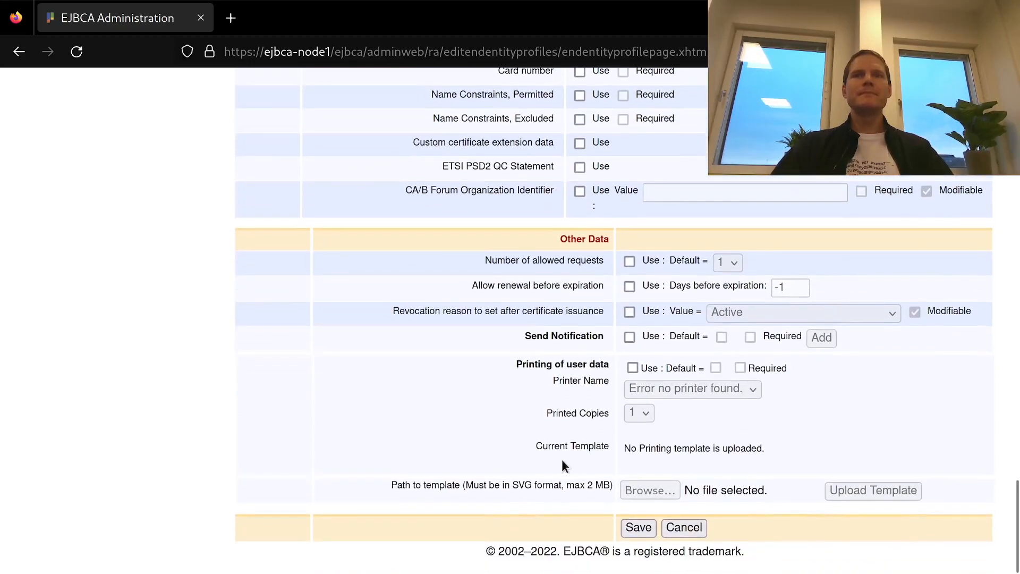
{"action": "left_click", "coordinate": [637, 527]}
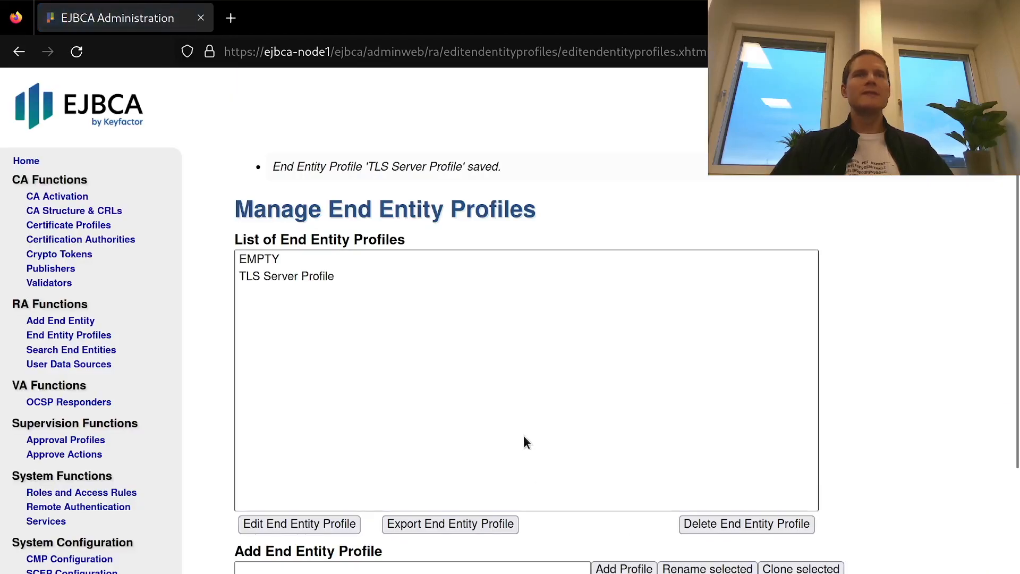
- Switch from the administration pages to the EJBCA RA Web interface
{"action": "scroll", "scroll_direction": "down", "scroll_amount": 3}
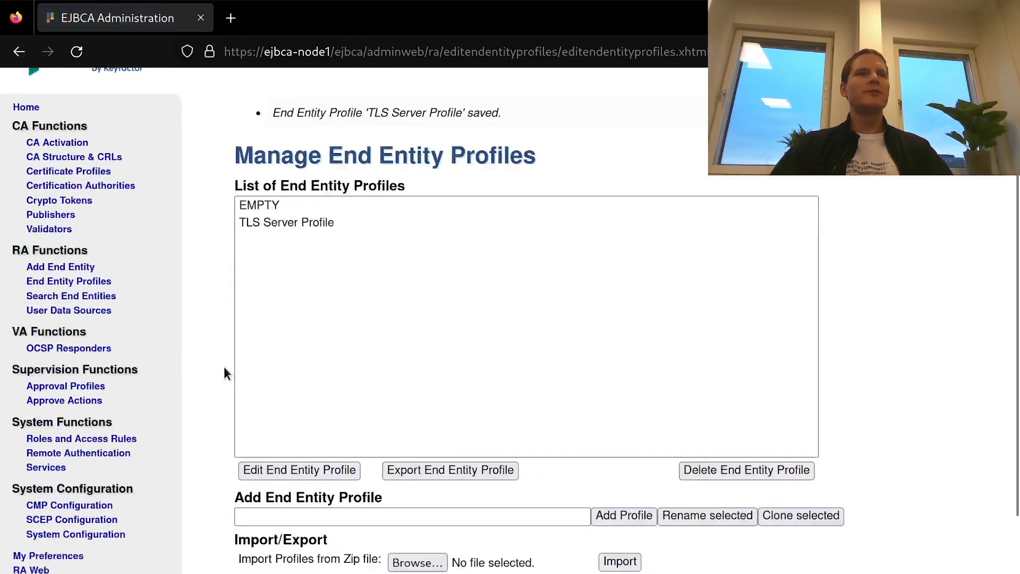
{"action": "scroll", "scroll_direction": "down", "scroll_amount": 3}
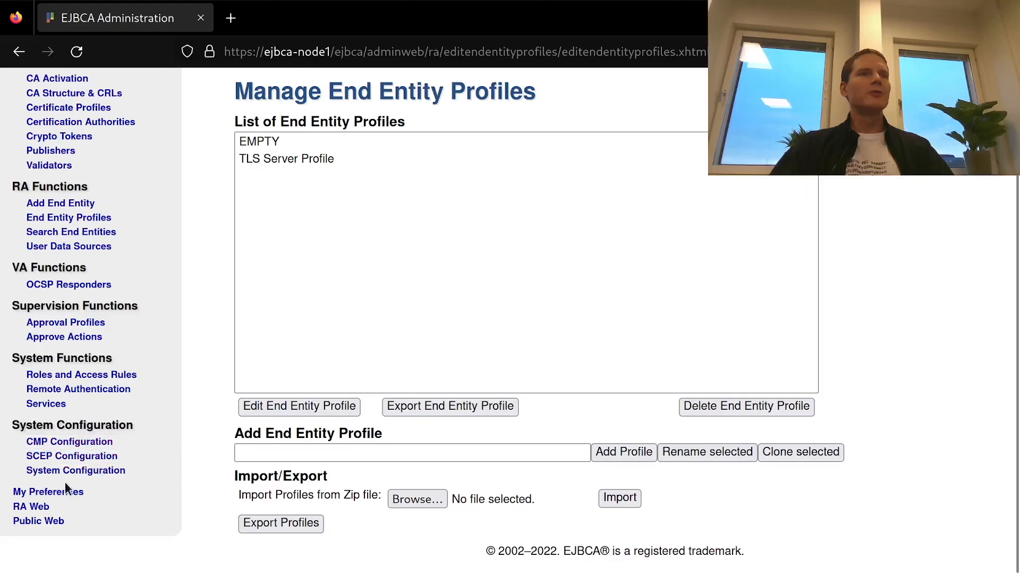
{"action": "left_click", "coordinate": [31, 506]}
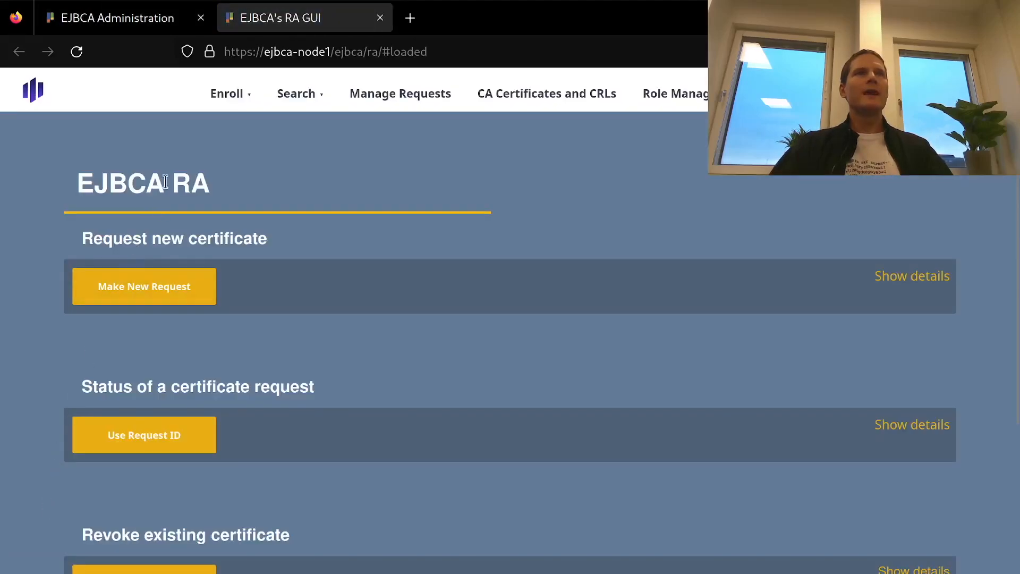
- Make a new request with Certificate Type TLS Server Profile and key pair 'Provided by user'
{"action": "left_click", "coordinate": [144, 287]}
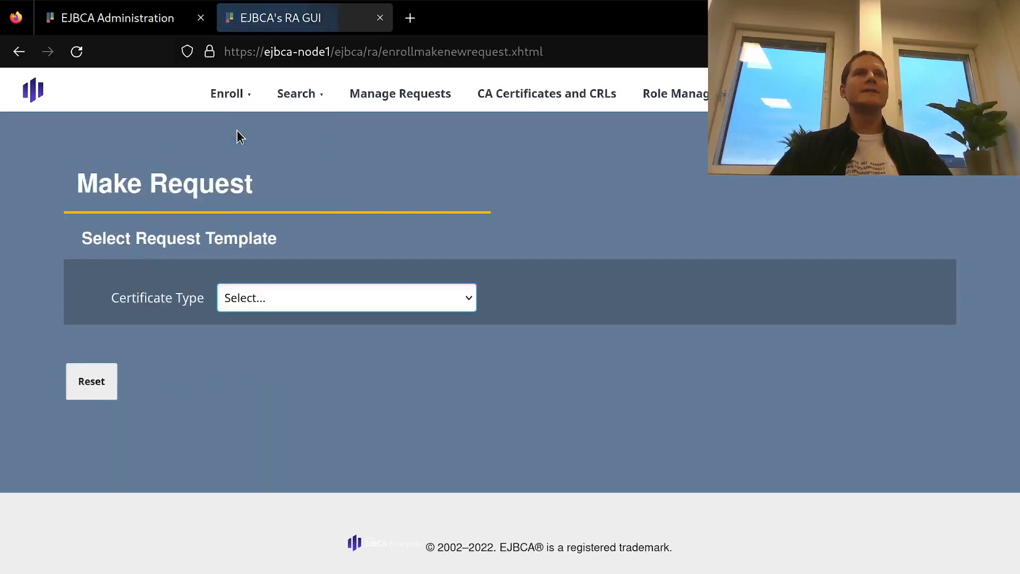
{"action": "mouse_move", "coordinate": [364, 243]}
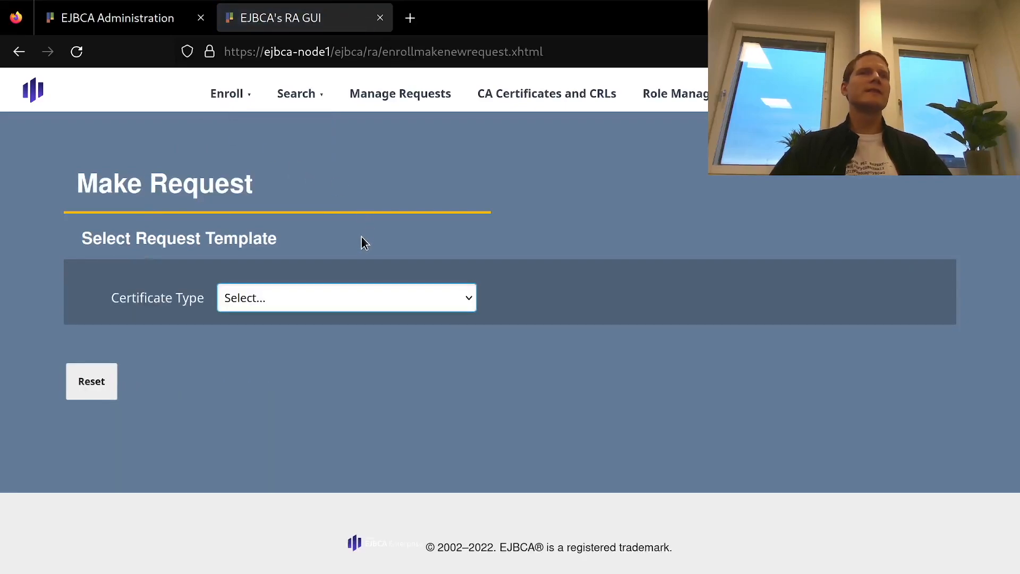
{"action": "mouse_move", "coordinate": [351, 283]}
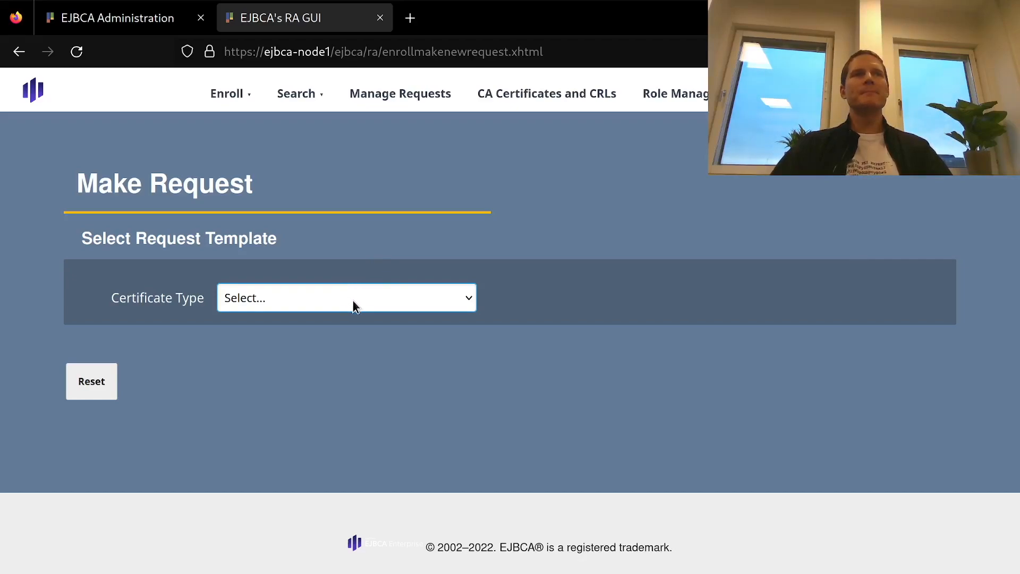
{"action": "left_click", "coordinate": [345, 297]}
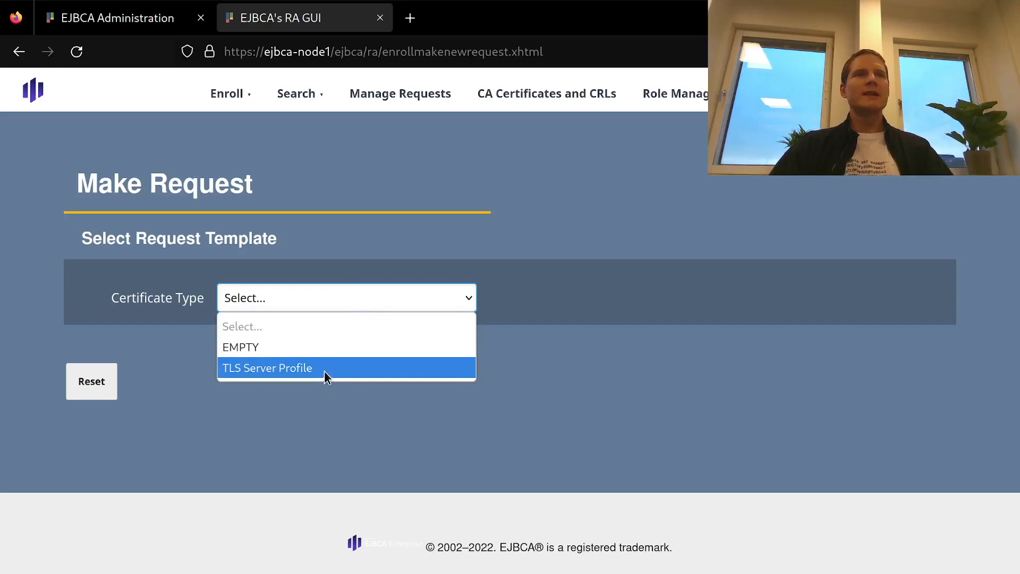
{"action": "left_click", "coordinate": [267, 368]}
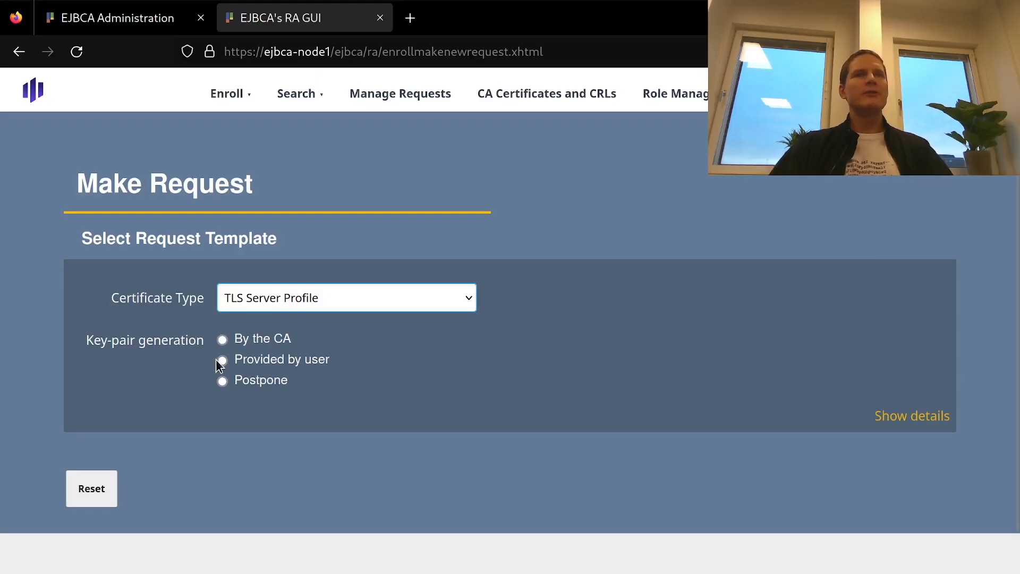
{"action": "left_click", "coordinate": [222, 359]}
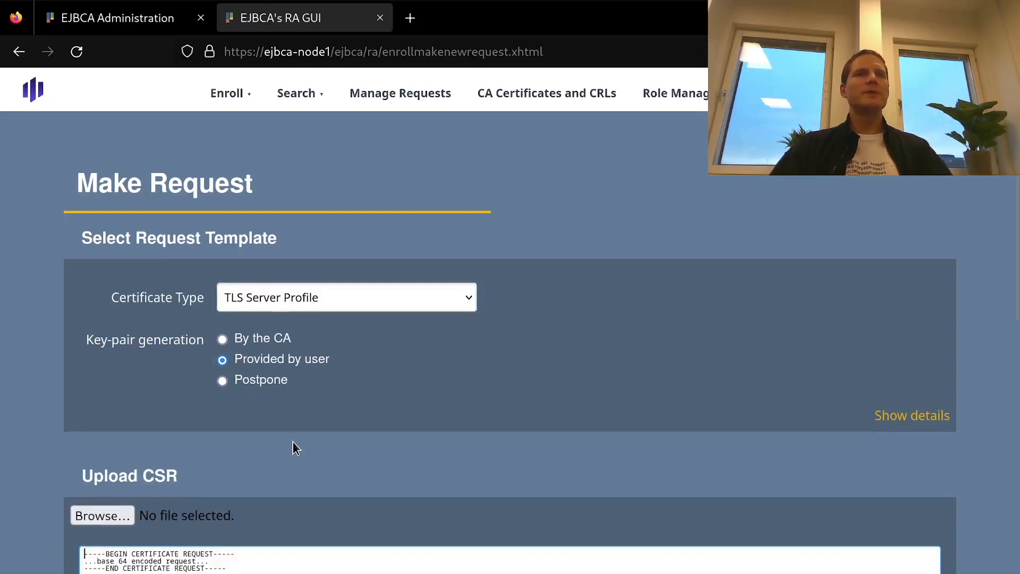
- Scroll the terminal output showing the prime256v1 key and test.my.pki CSR
{"action": "scroll", "scroll_direction": "down", "scroll_amount": 3}
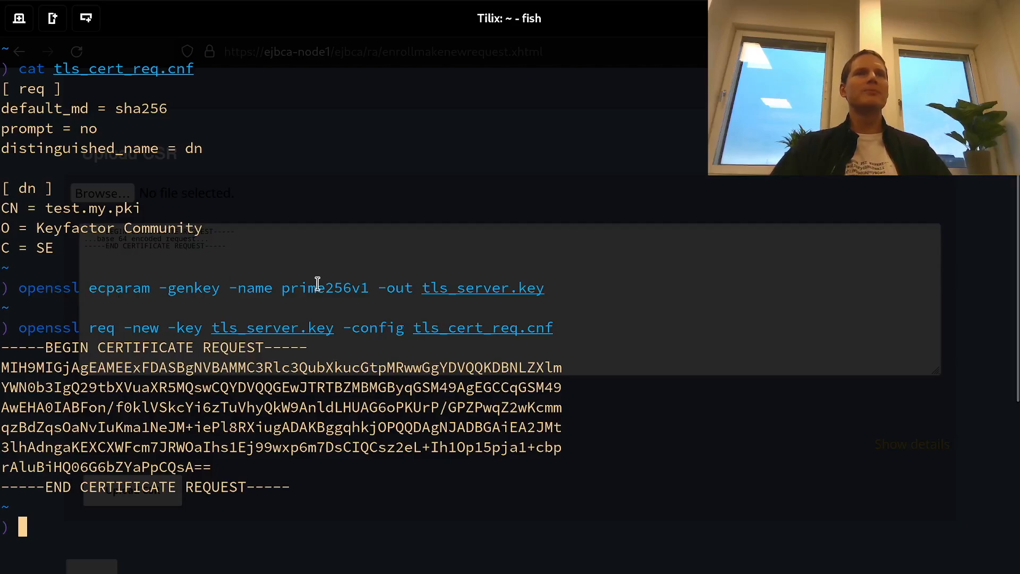
{"action": "mouse_move", "coordinate": [351, 287]}
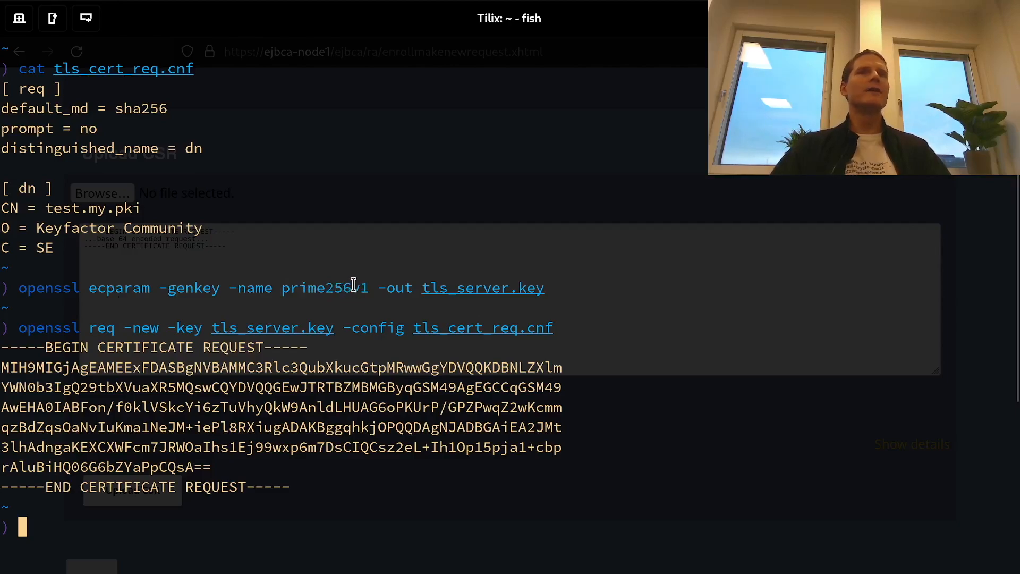
{"action": "mouse_move", "coordinate": [312, 287]}
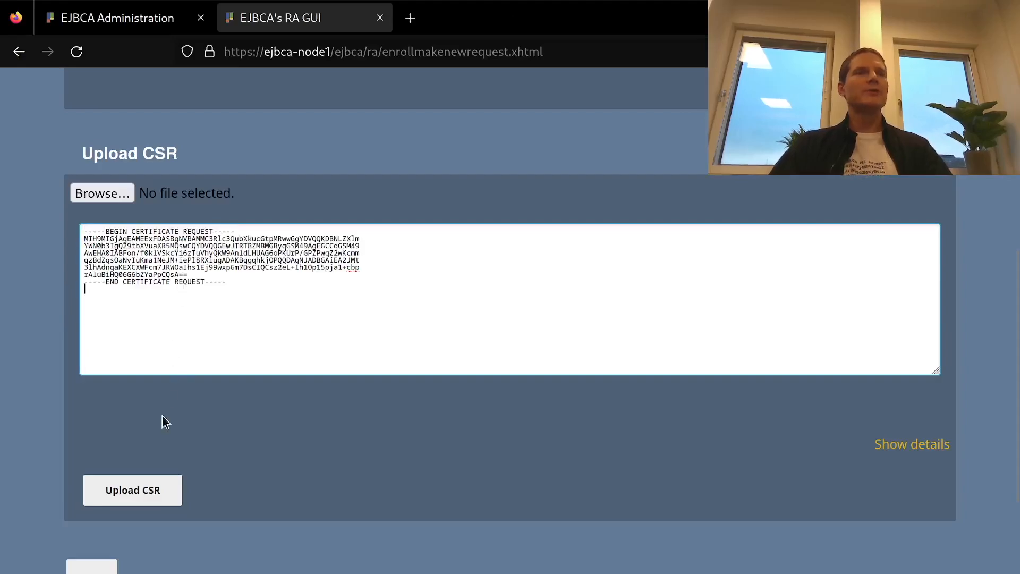
- Upload the pasted CSR, enter username test.my.pki, and enroll the certificate
{"action": "left_click", "coordinate": [133, 490]}
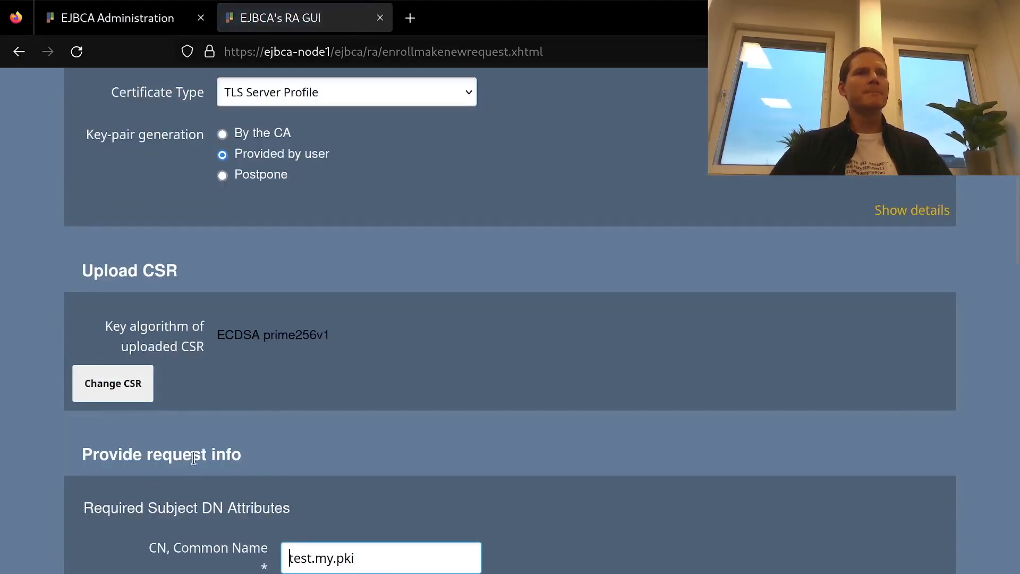
{"action": "scroll", "scroll_direction": "down", "scroll_amount": 3}
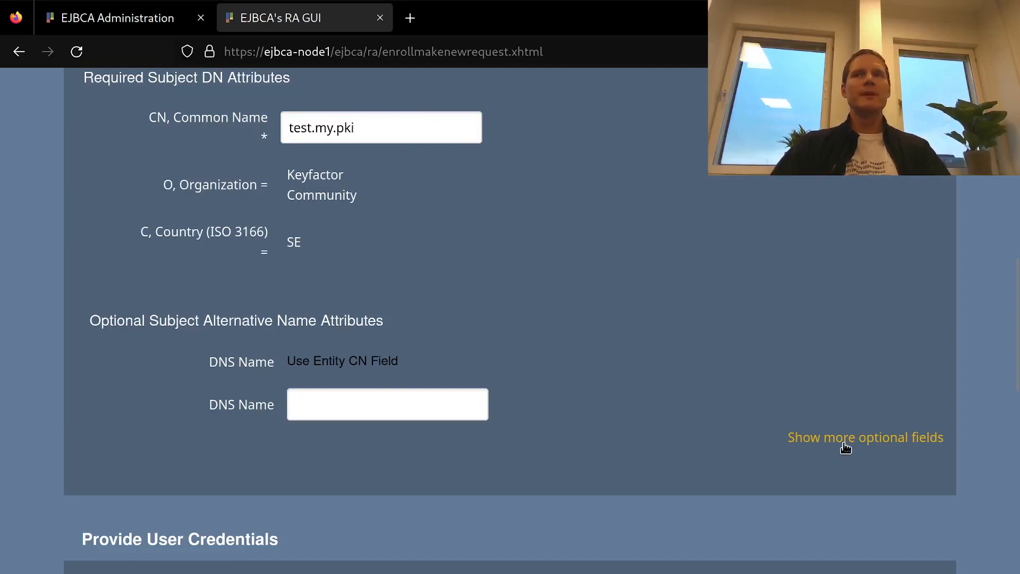
{"action": "left_click", "coordinate": [866, 437]}
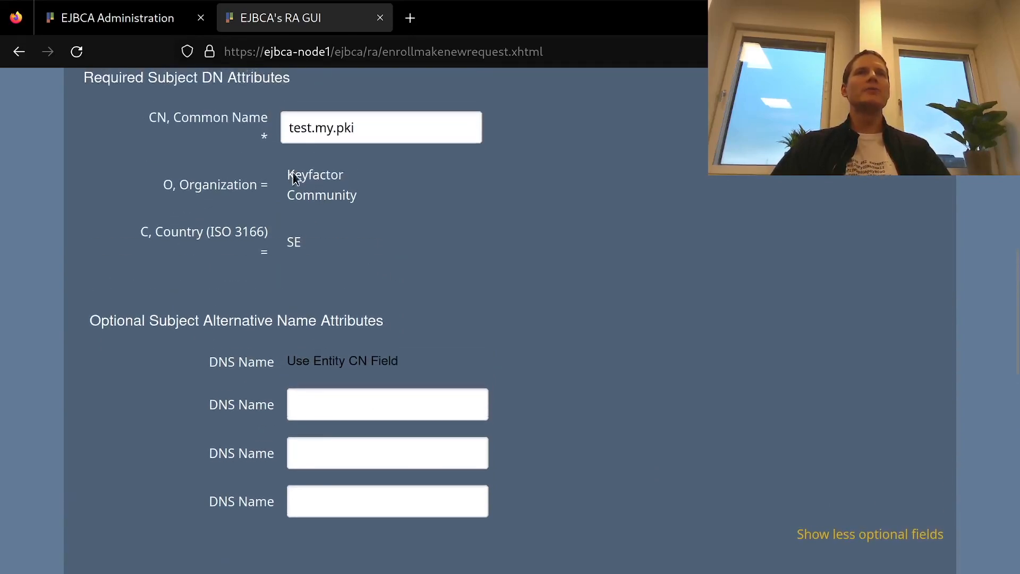
{"action": "scroll", "scroll_direction": "down", "scroll_amount": 3}
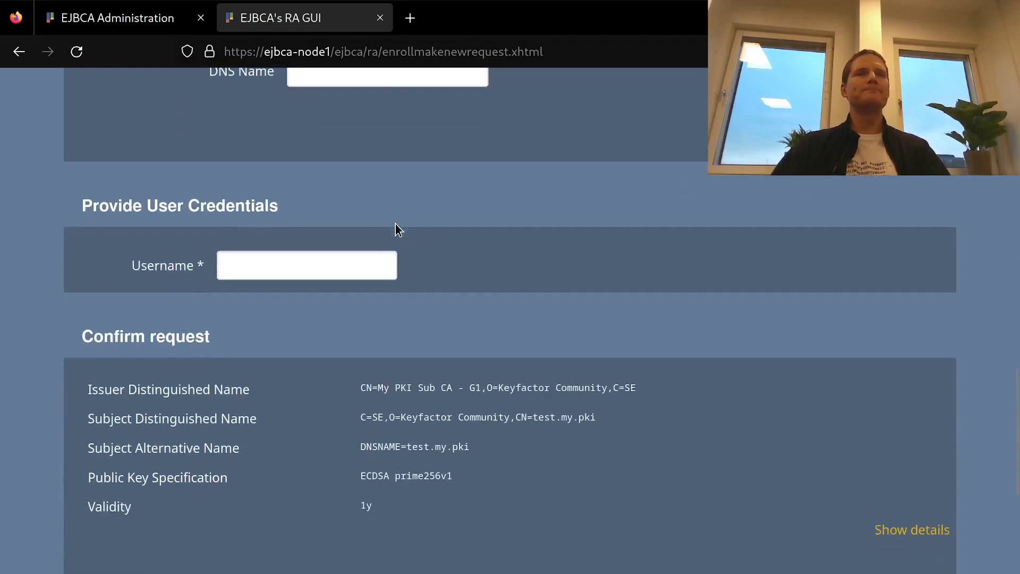
{"action": "left_click", "coordinate": [307, 265]}
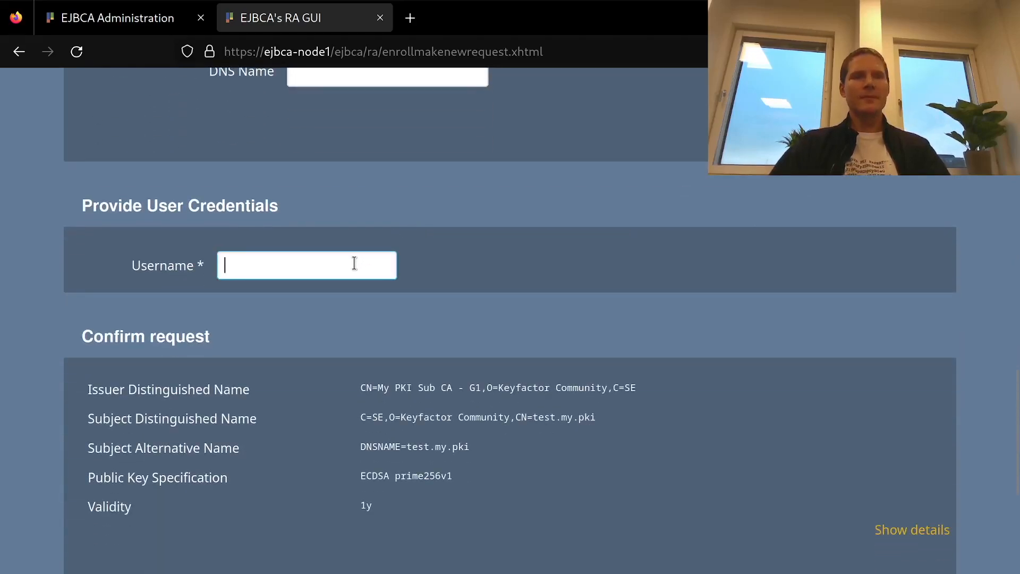
{"action": "type", "text": "test.my.pki"}
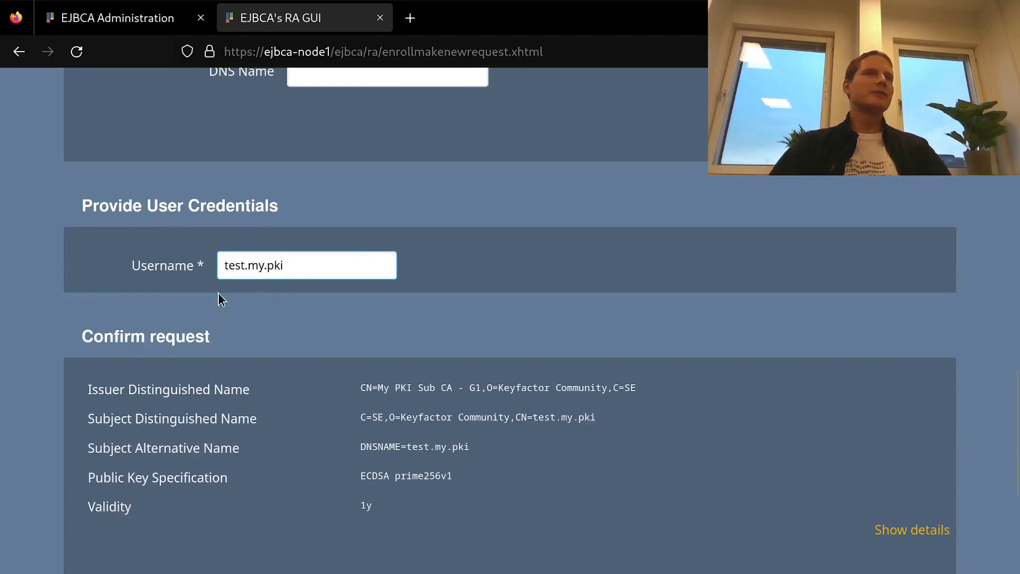
{"action": "left_click", "coordinate": [306, 264]}
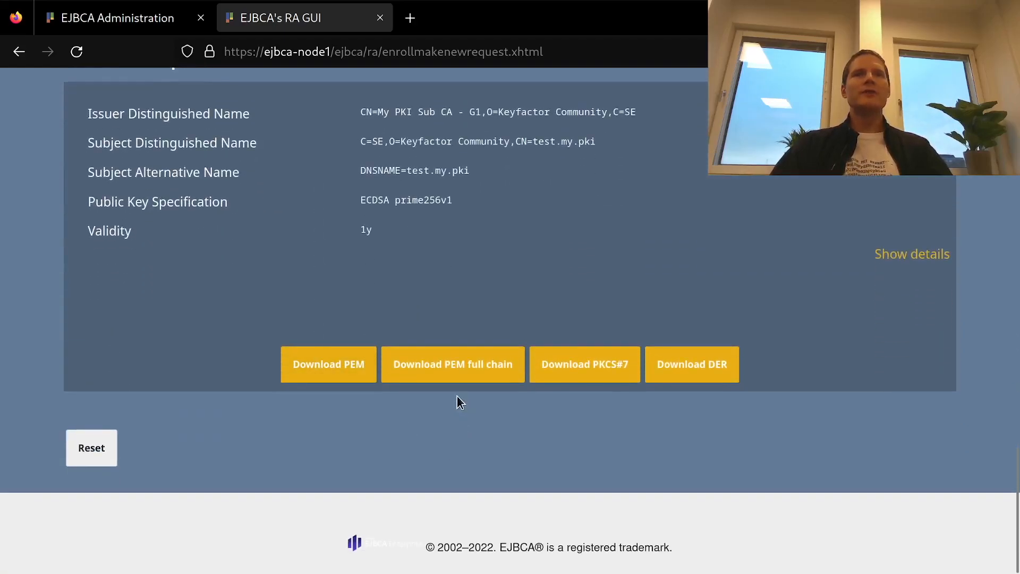
{"action": "mouse_move", "coordinate": [452, 372]}
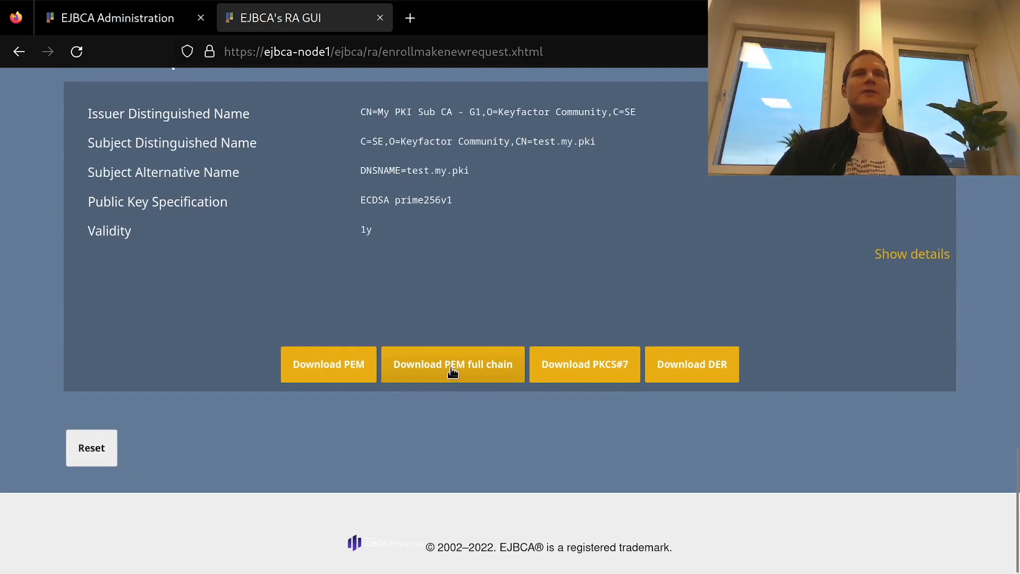
- Download test.my.pki.pem as a PEM full chain, preview it, and close the viewer
{"action": "left_click", "coordinate": [452, 363]}
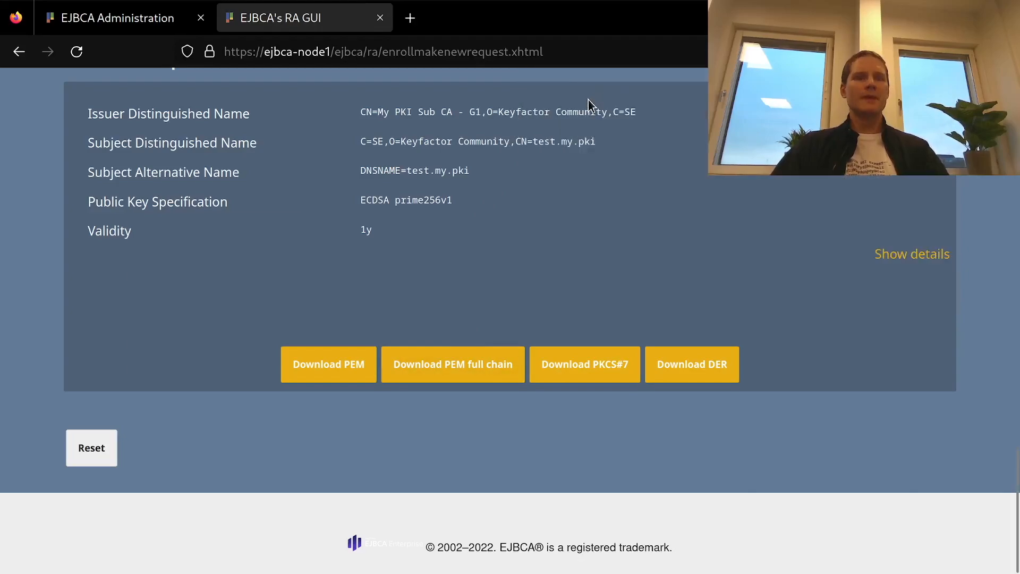
{"action": "left_click", "coordinate": [329, 364]}
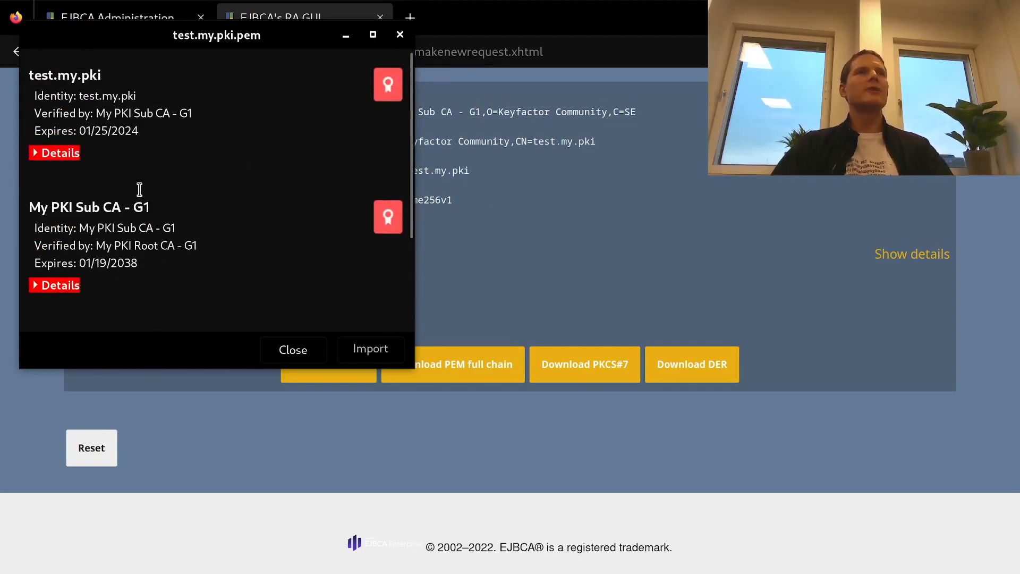
{"action": "left_click", "coordinate": [293, 349]}
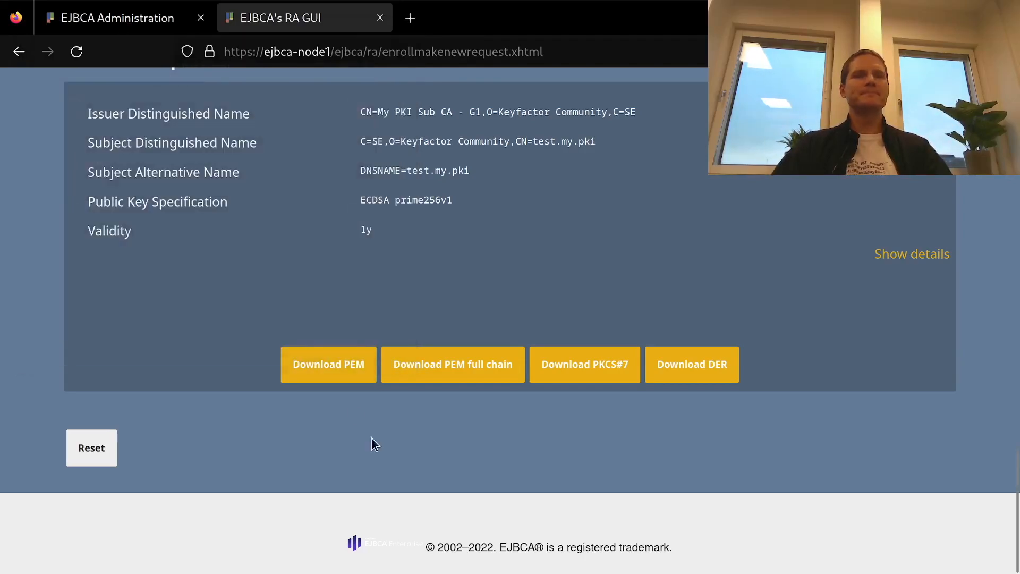